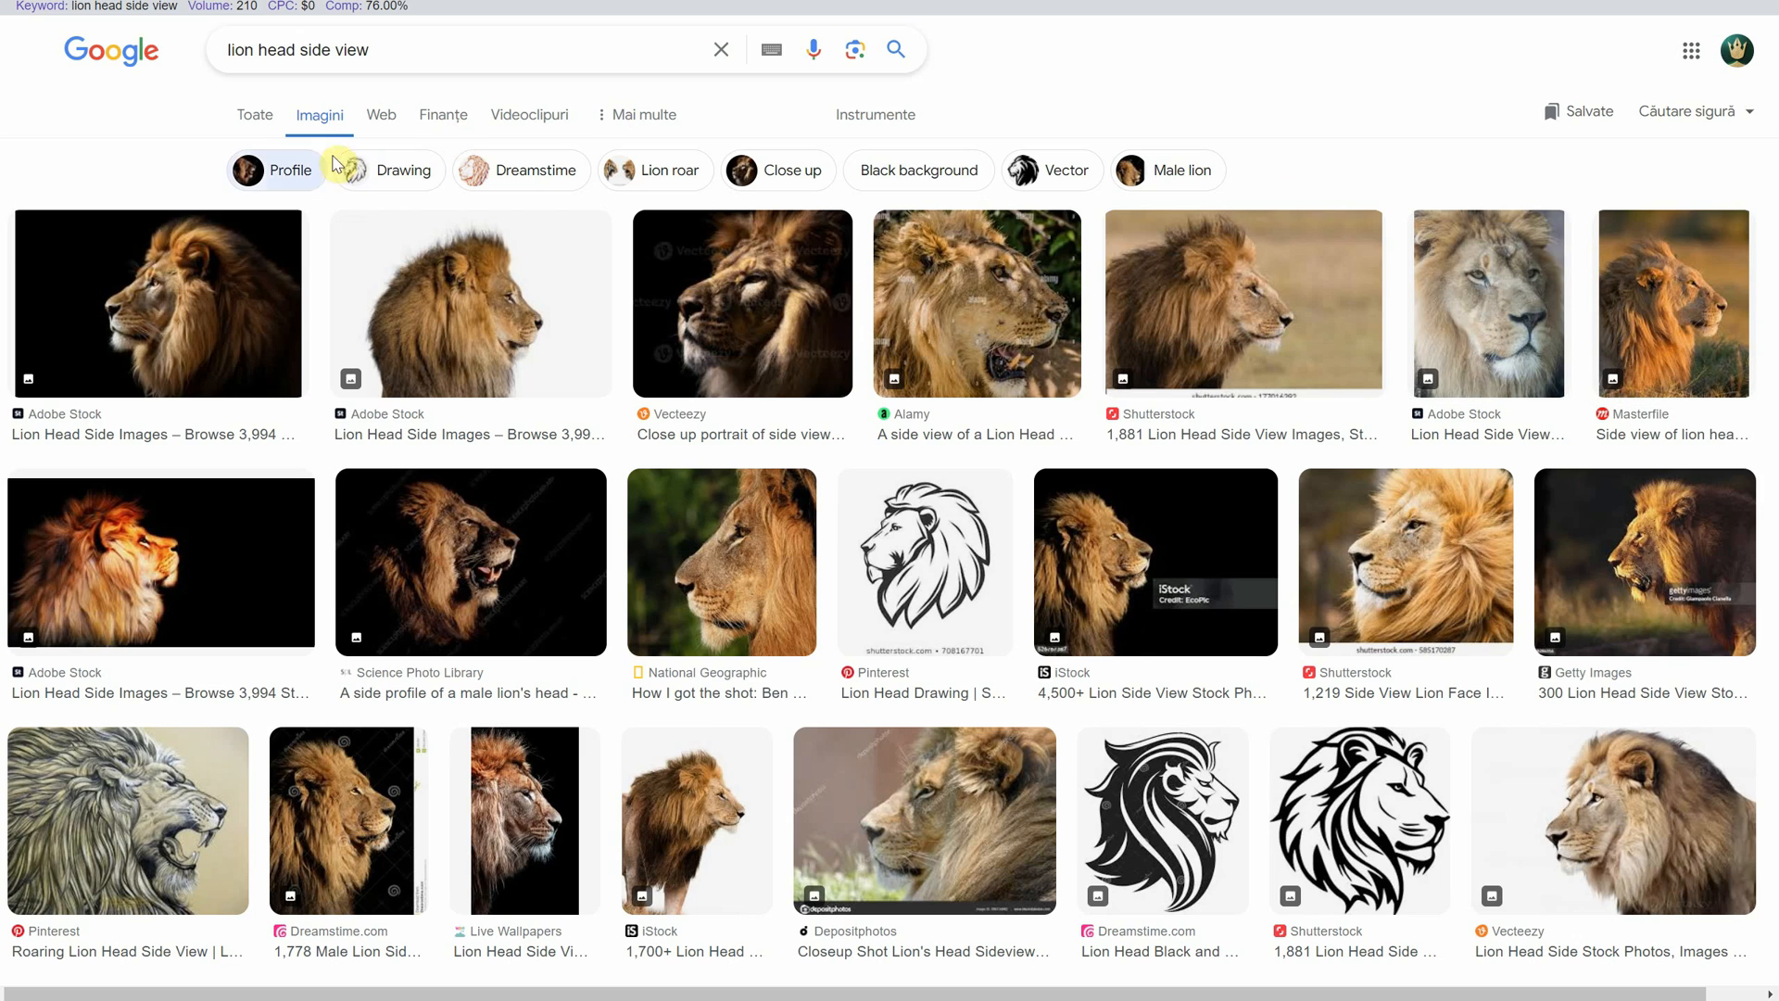
mouse_move(1584, 284)
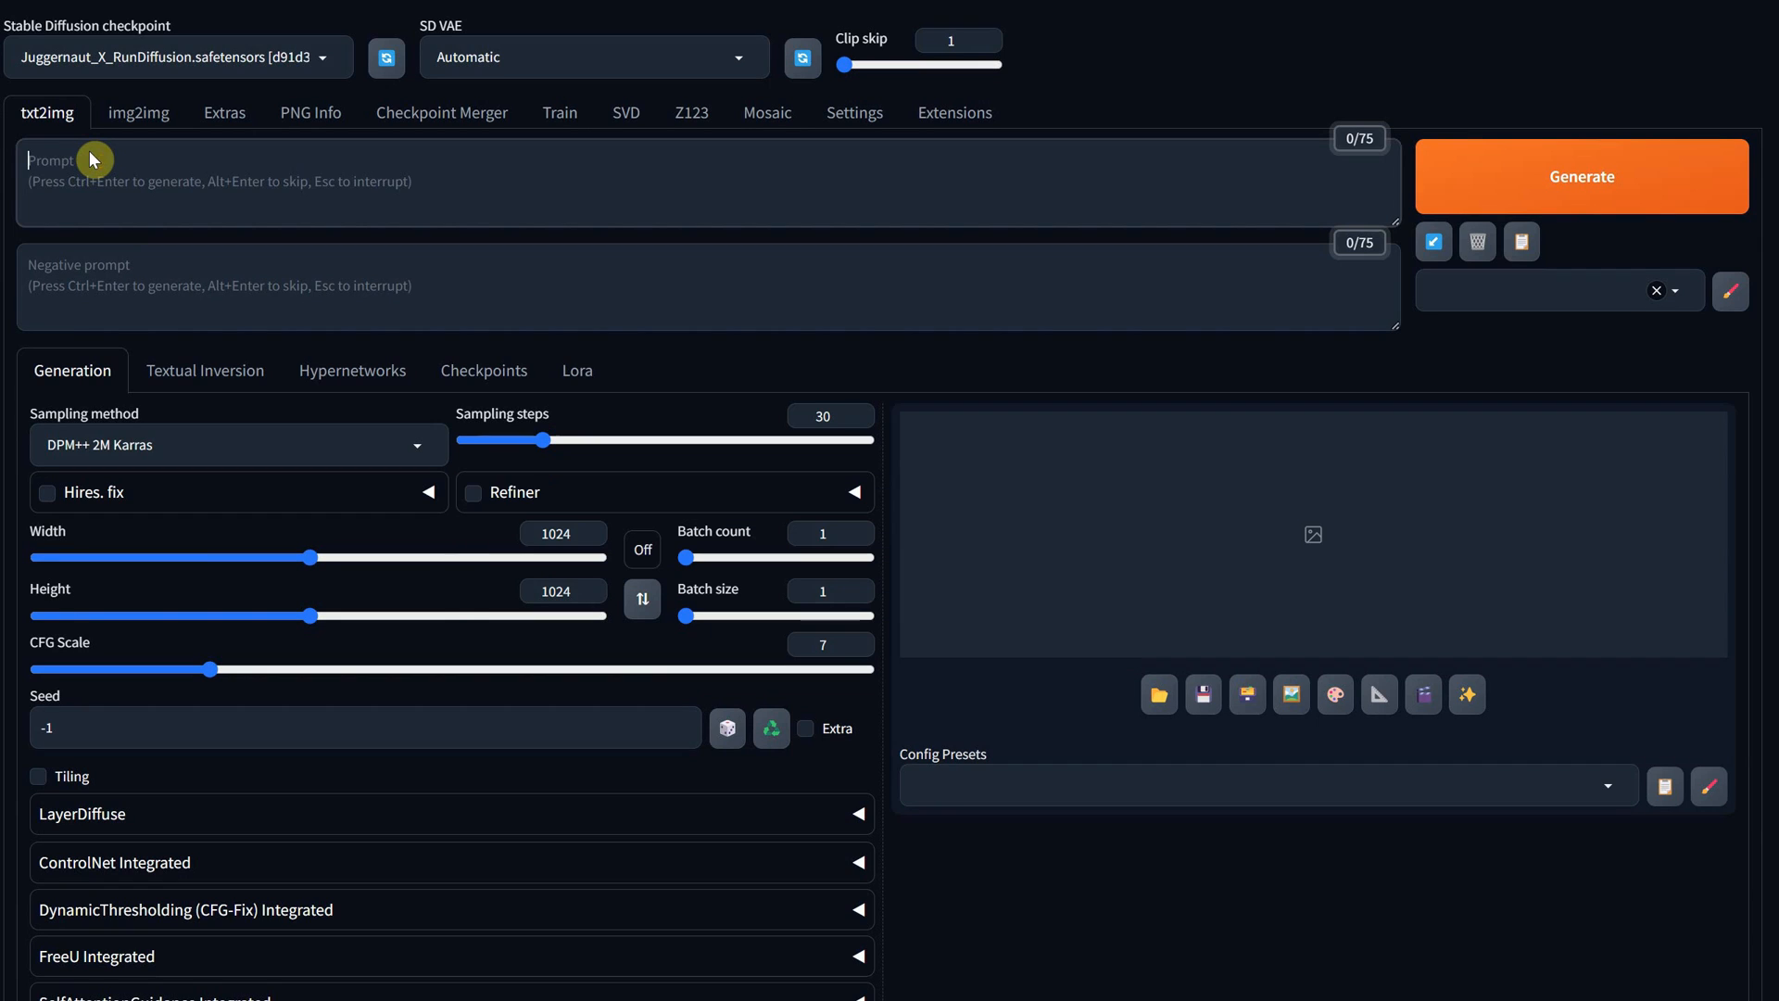
Generate a side-view lion wearing a vintage crown on white, then view it full size
type("photo of a lion side view, with a simple vintage crown on white background")
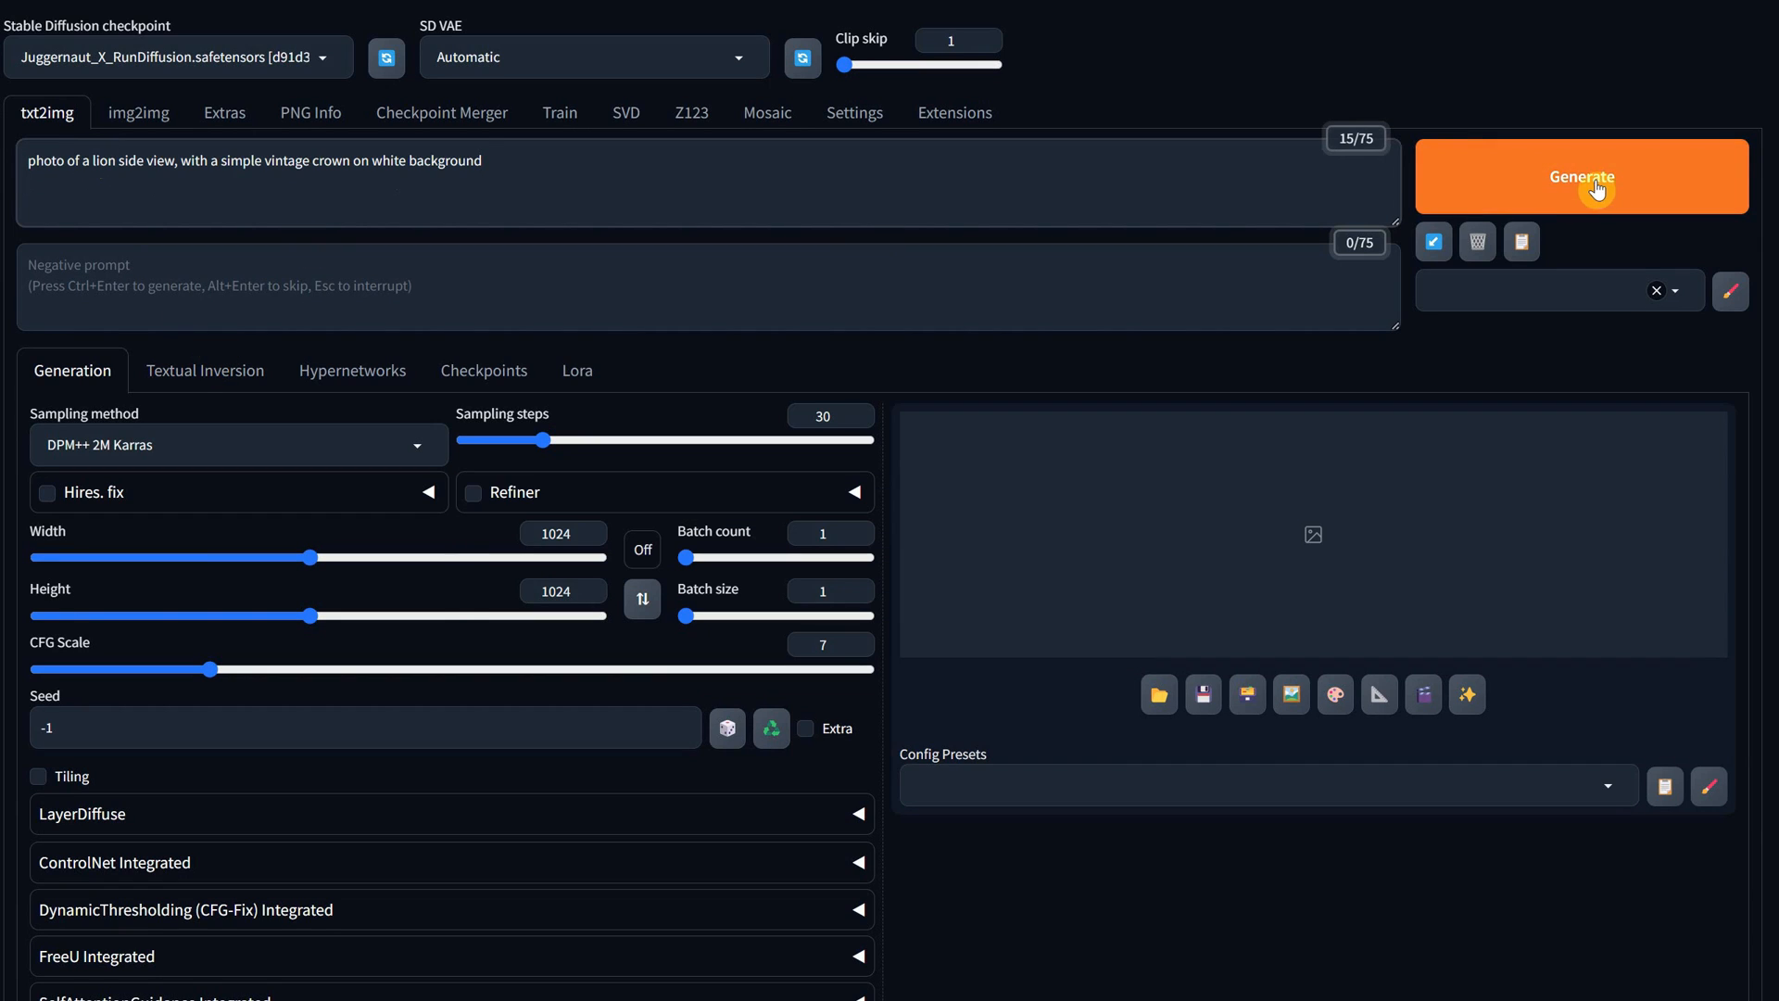
left_click(1578, 176)
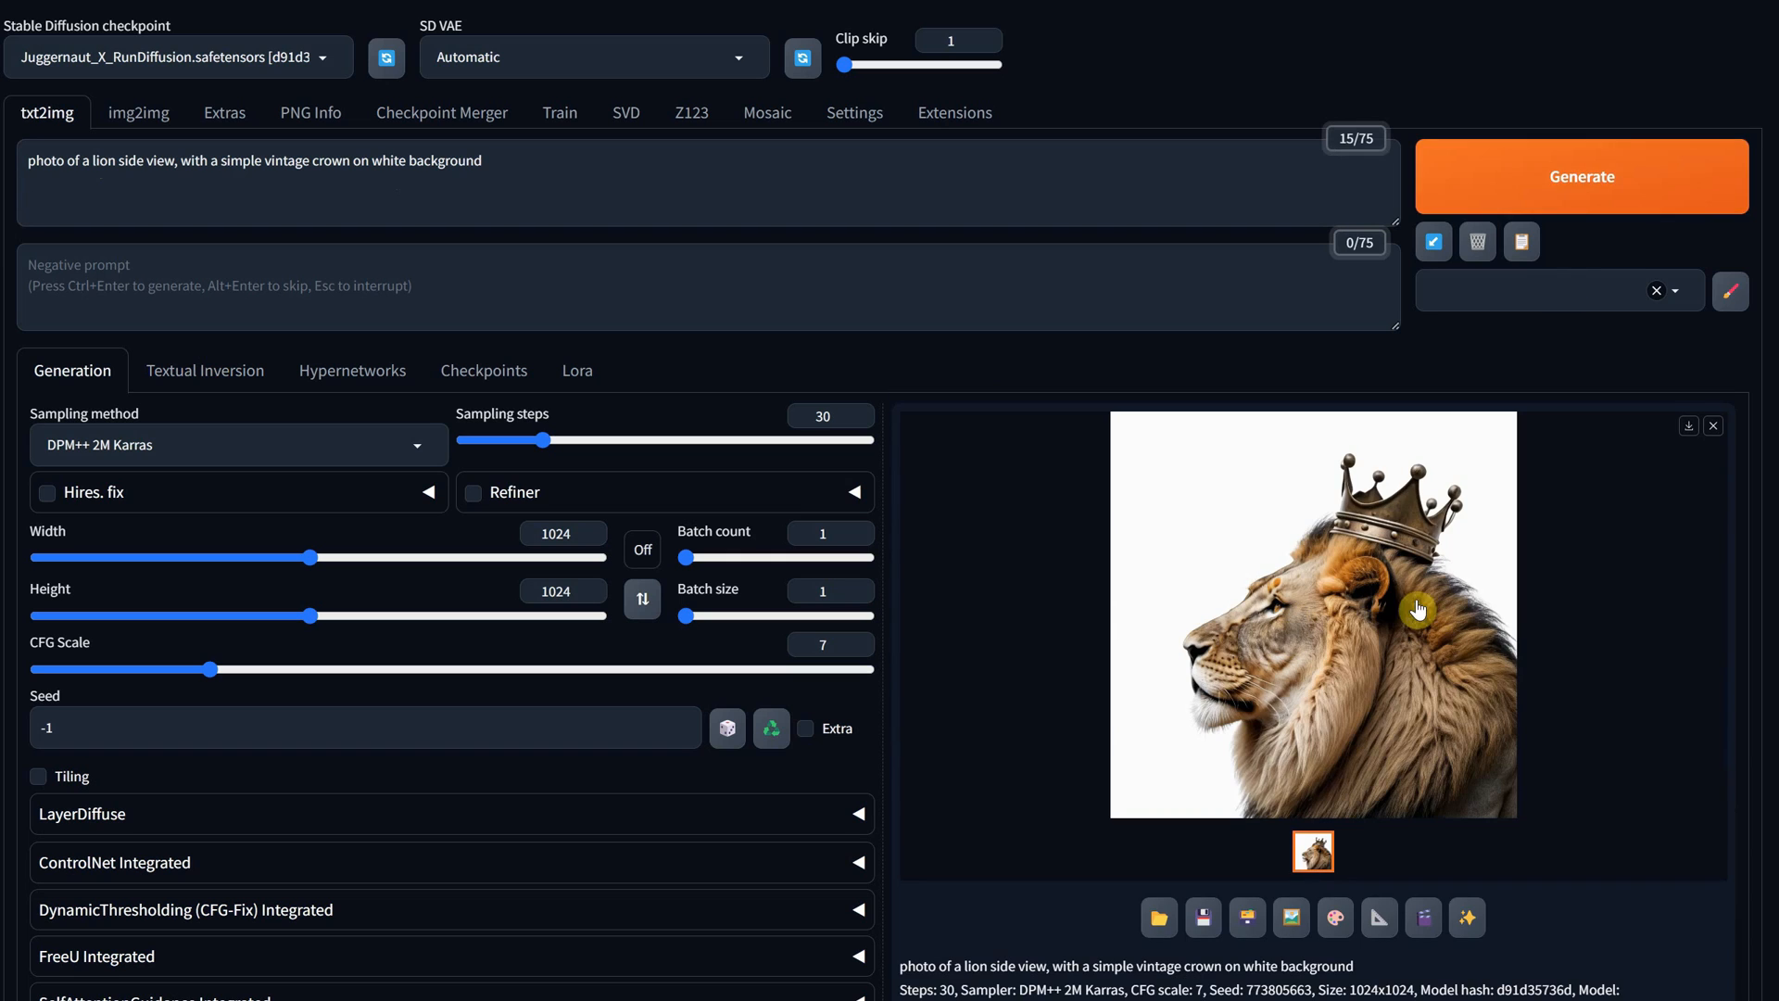
left_click(1581, 176)
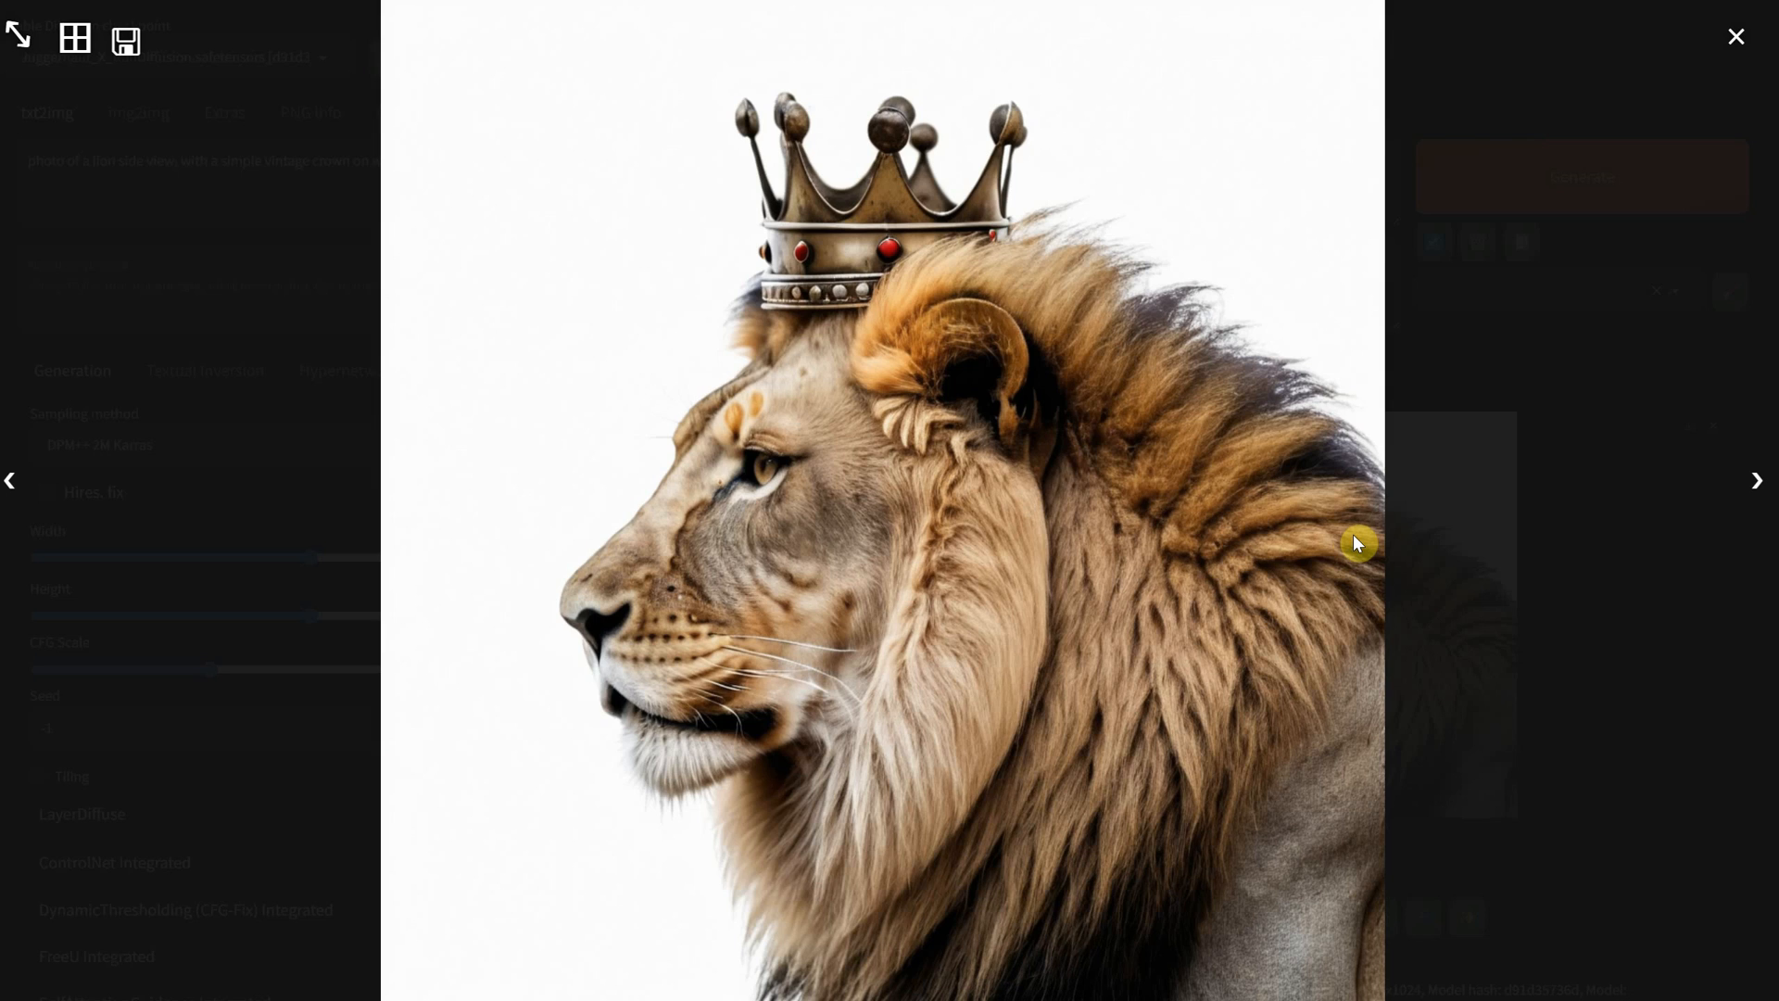
mouse_move(1064, 550)
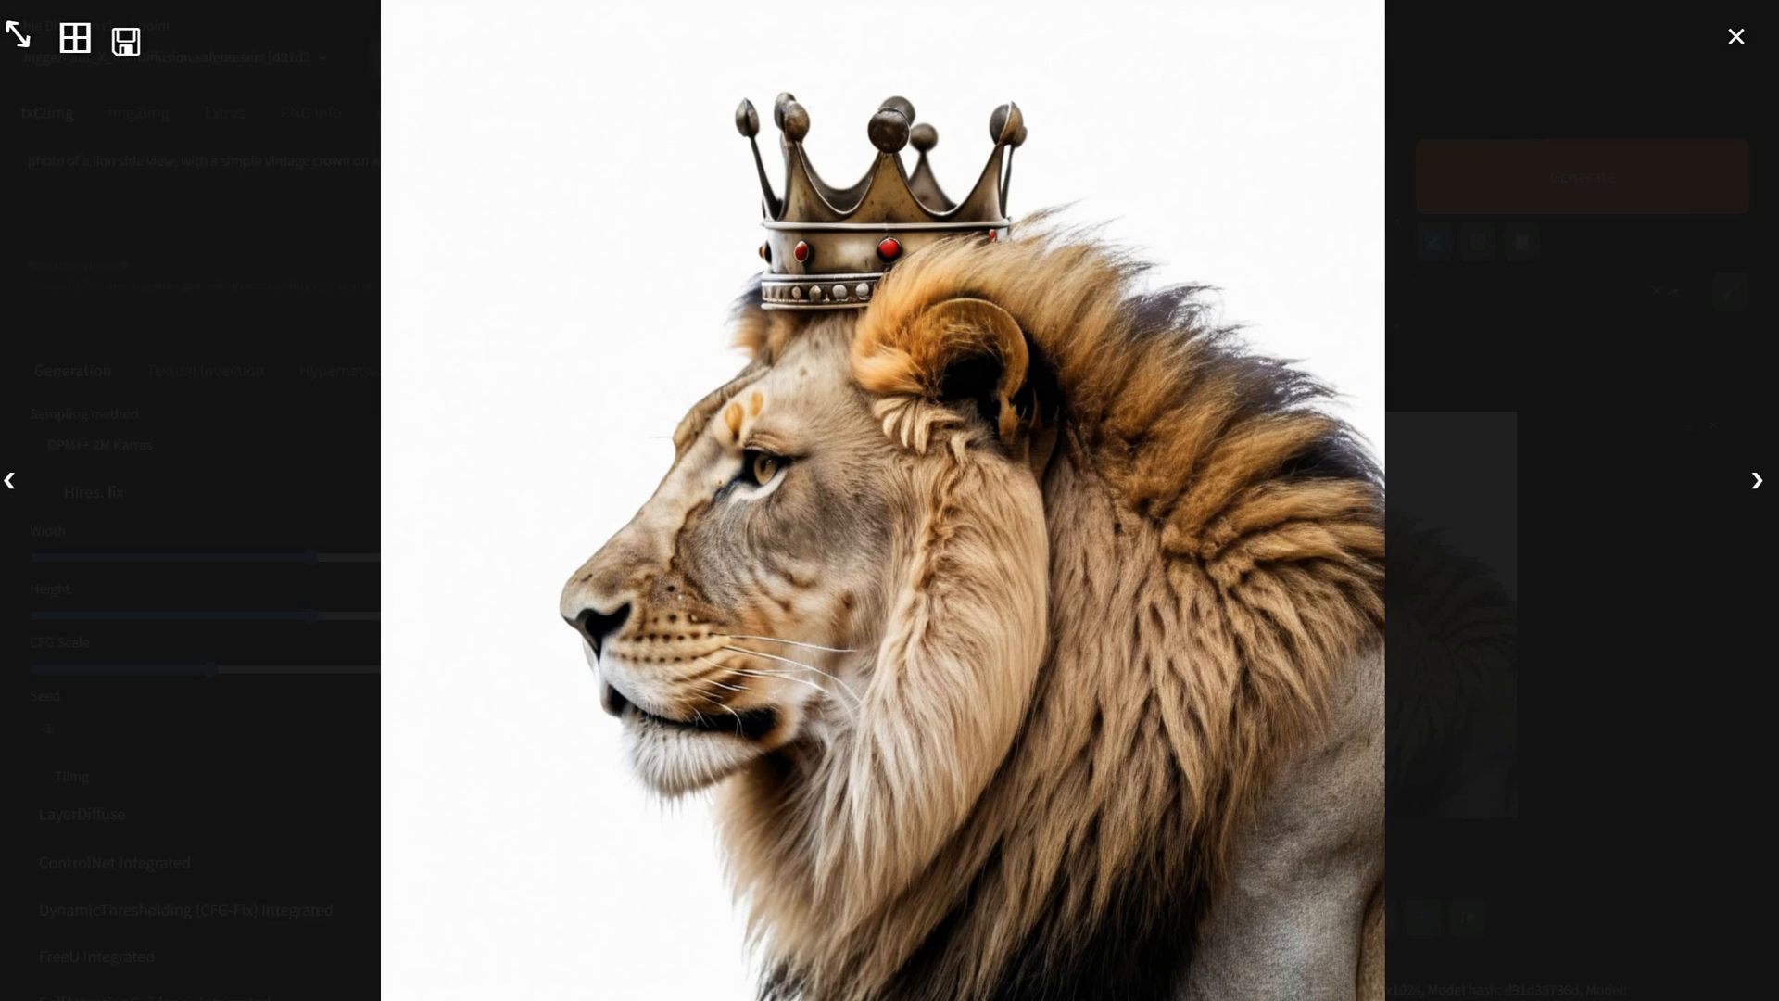
left_click(1734, 36)
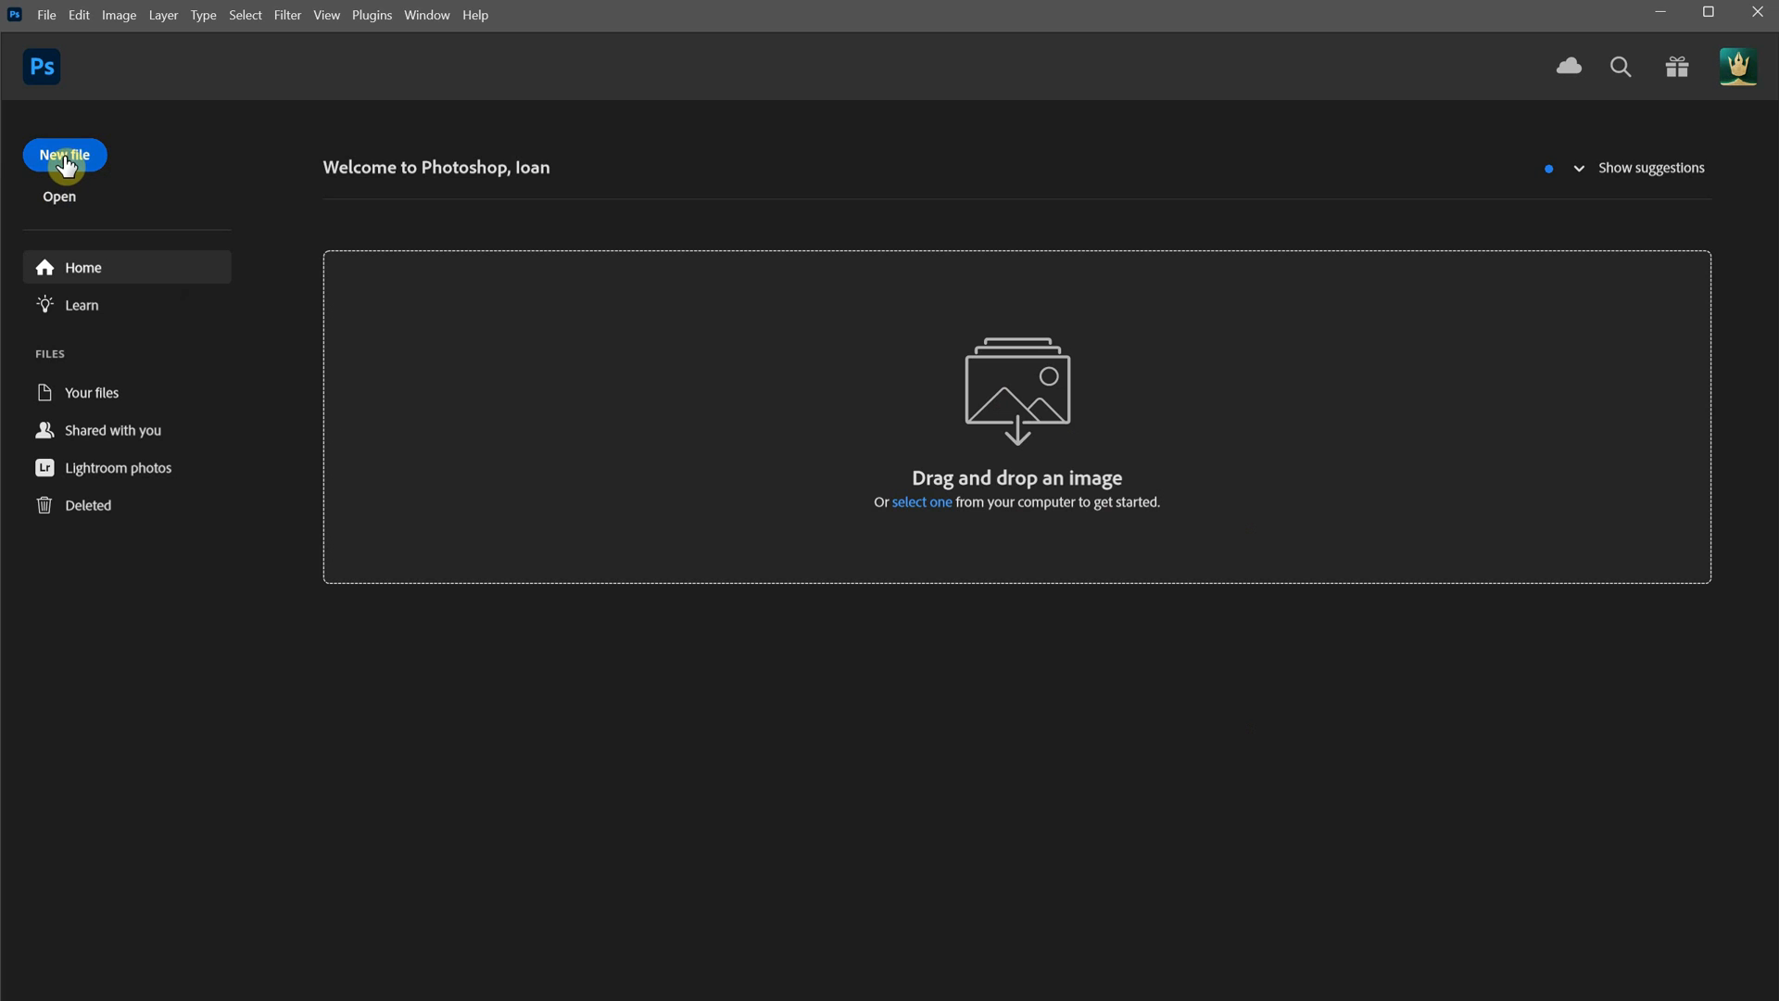
Create a 1024×1024 canvas and add a new sketch layer over the lion photo
left_click(65, 156)
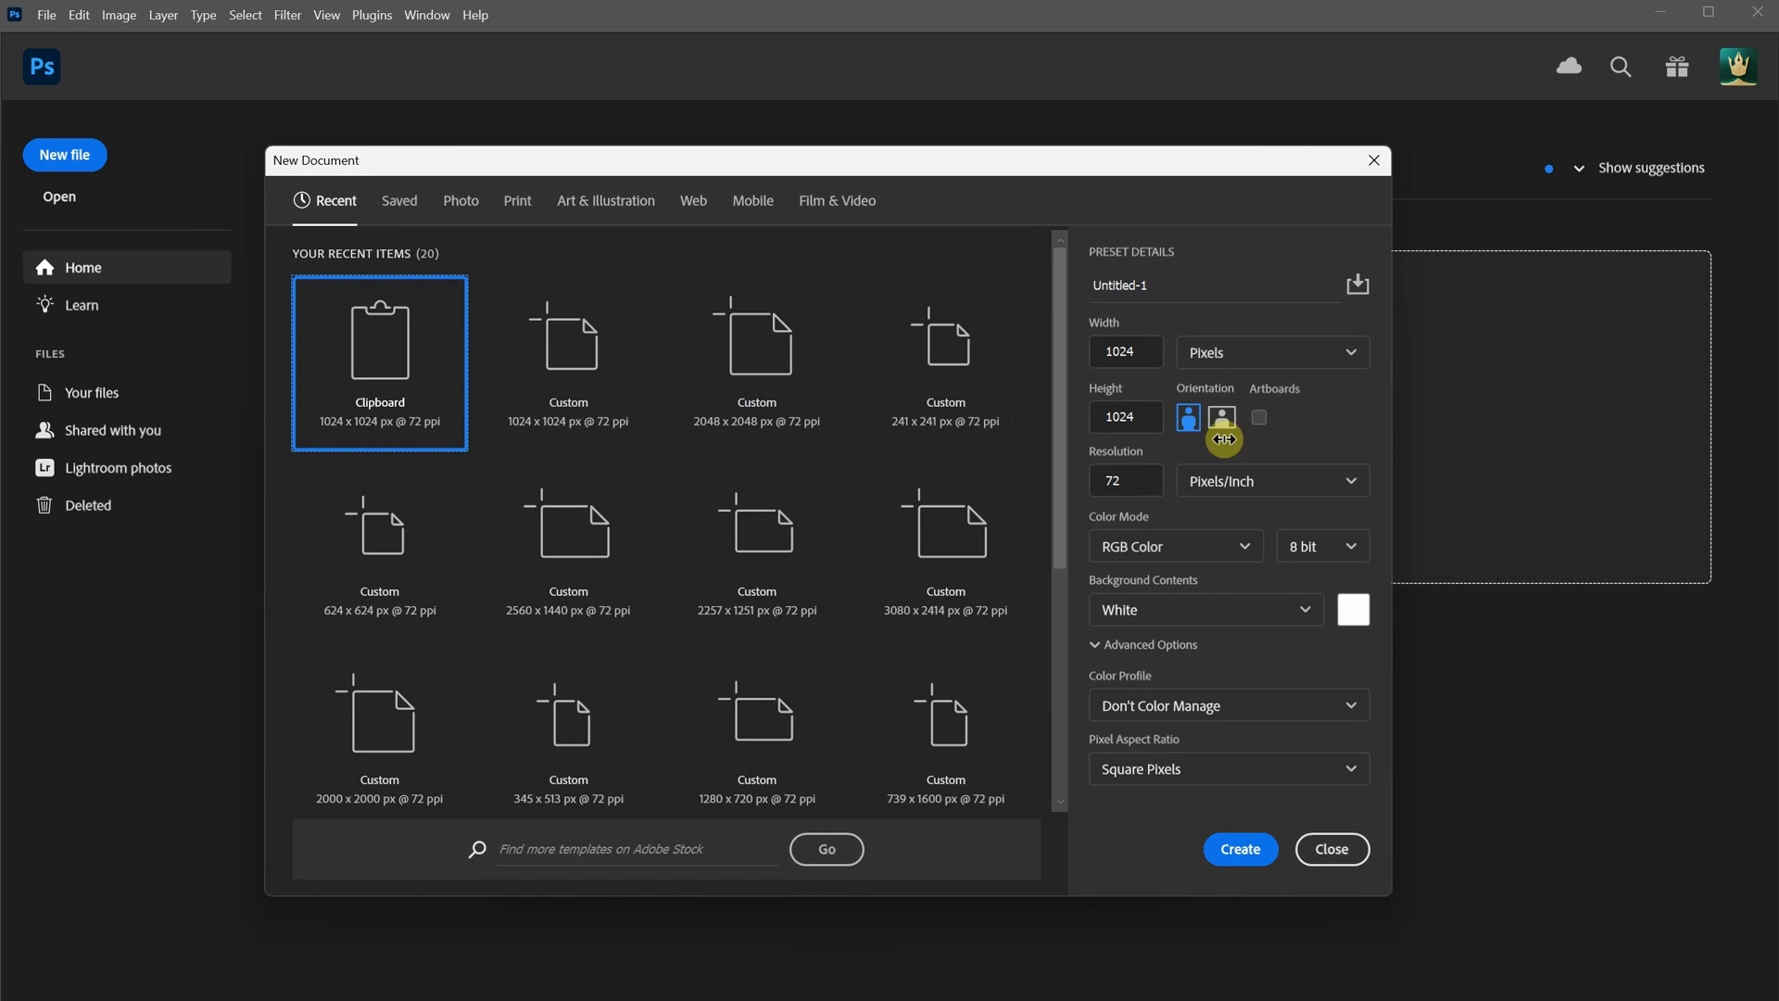
left_click(1239, 848)
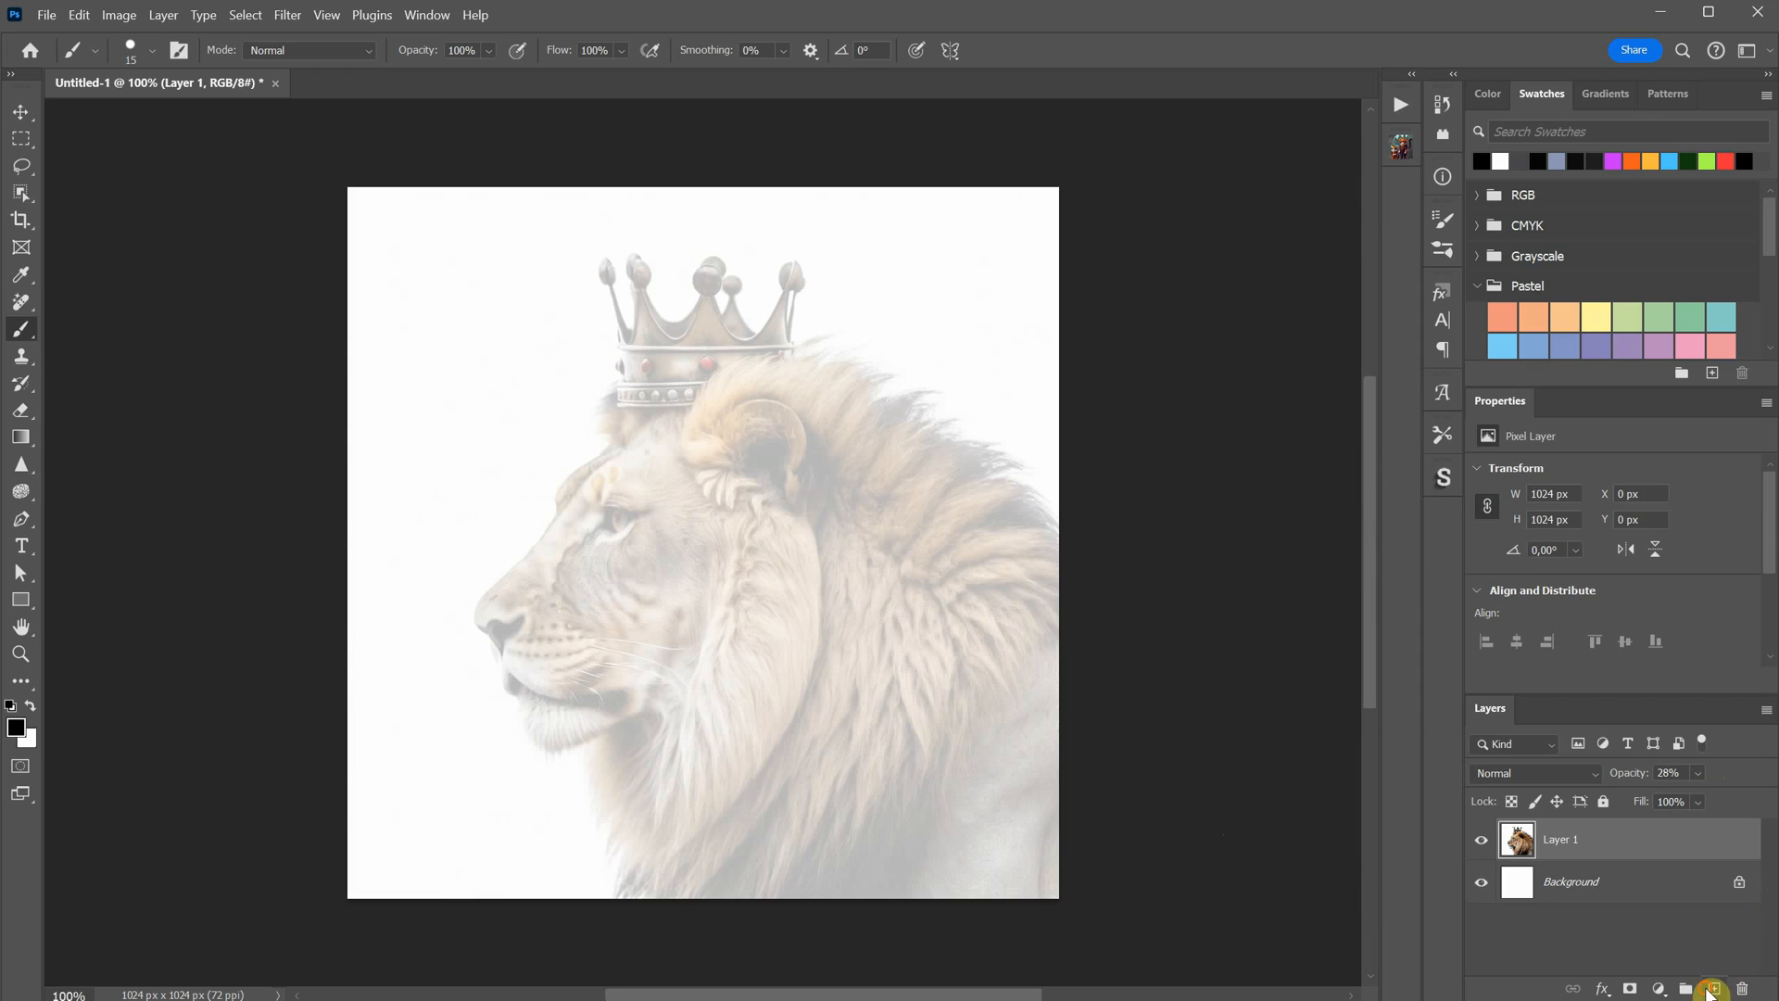
left_click(1681, 987)
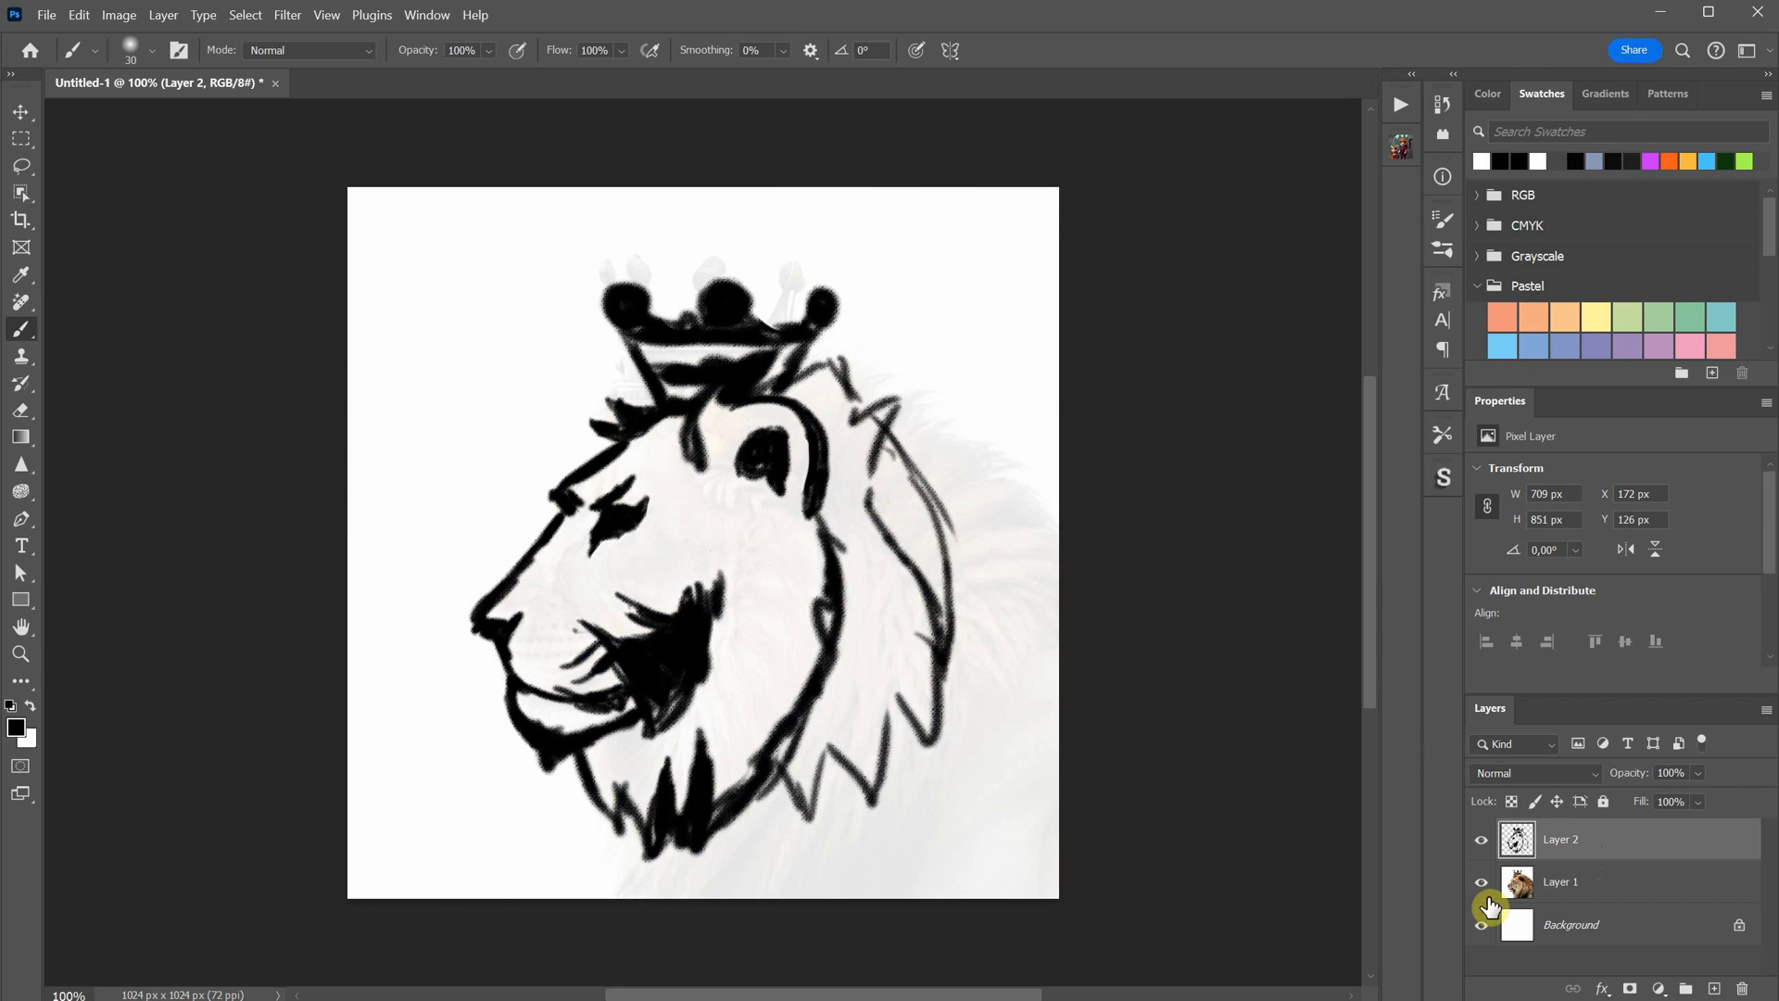
Hide the lion photo on Layer 1, leaving the bold black sketch on white
left_click(1480, 881)
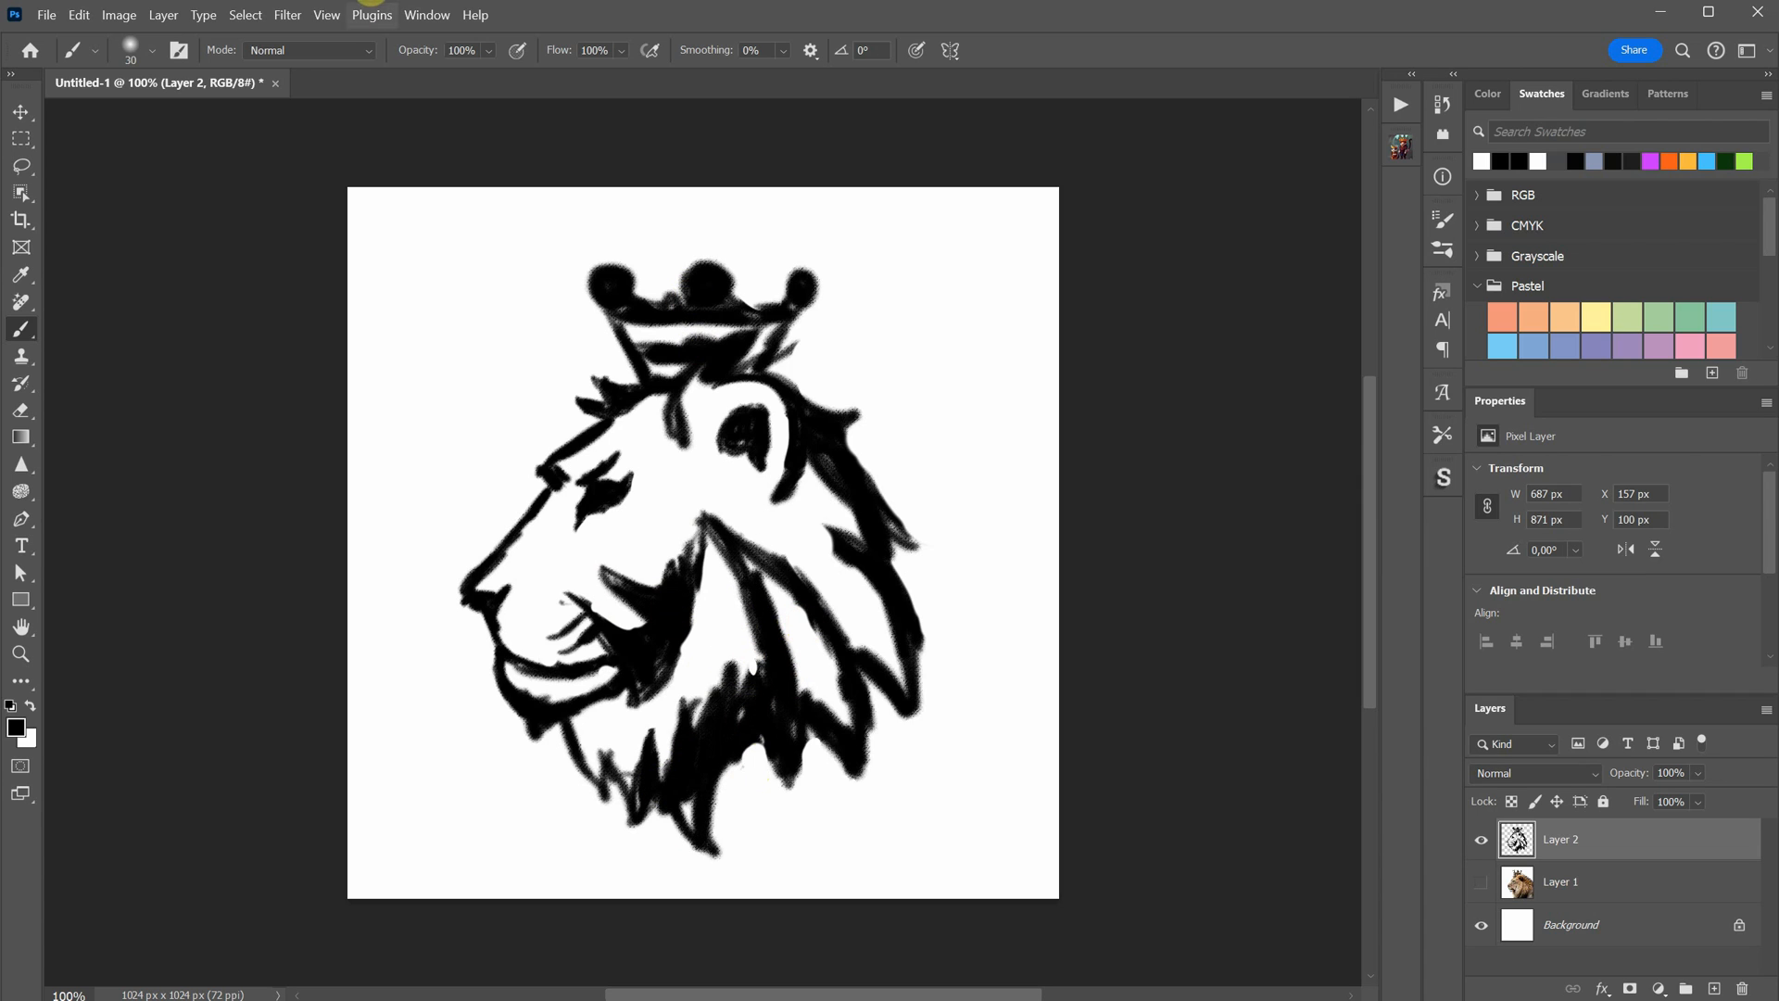
left_click(286, 15)
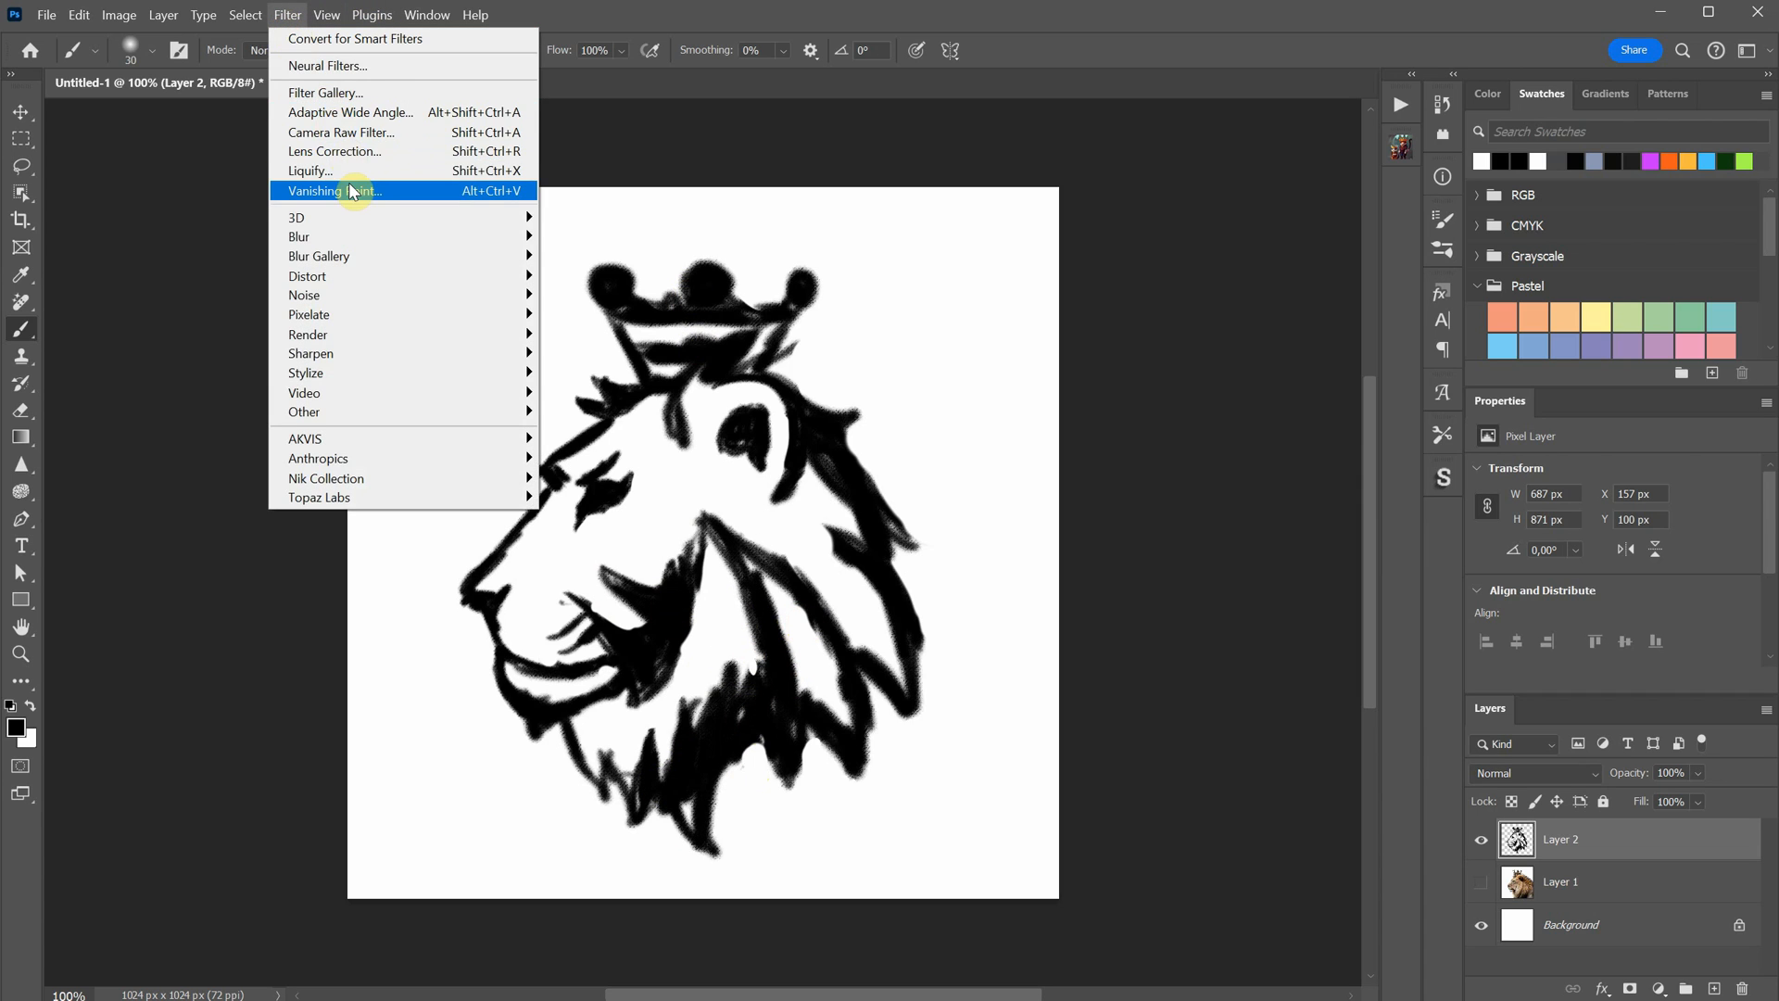
left_click(309, 170)
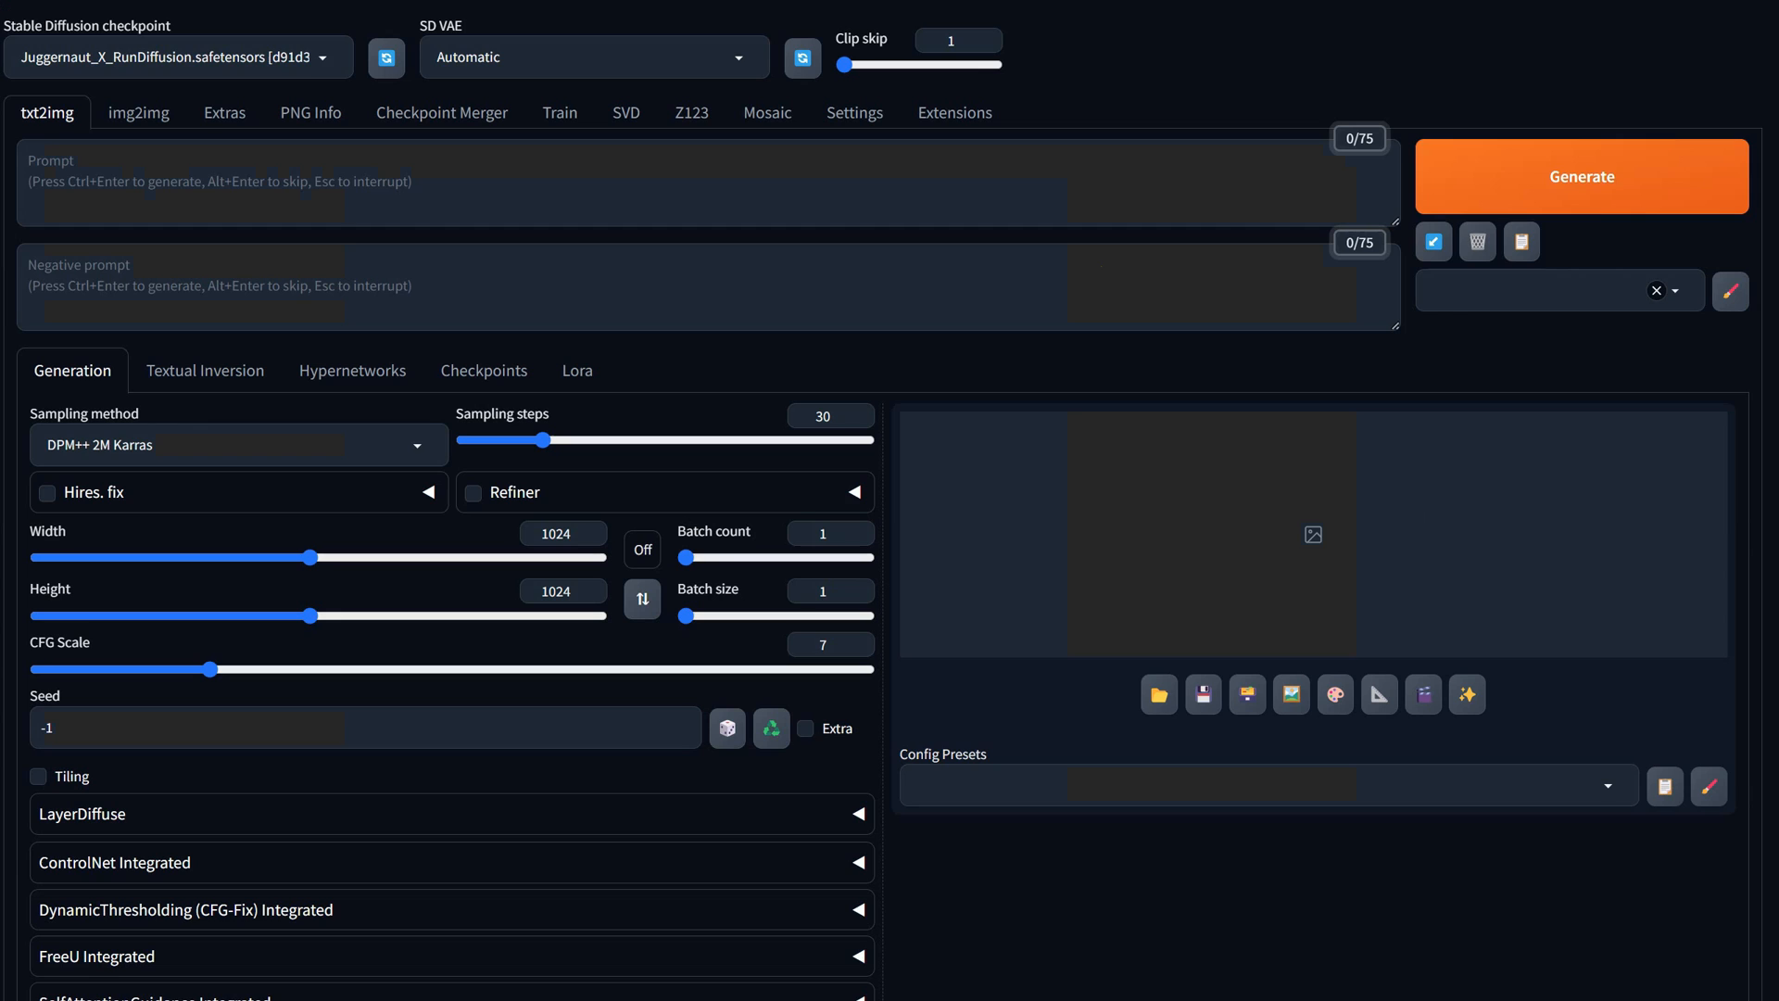
Turn the sketch into a black crowned-lion vector logo in img2img at denoising 0.6
left_click(138, 112)
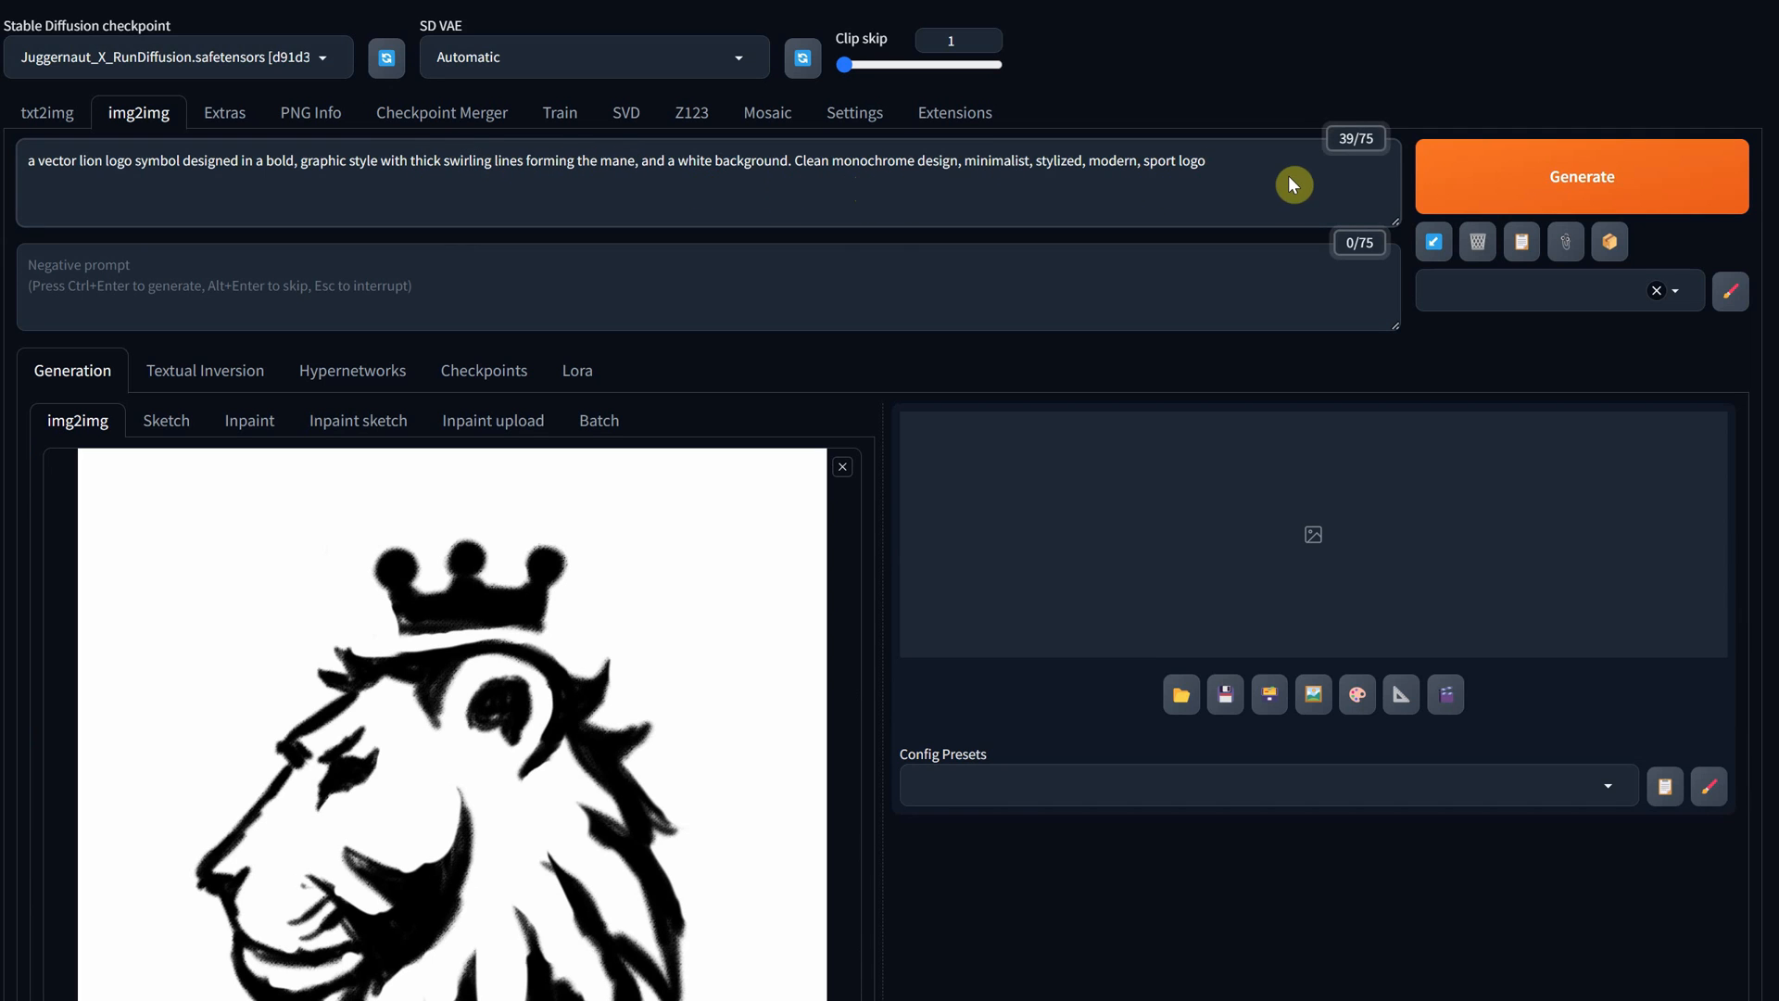
scroll("down", 3)
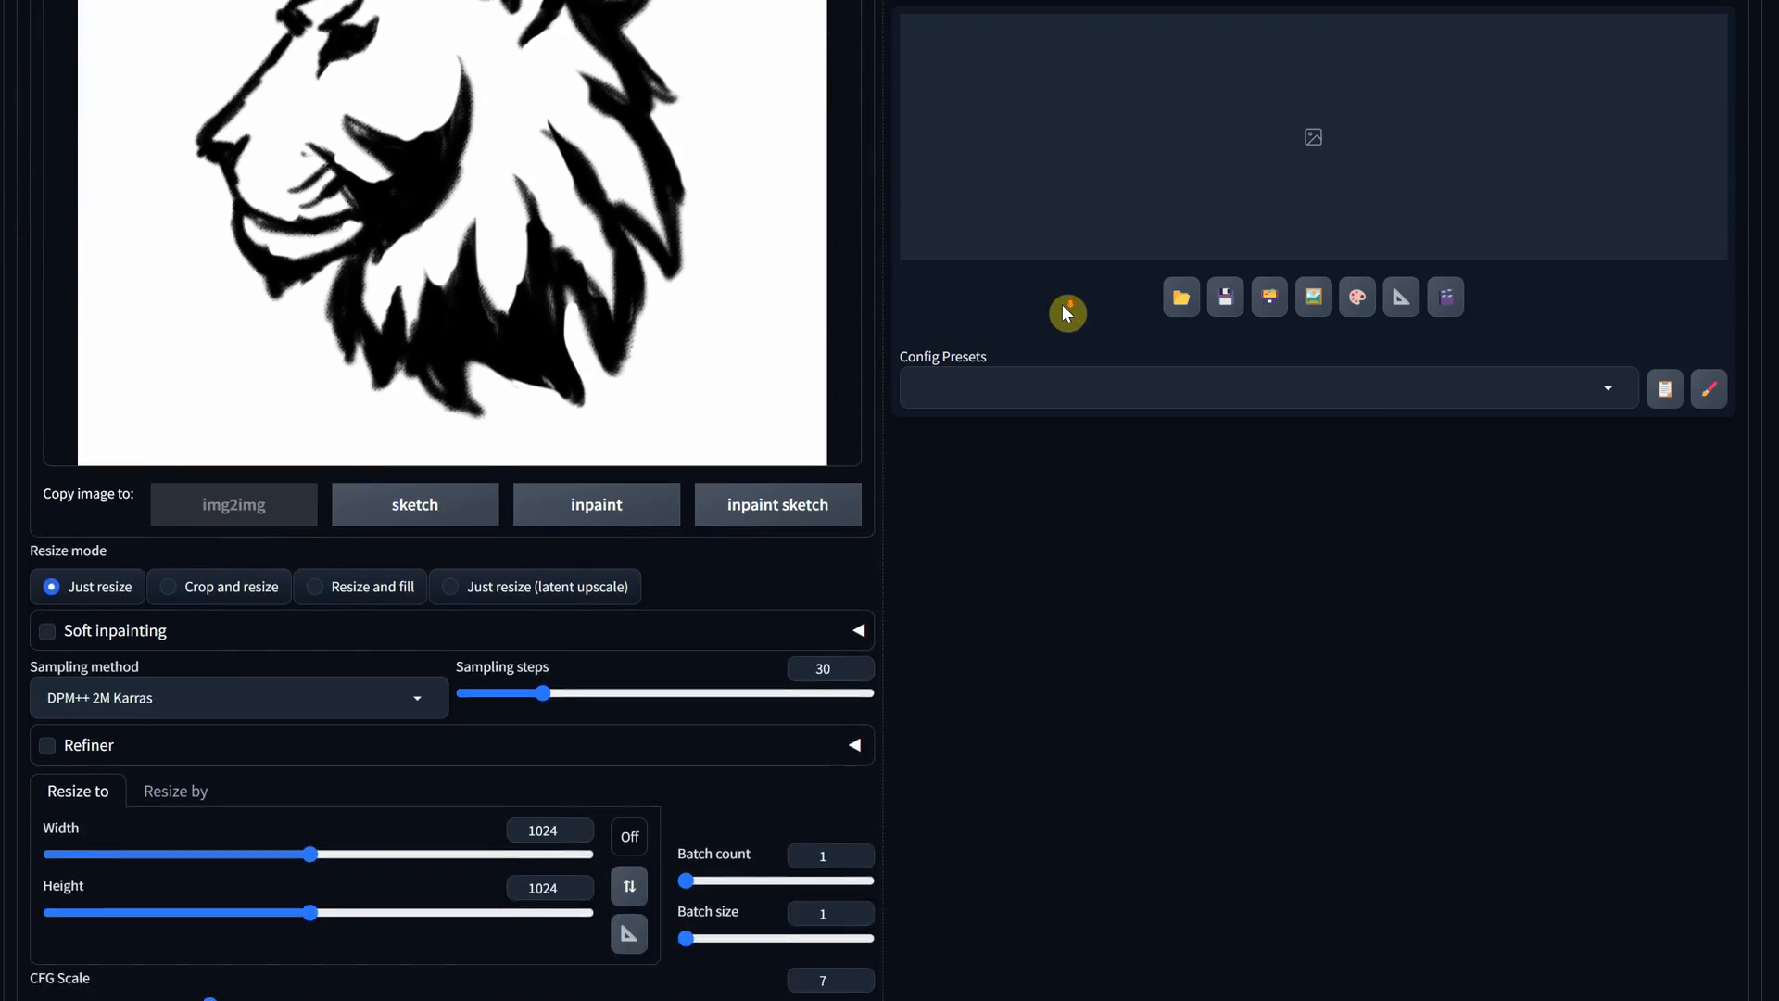
scroll("down", 3)
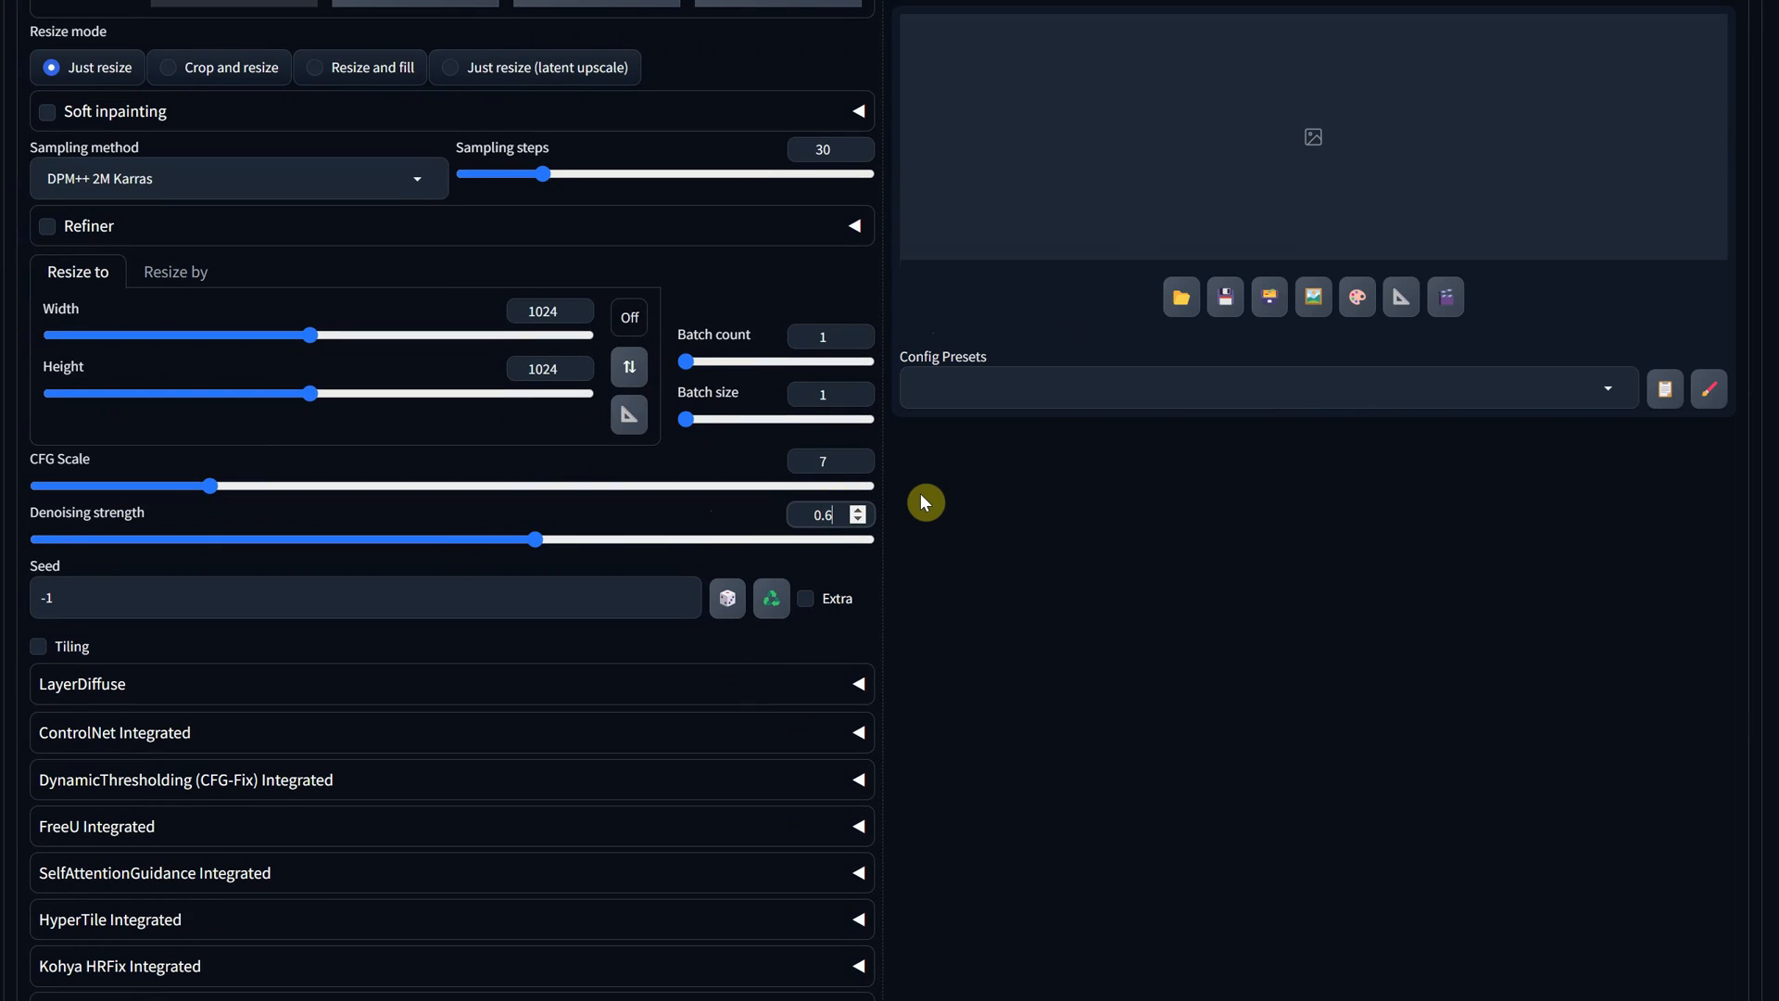
scroll("up", 3)
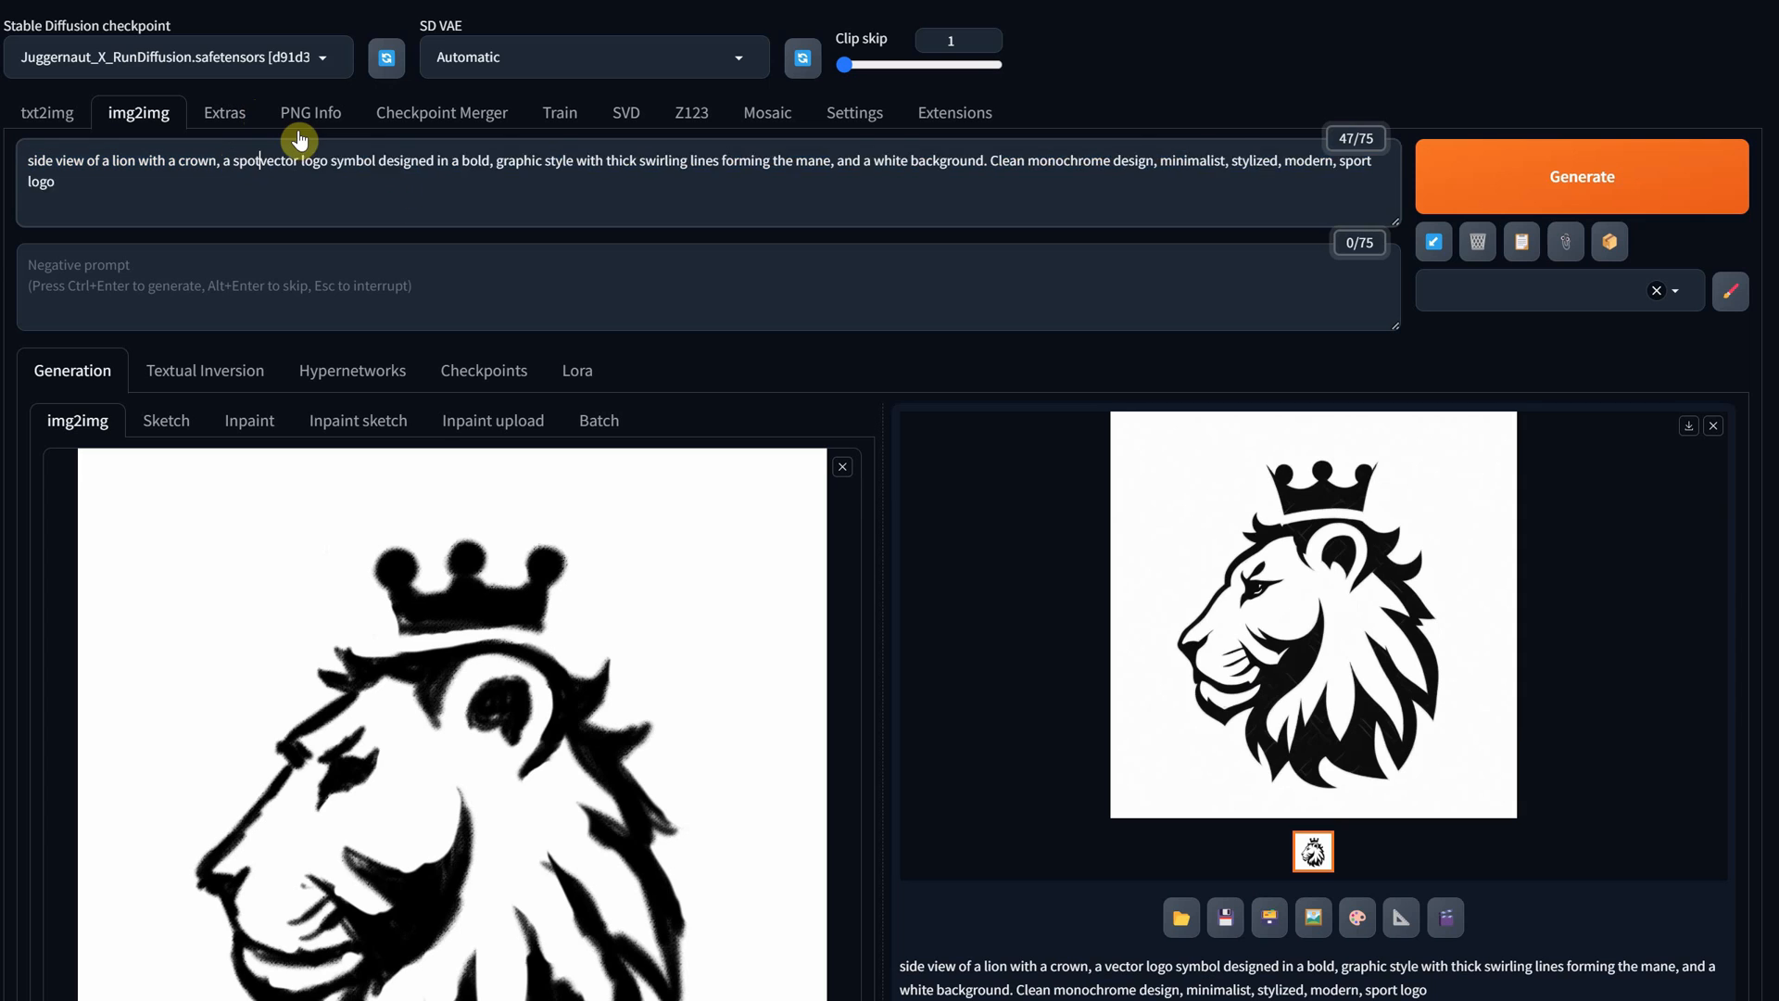
Regenerate the logo in img2img with 'sport mascot' at denoising 0.5
left_click(1313, 613)
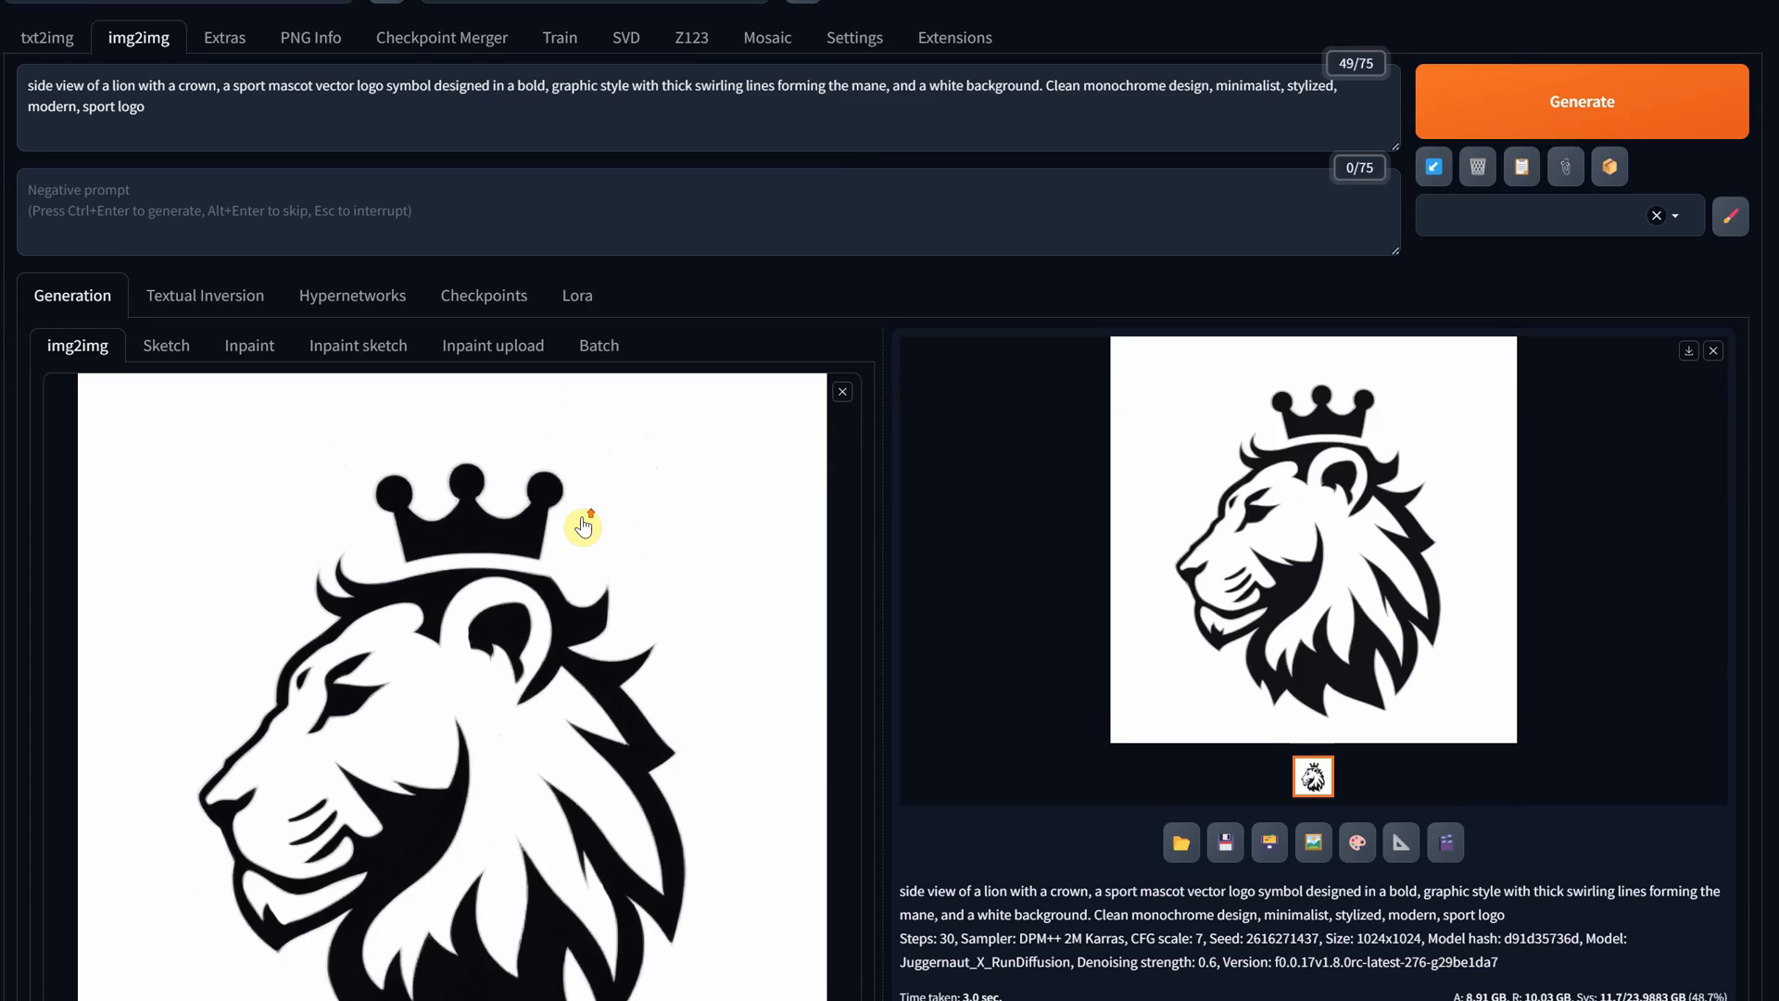
scroll("down", 3)
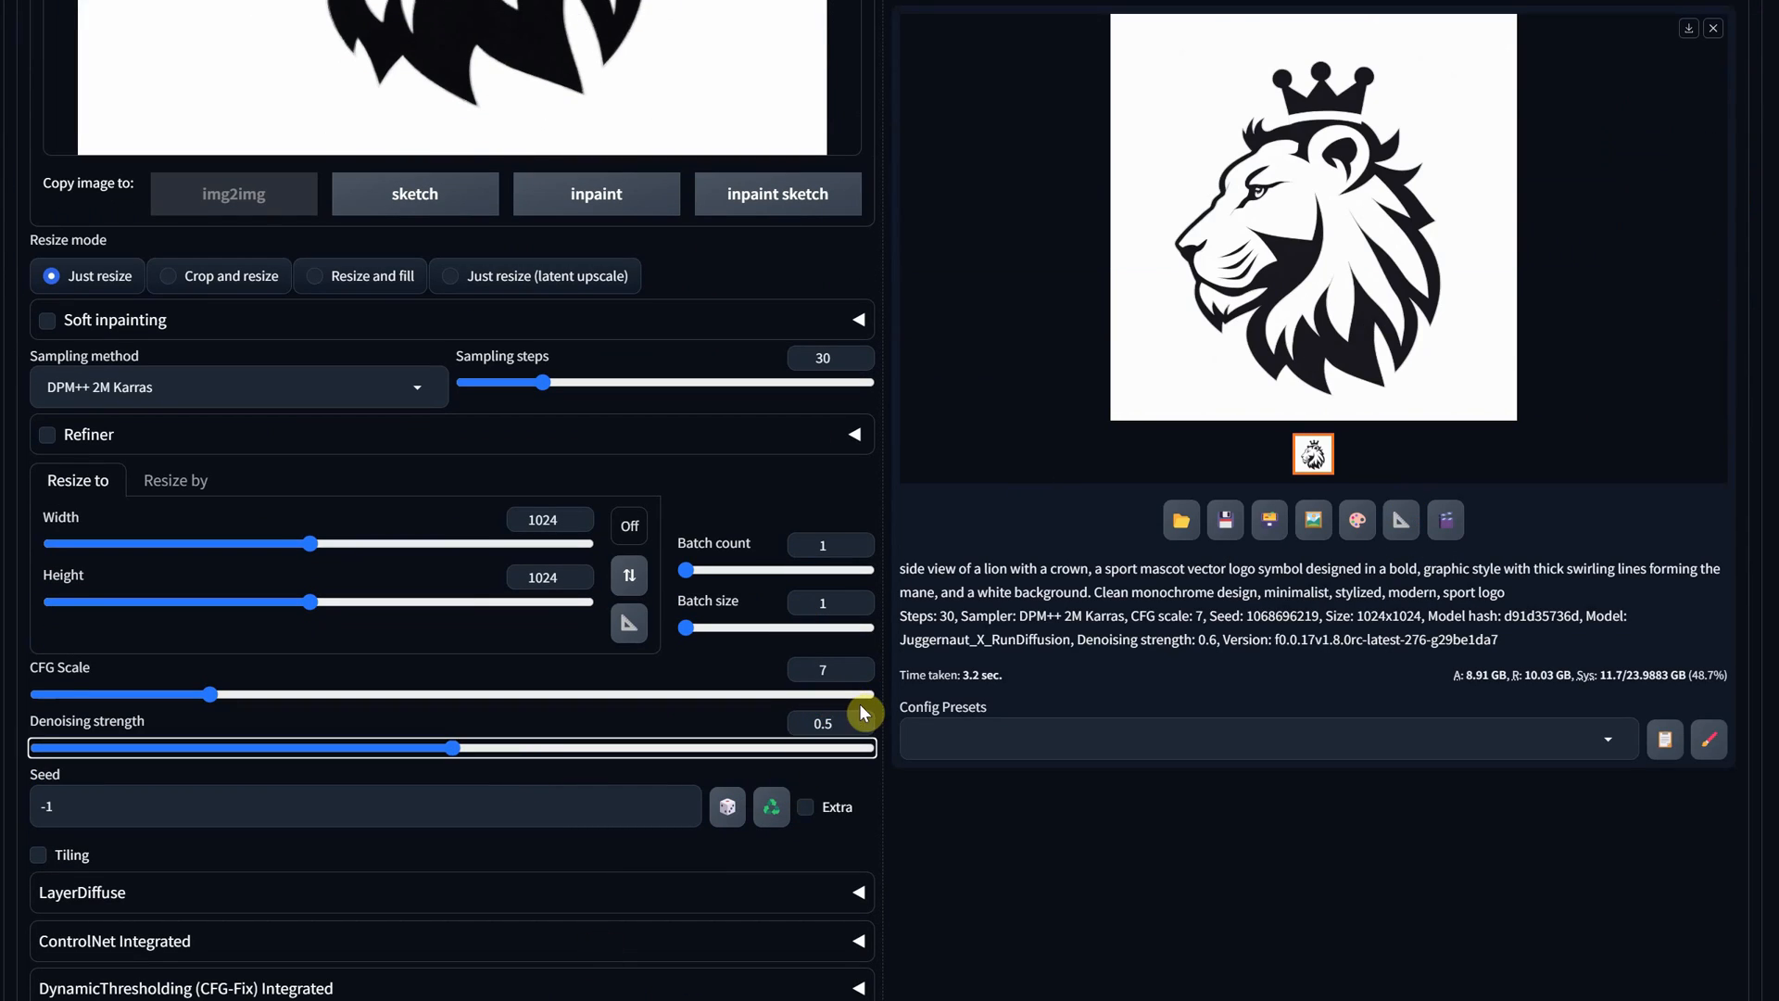
scroll("up", 3)
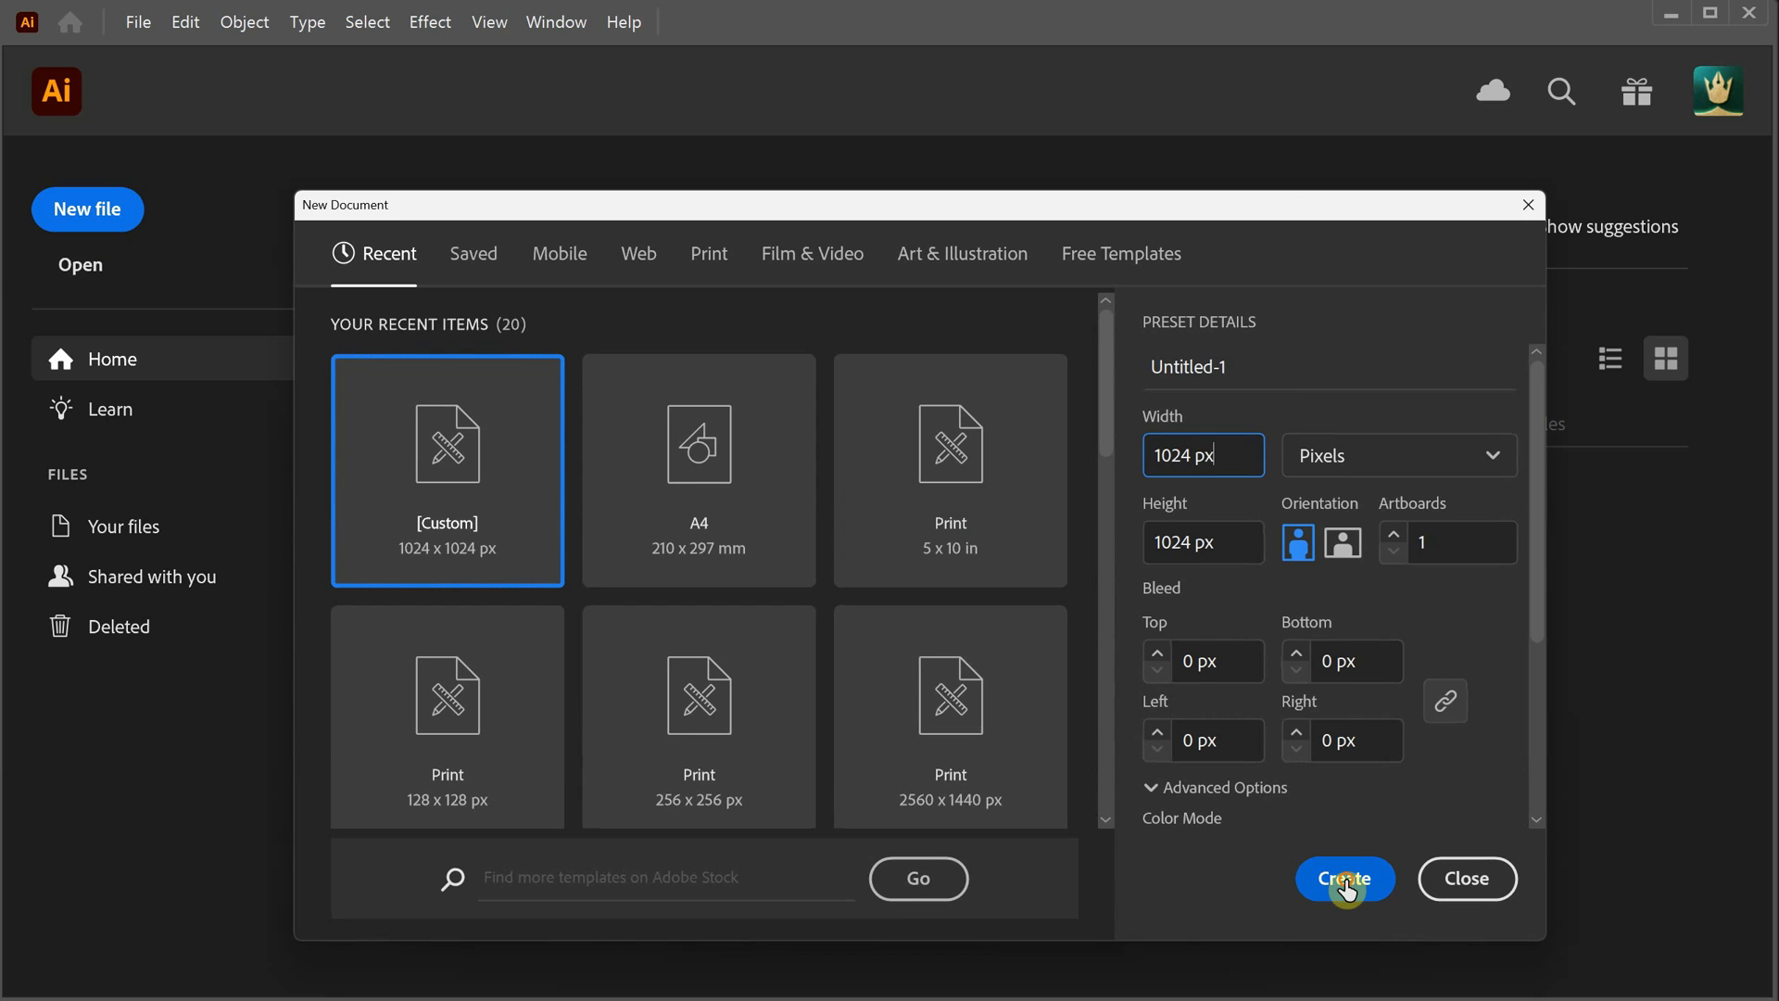
Image Trace the lion logo on a 1024 px artboard with SVG Ready 2 and expand it
left_click(1344, 877)
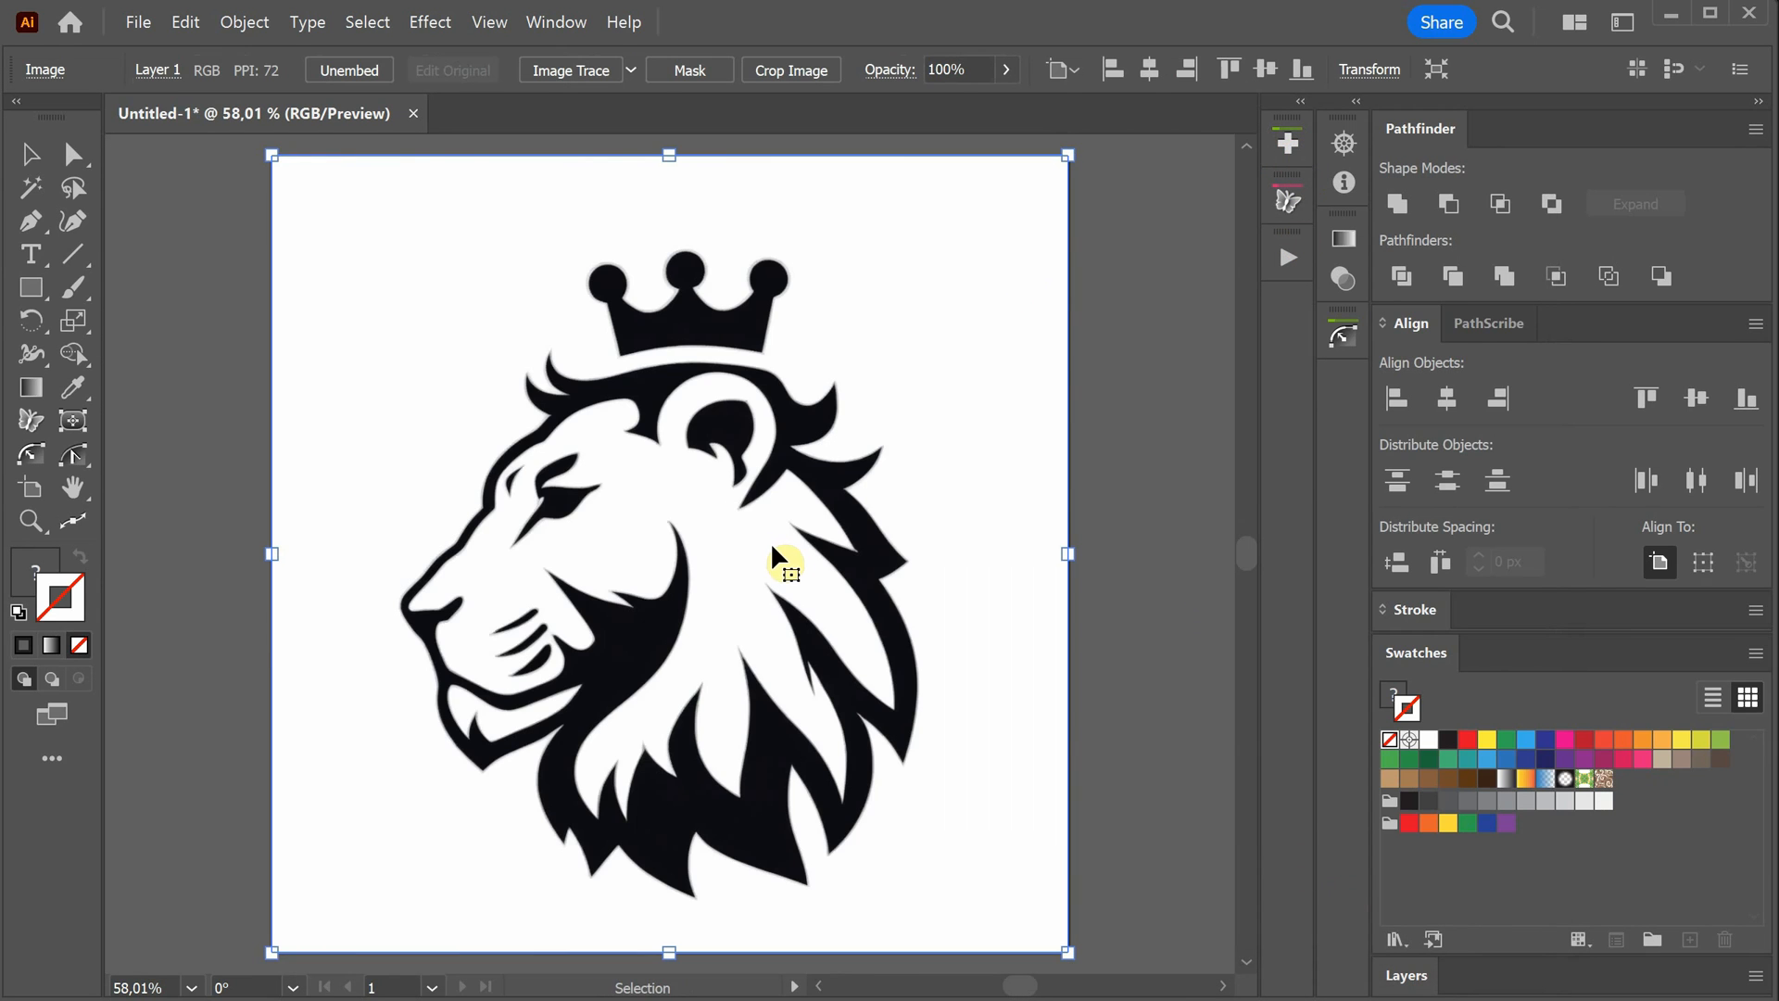
left_click(631, 71)
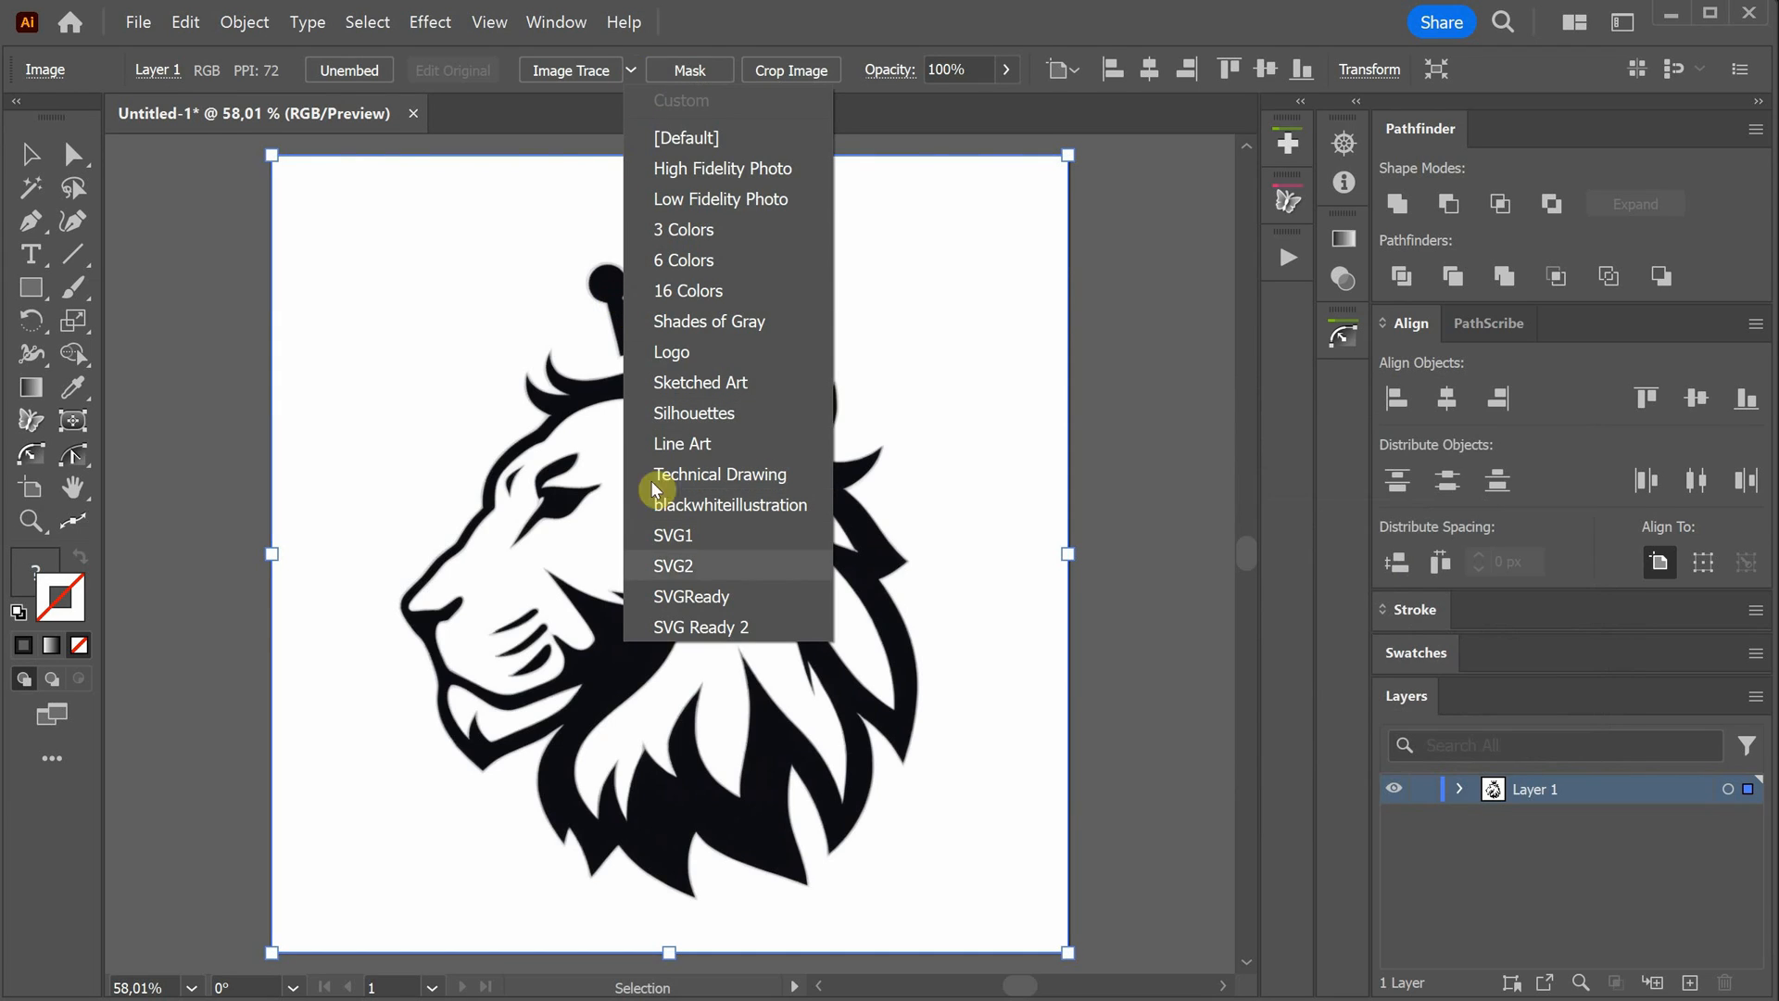
left_click(701, 626)
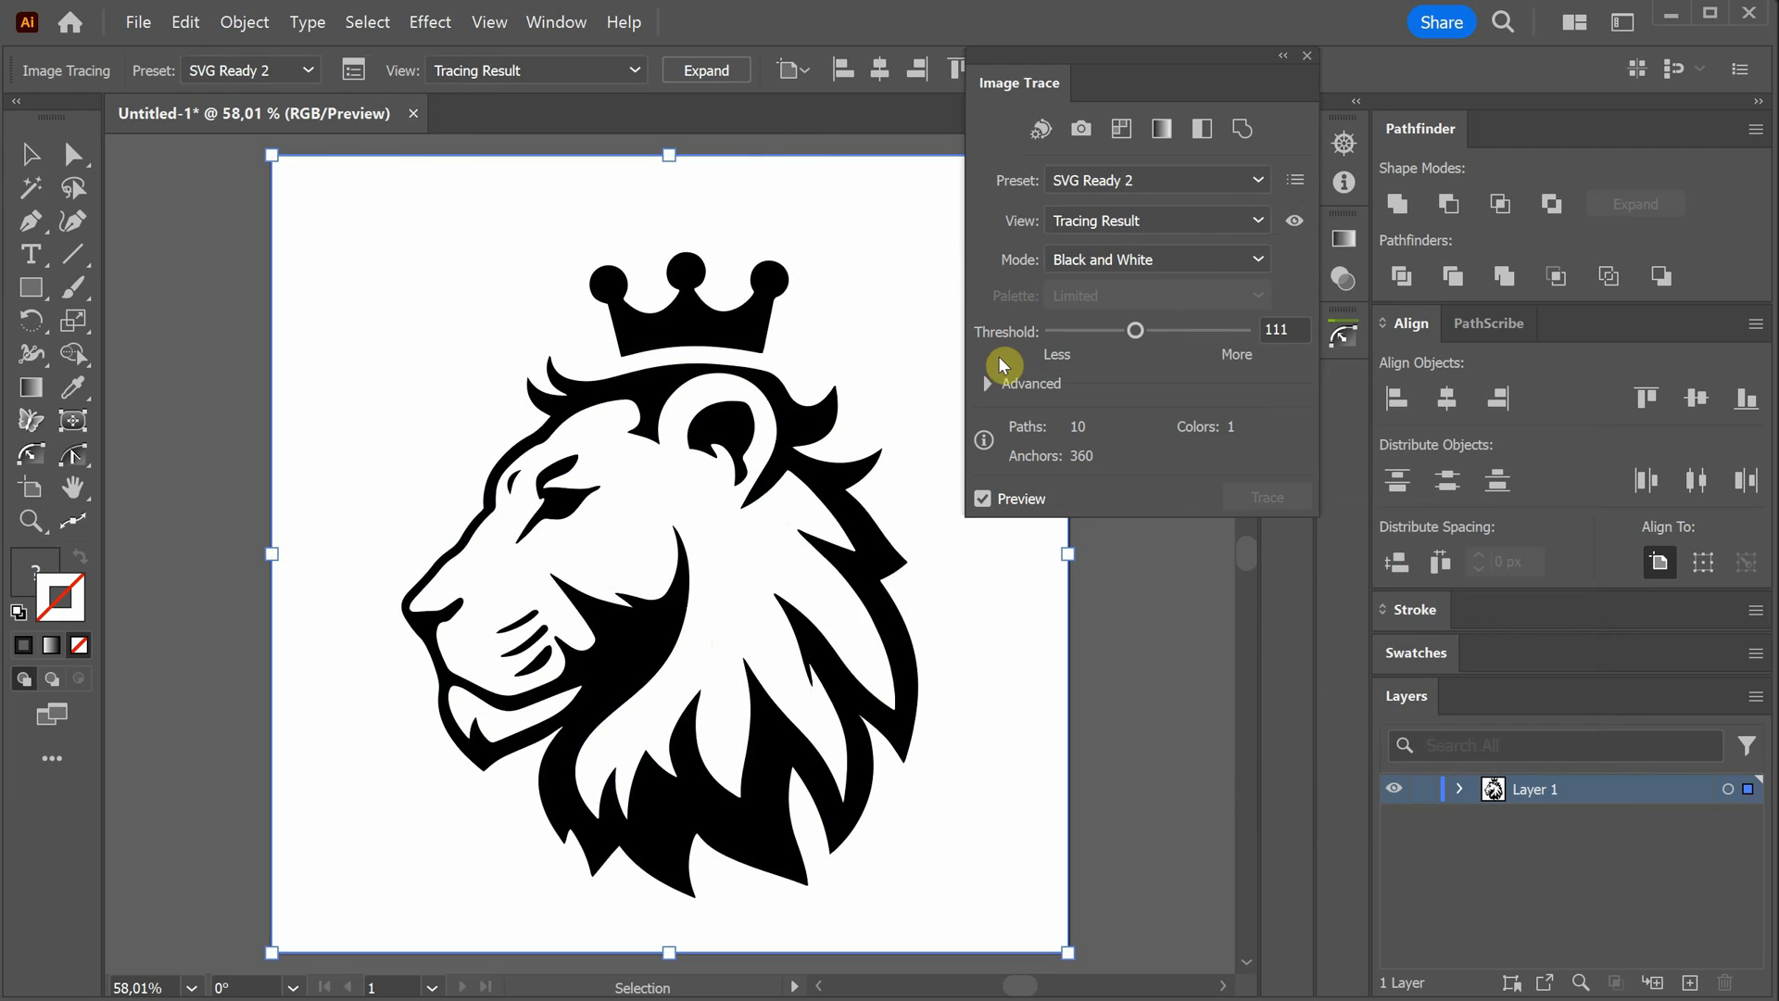
left_click(986, 384)
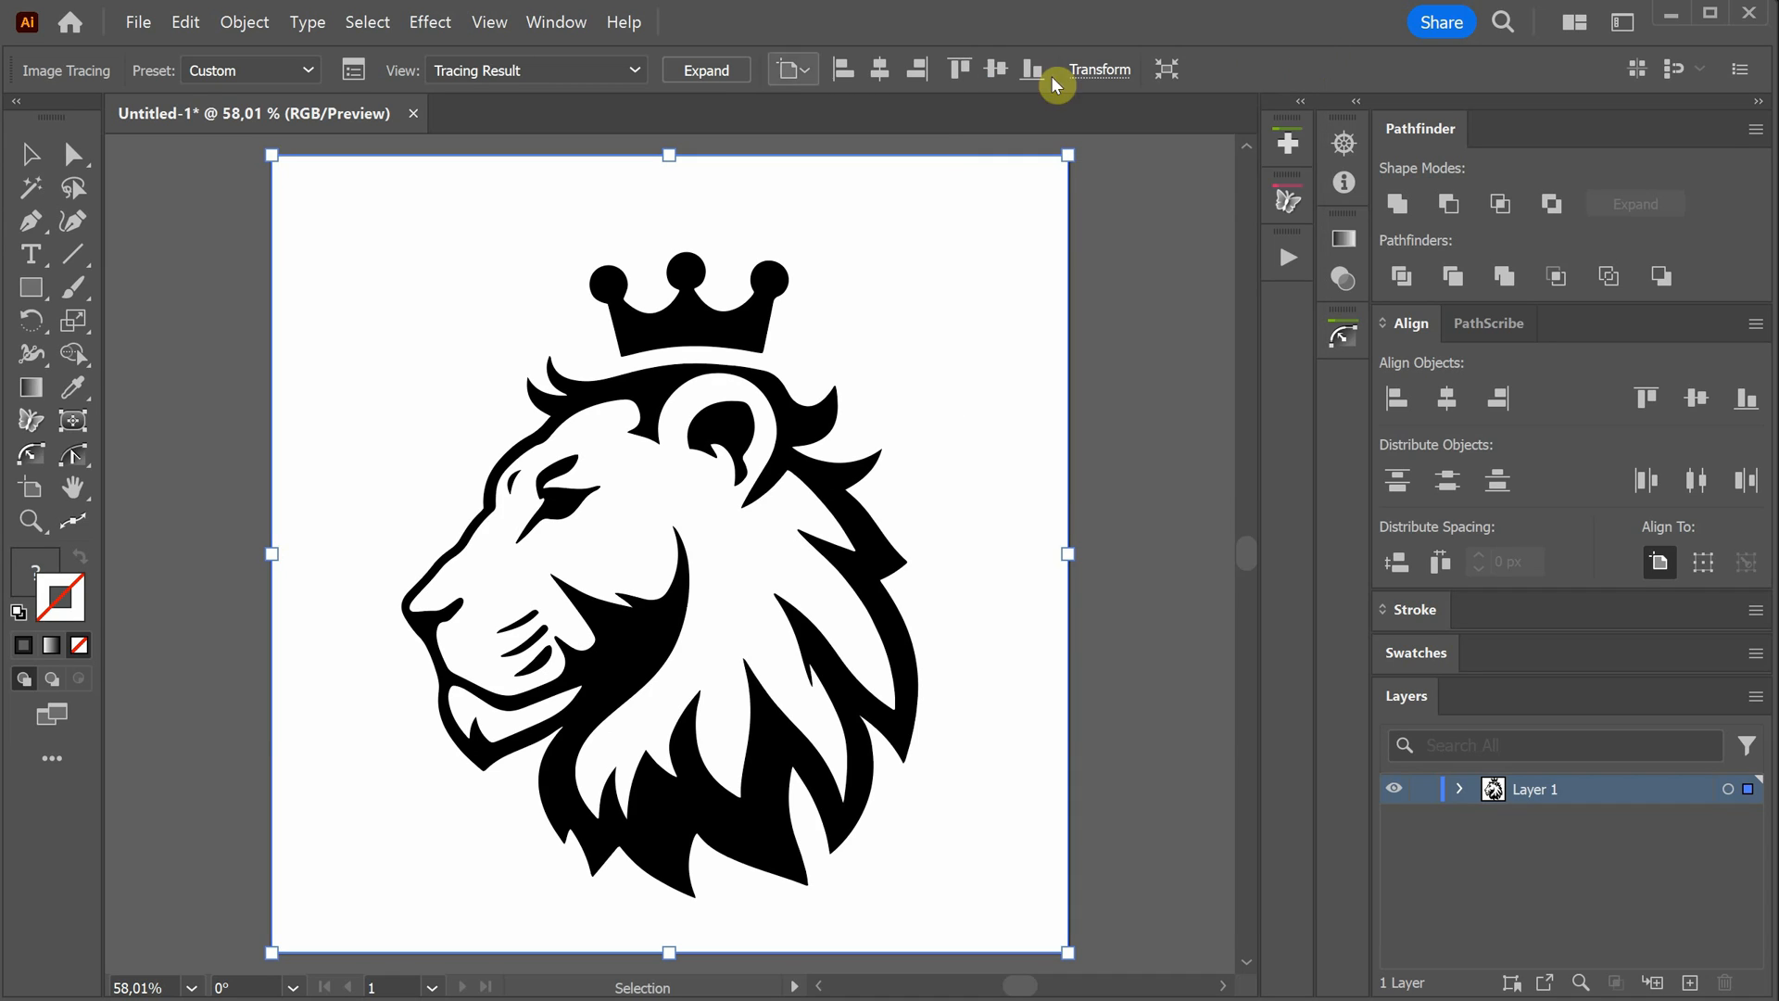
left_click(704, 69)
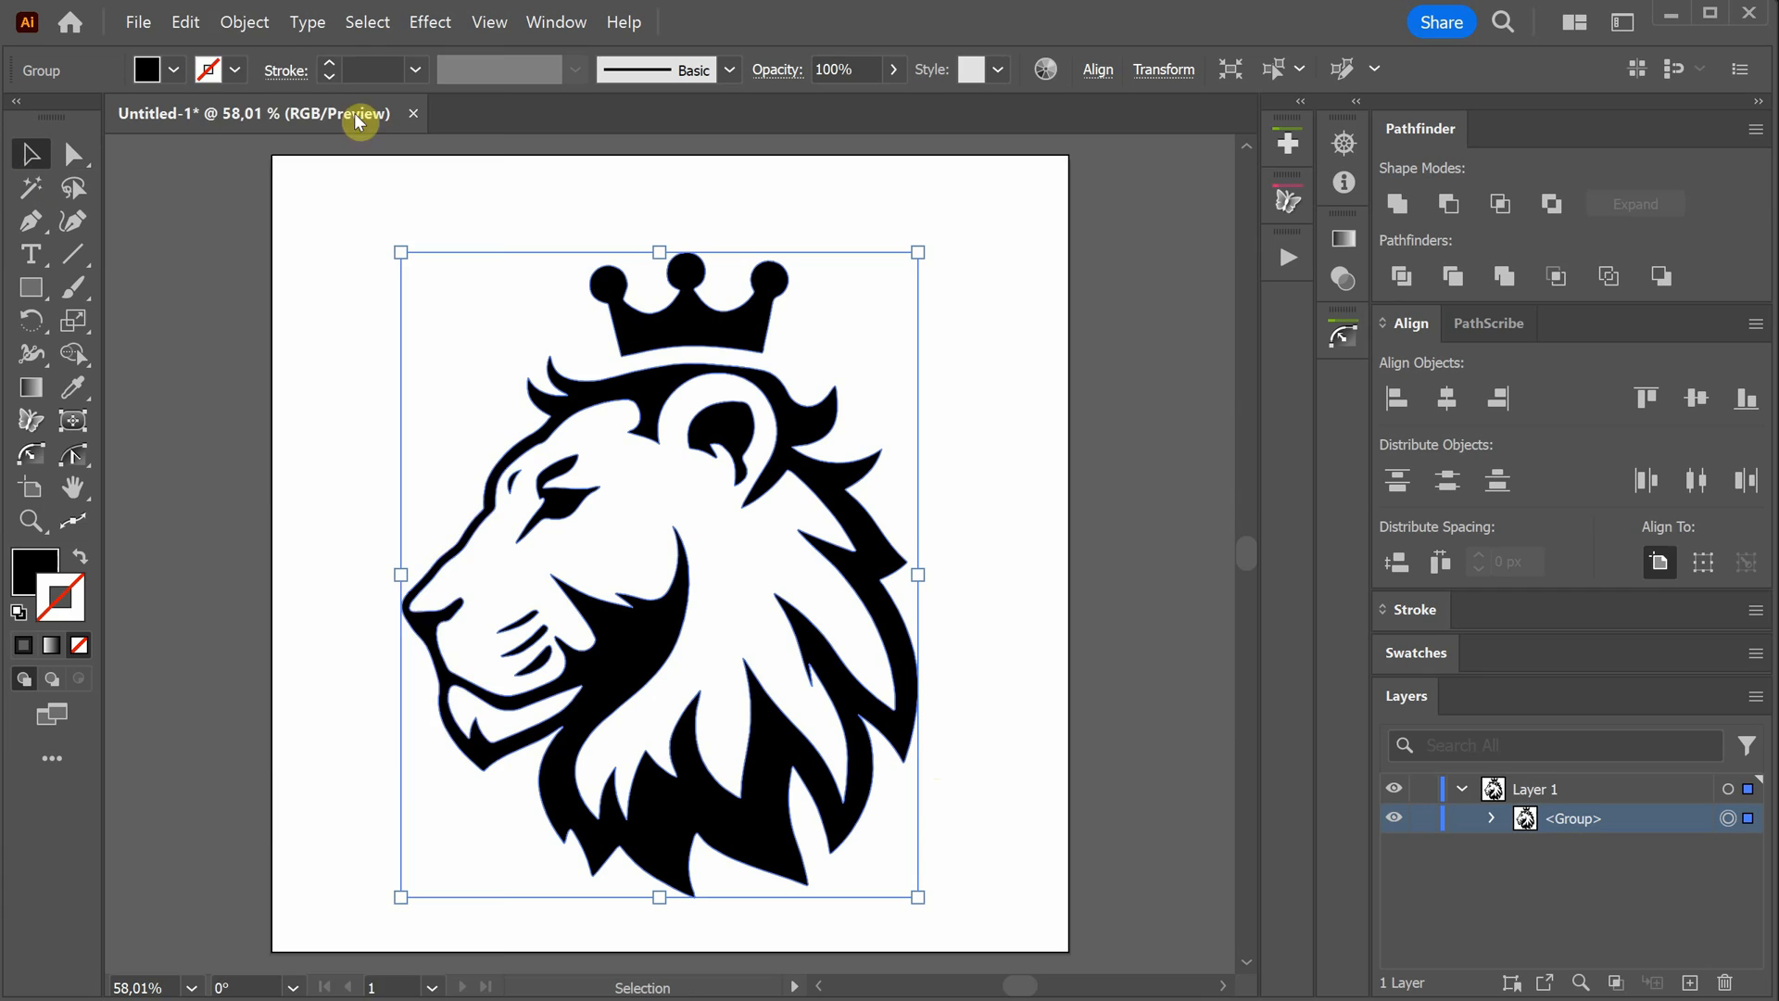
Select the rightmost crown circle with Direct Selection, then save as Lion Logo.ai
left_click(243, 21)
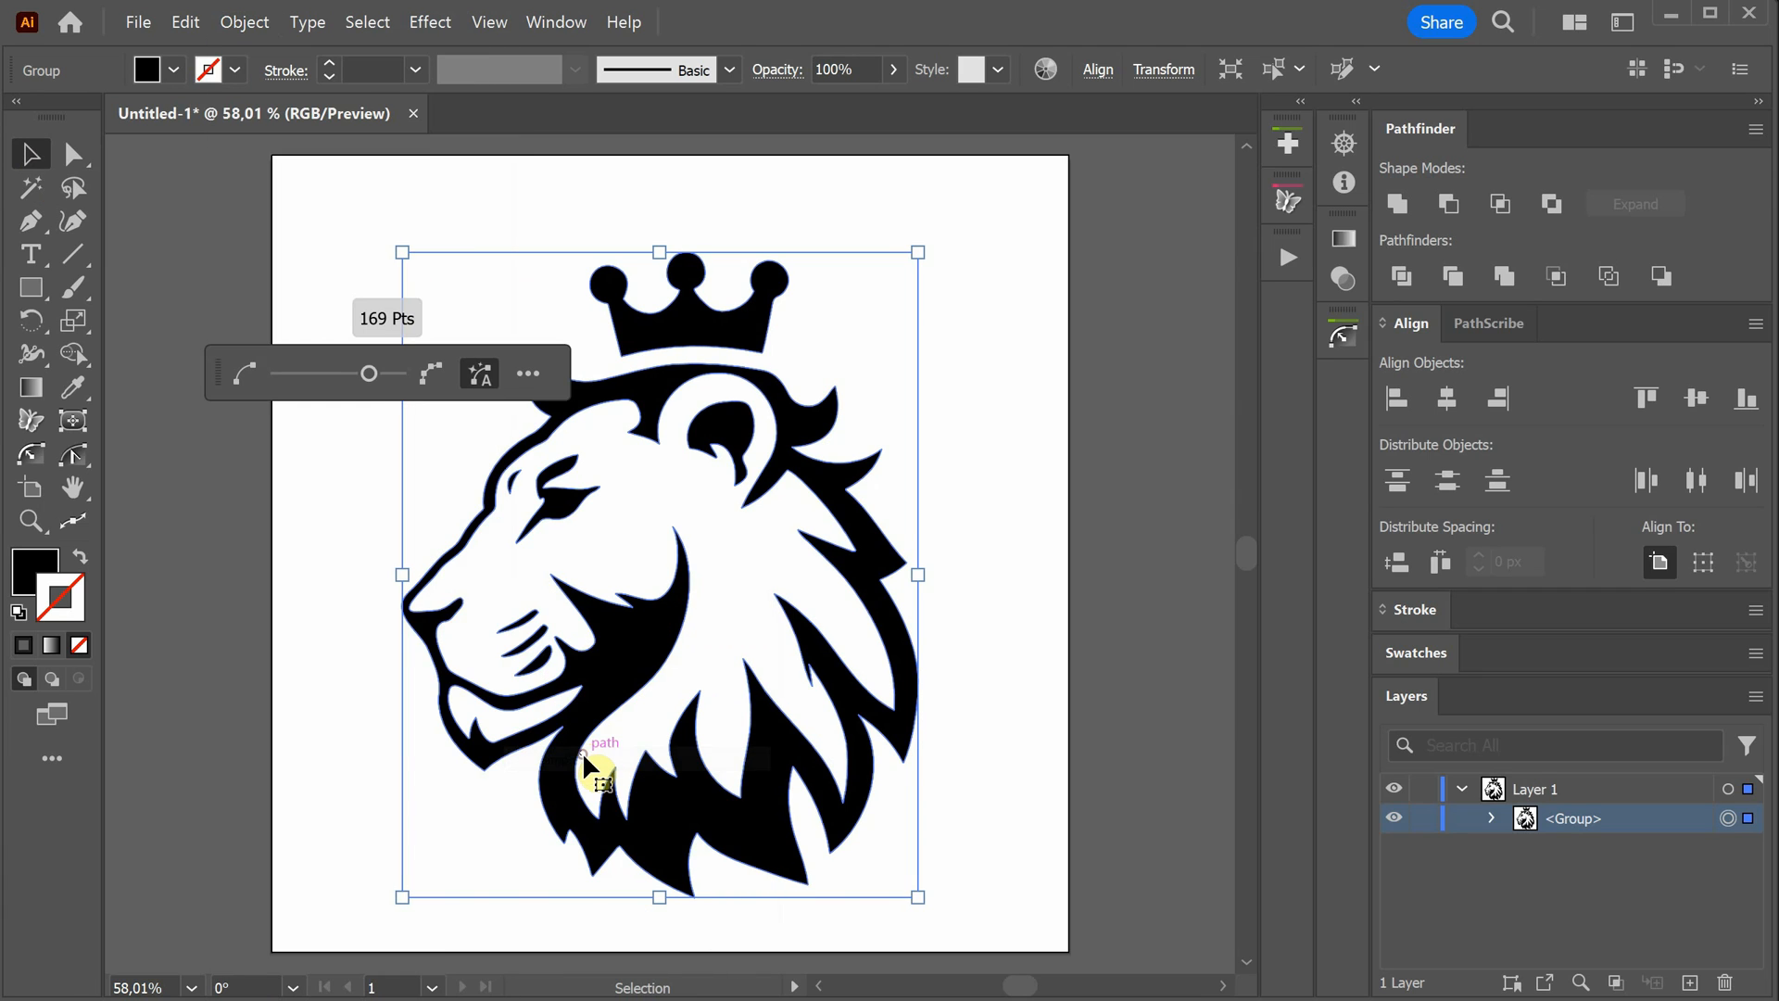
mouse_move(385, 306)
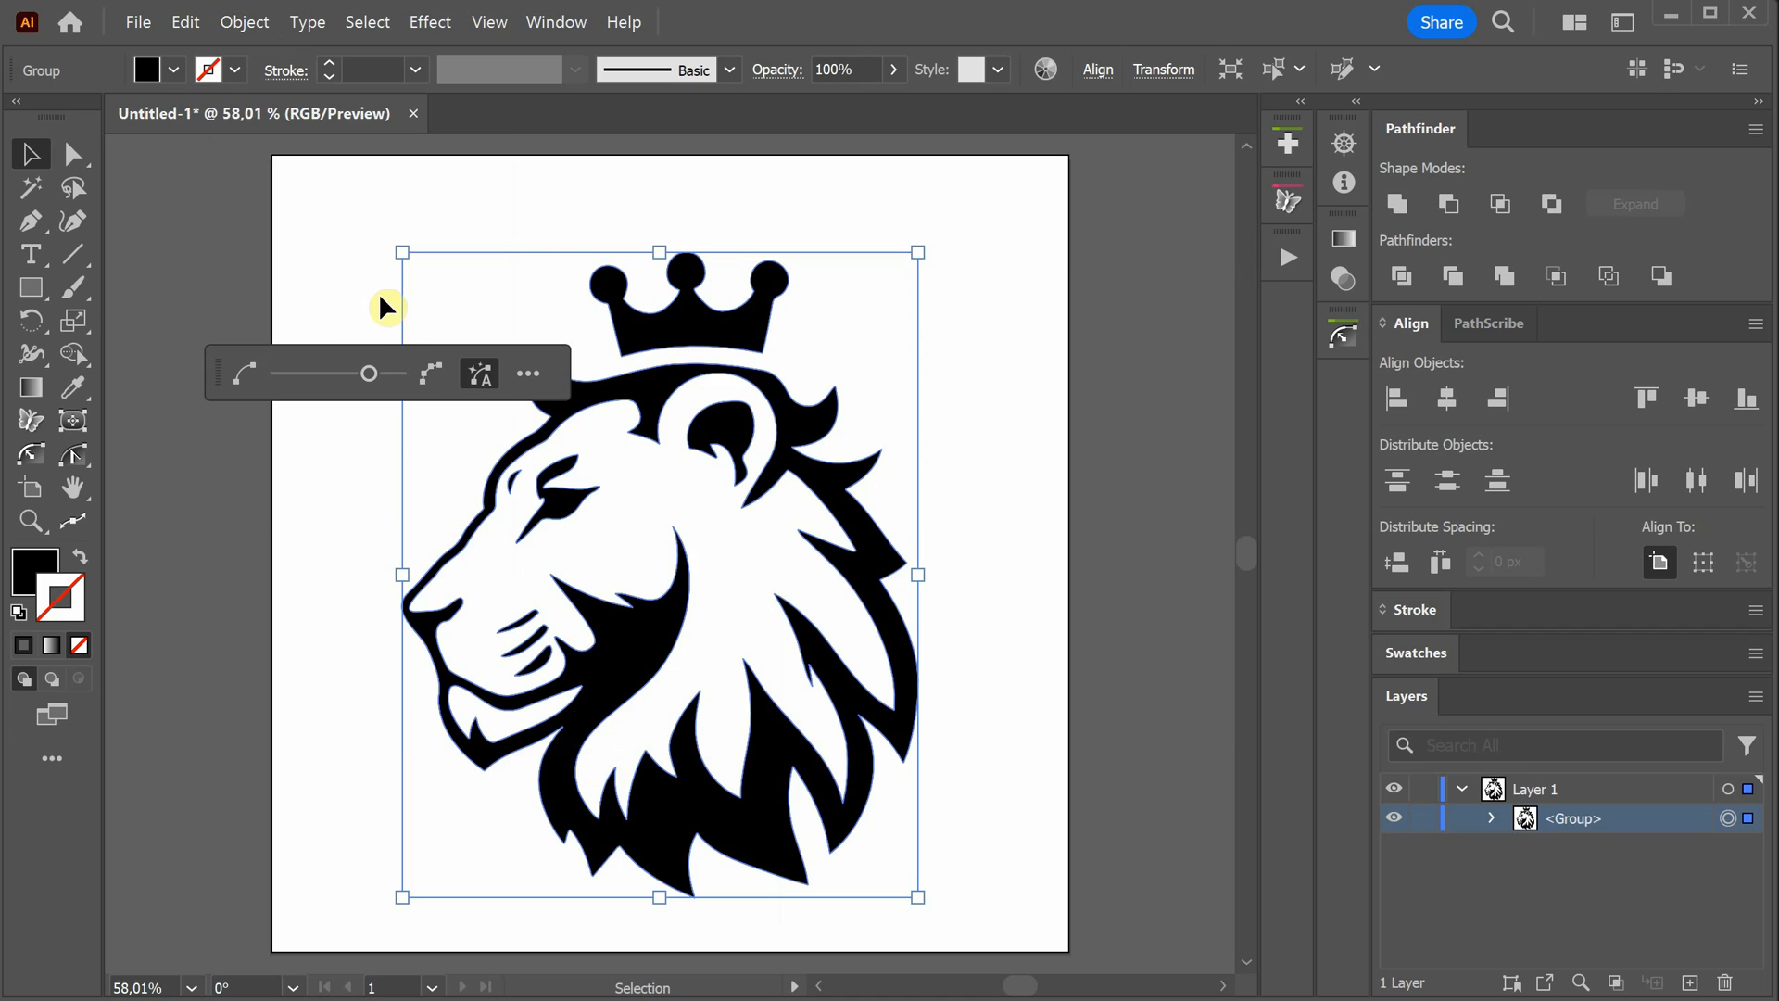
mouse_move(621, 365)
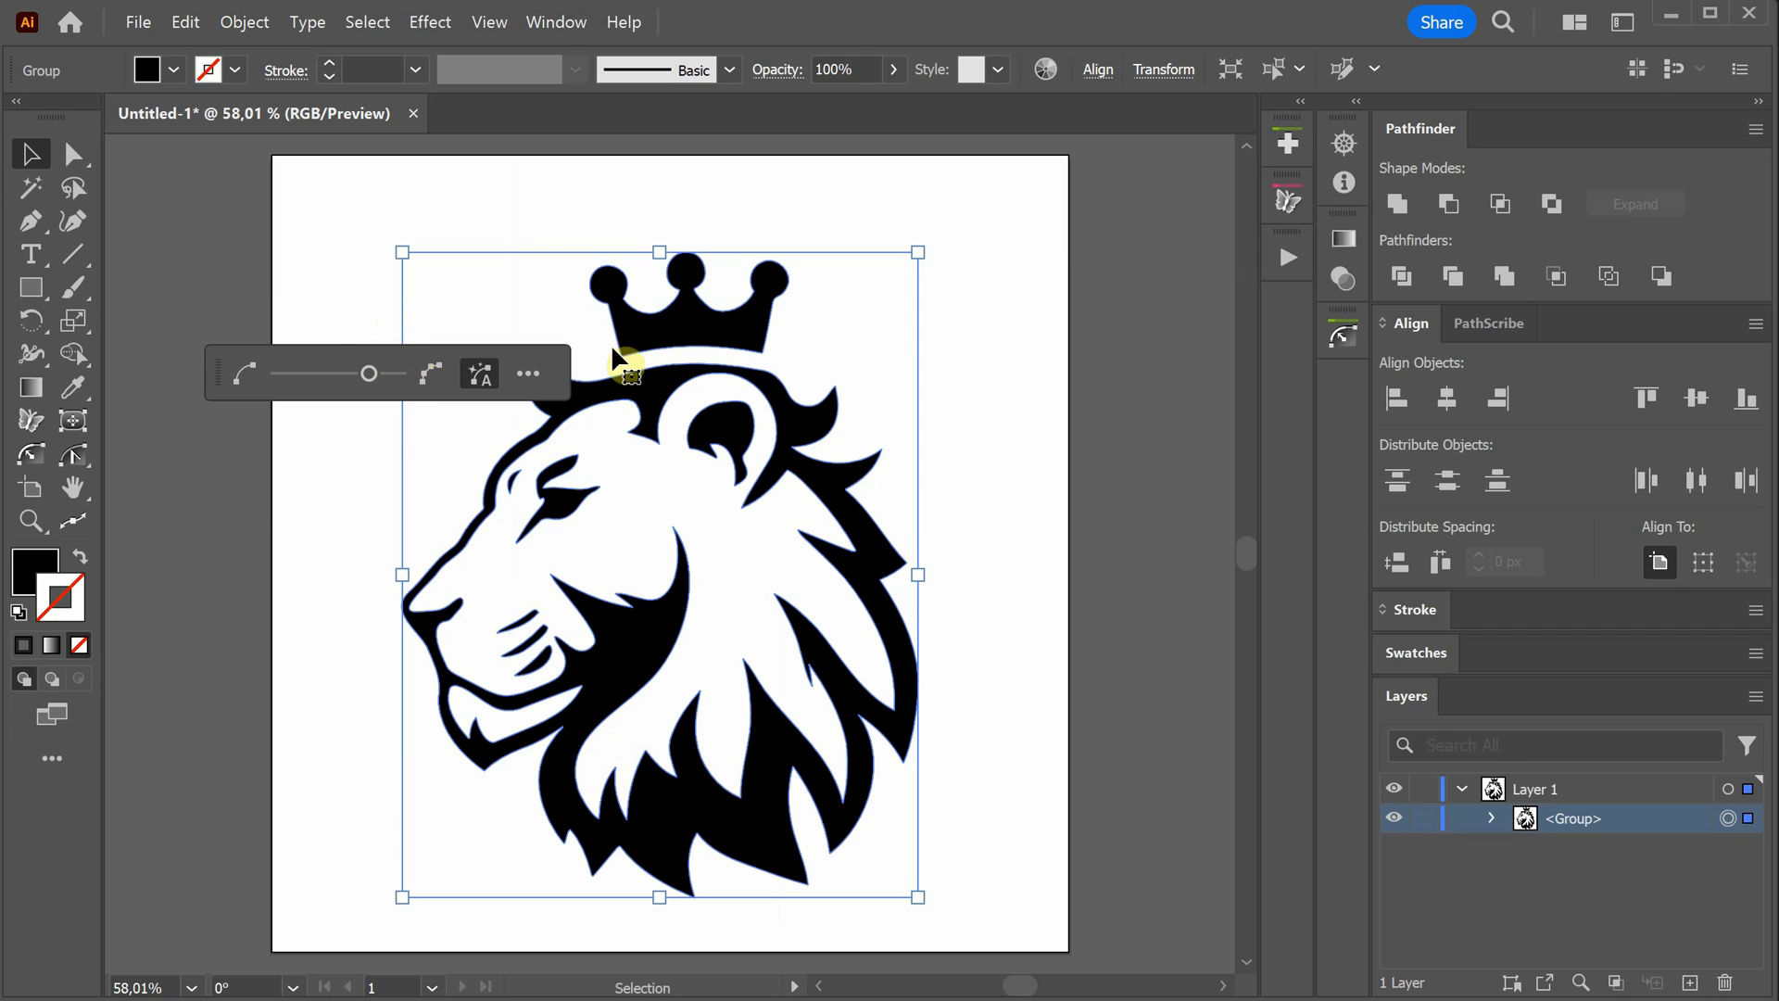
left_click(1006, 343)
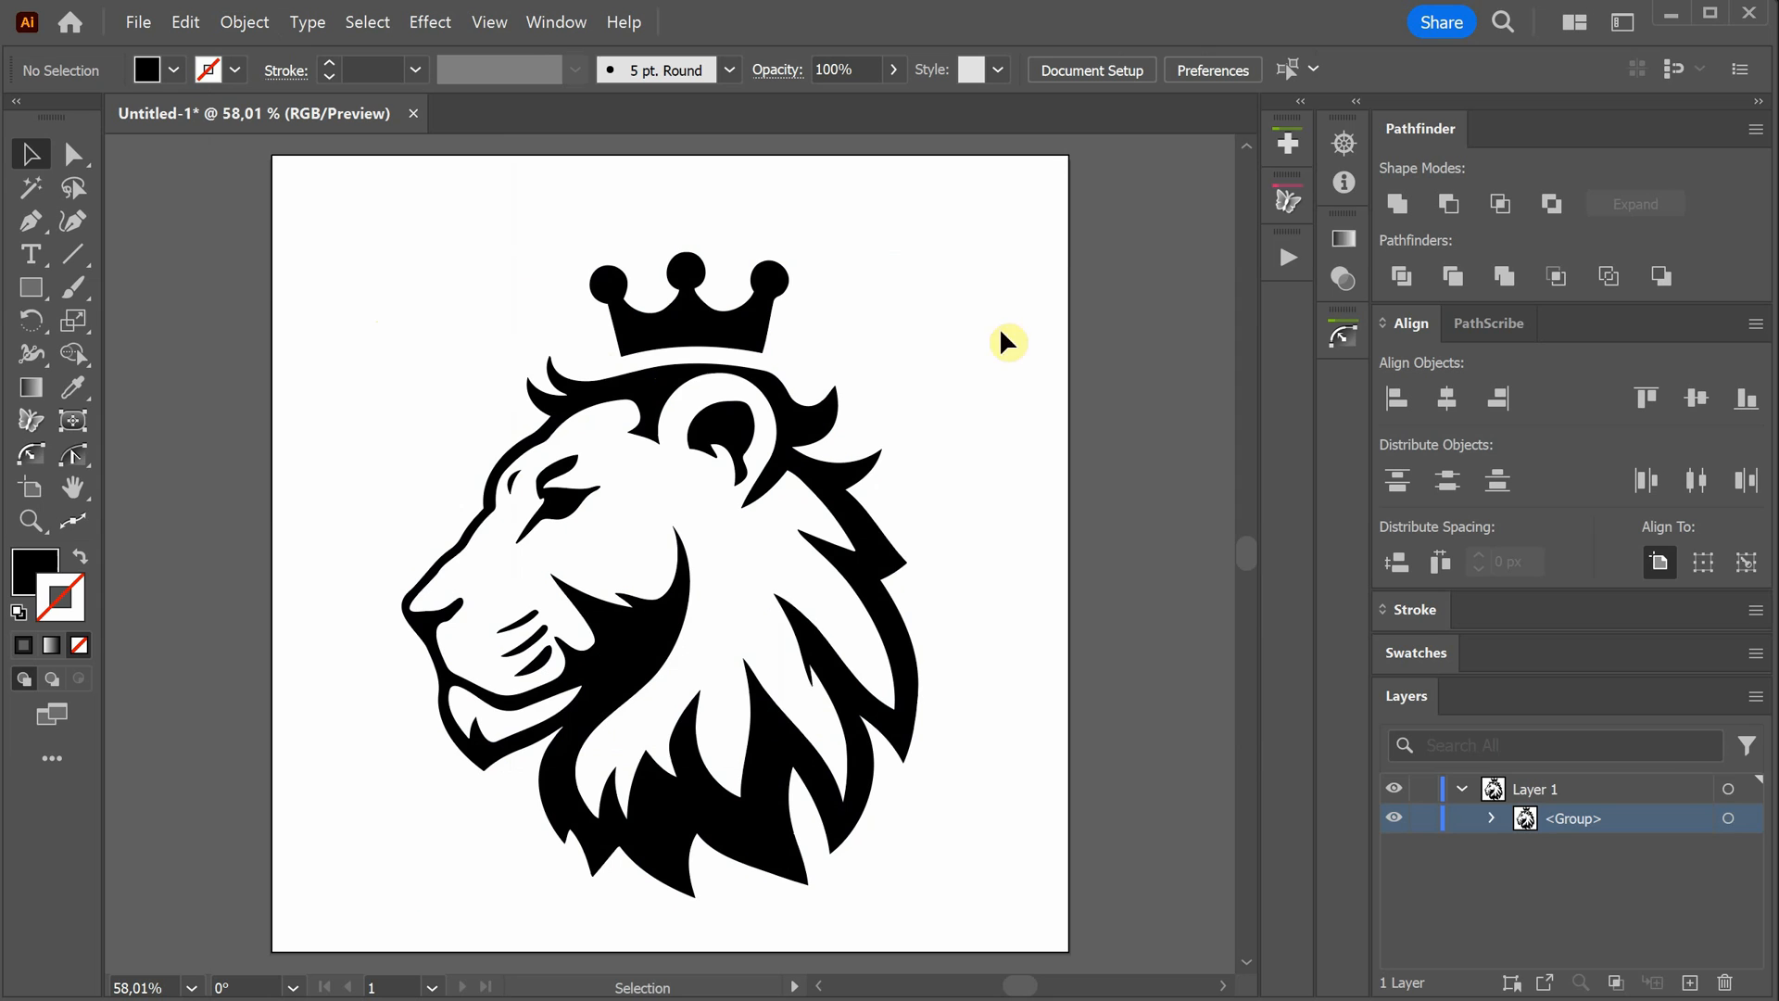
left_click(1491, 818)
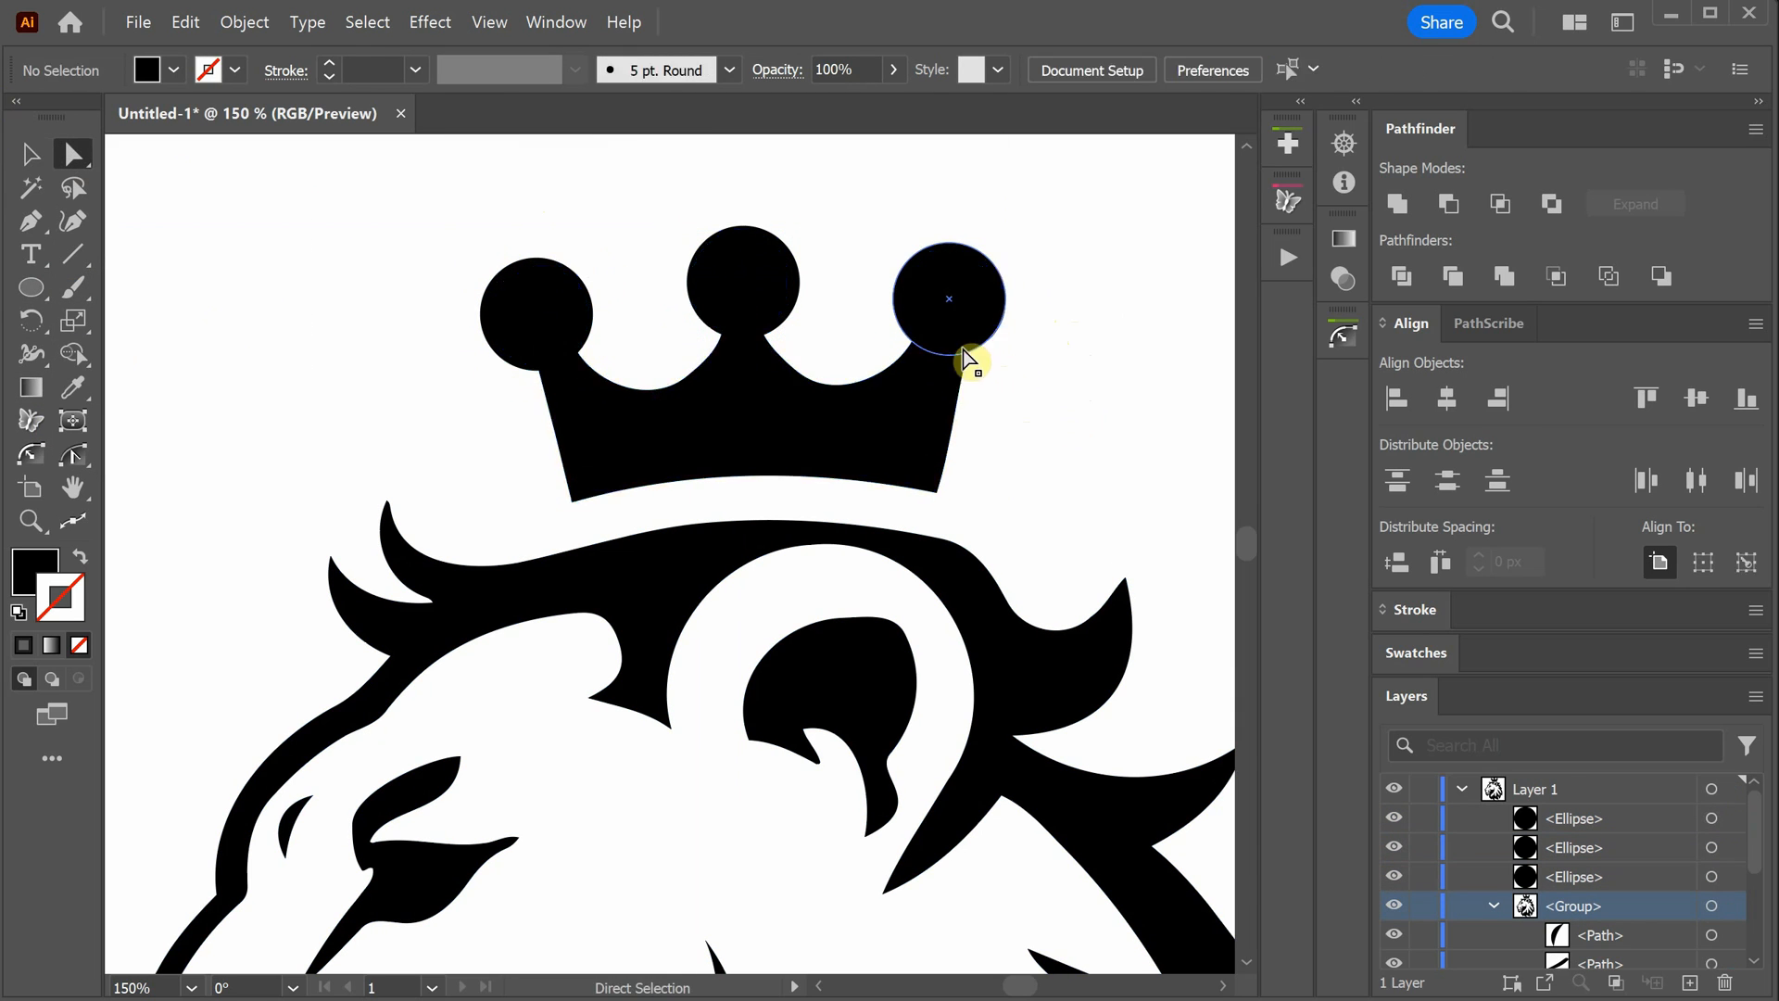
left_click(1396, 203)
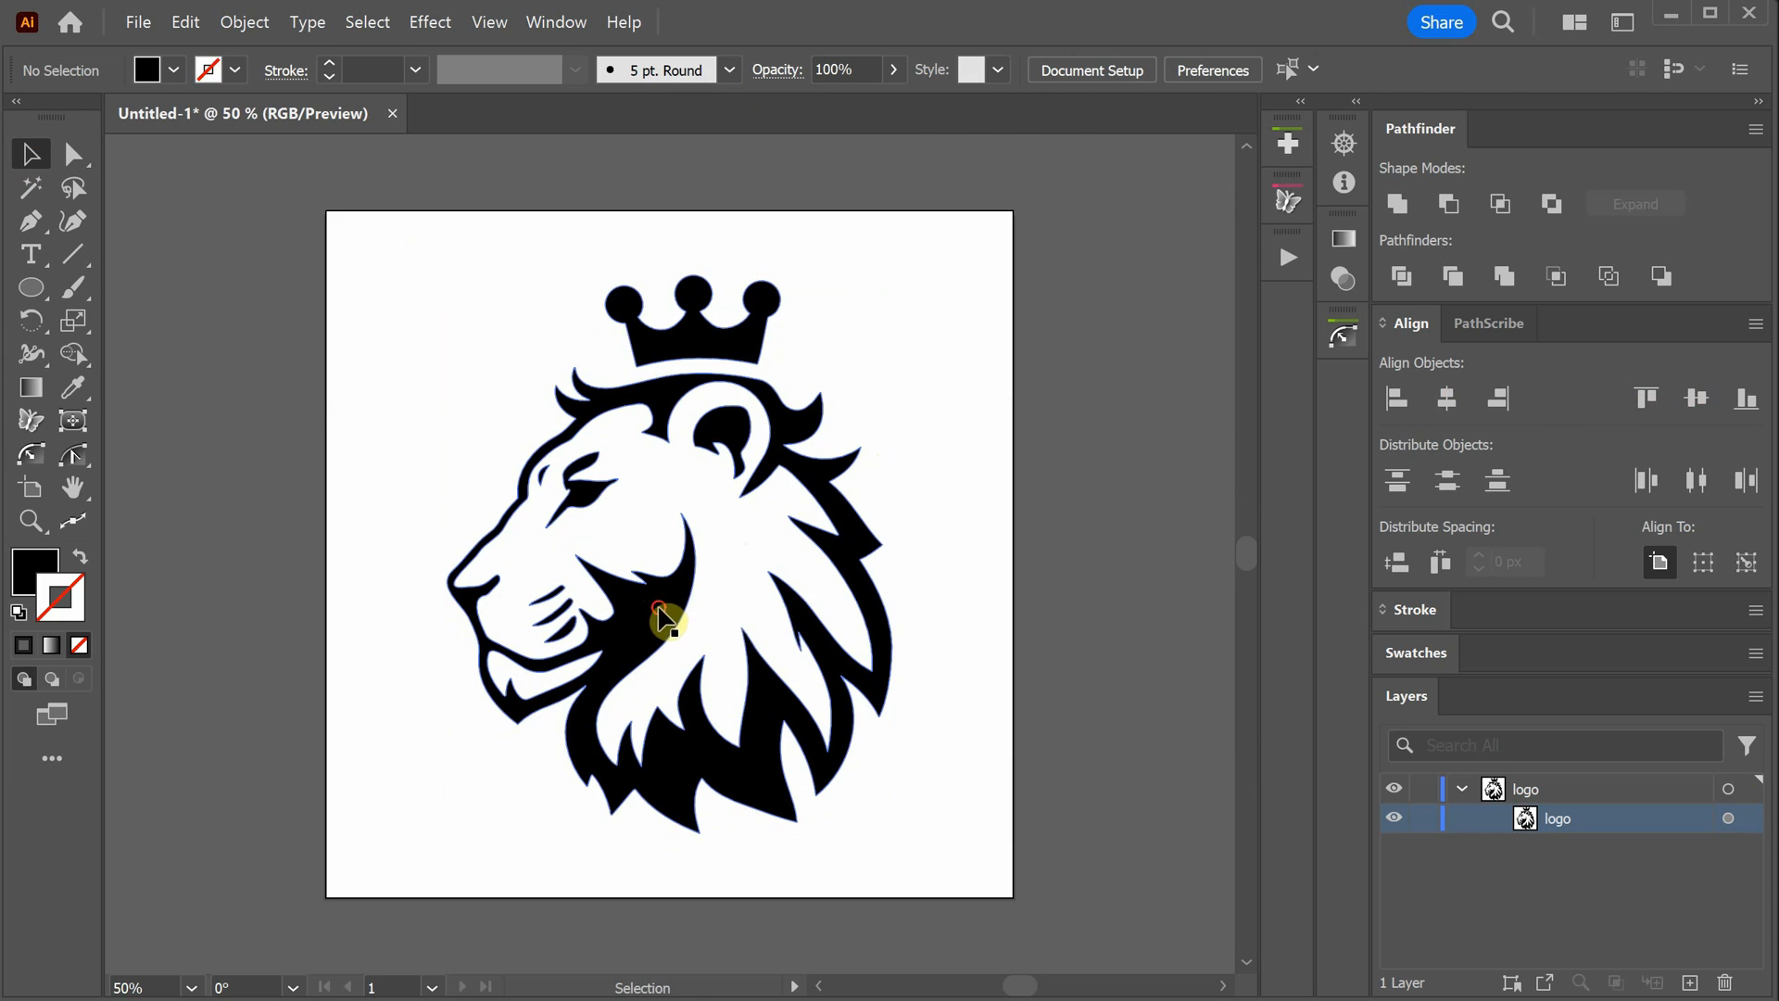
left_click(137, 21)
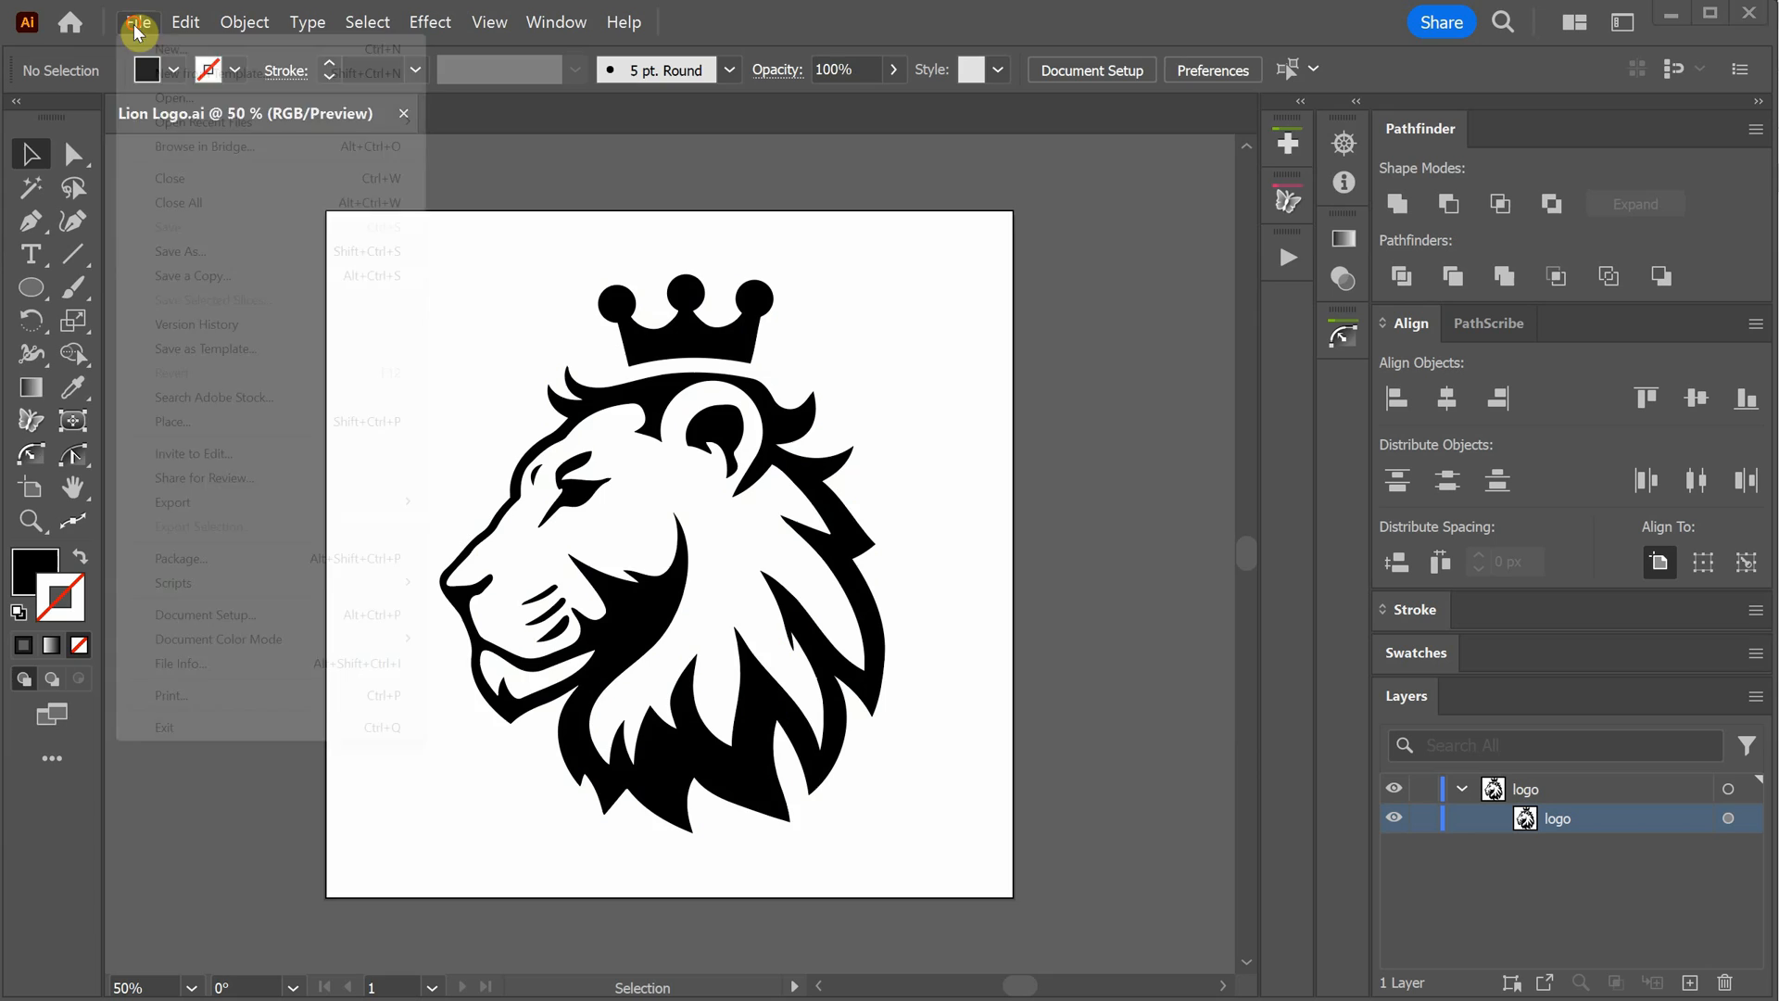
left_click(168, 227)
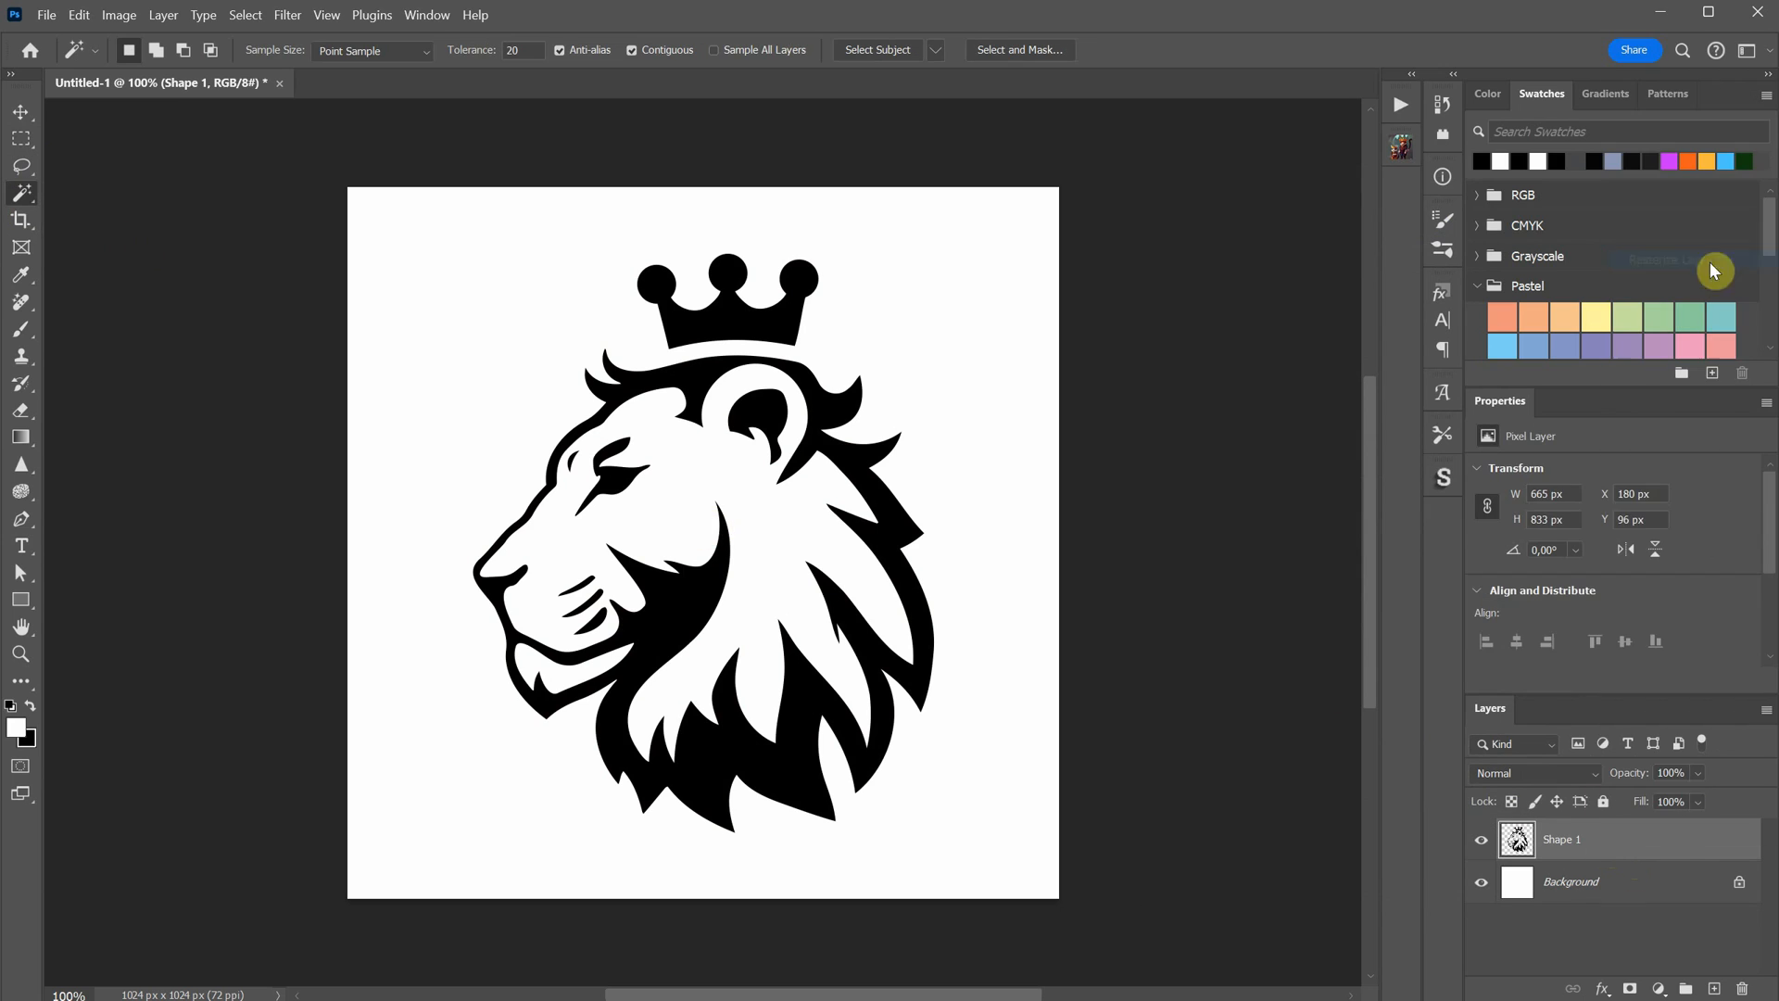
Pick a foreground colour and paint a peach highlight onto the lion's mane
left_click(16, 727)
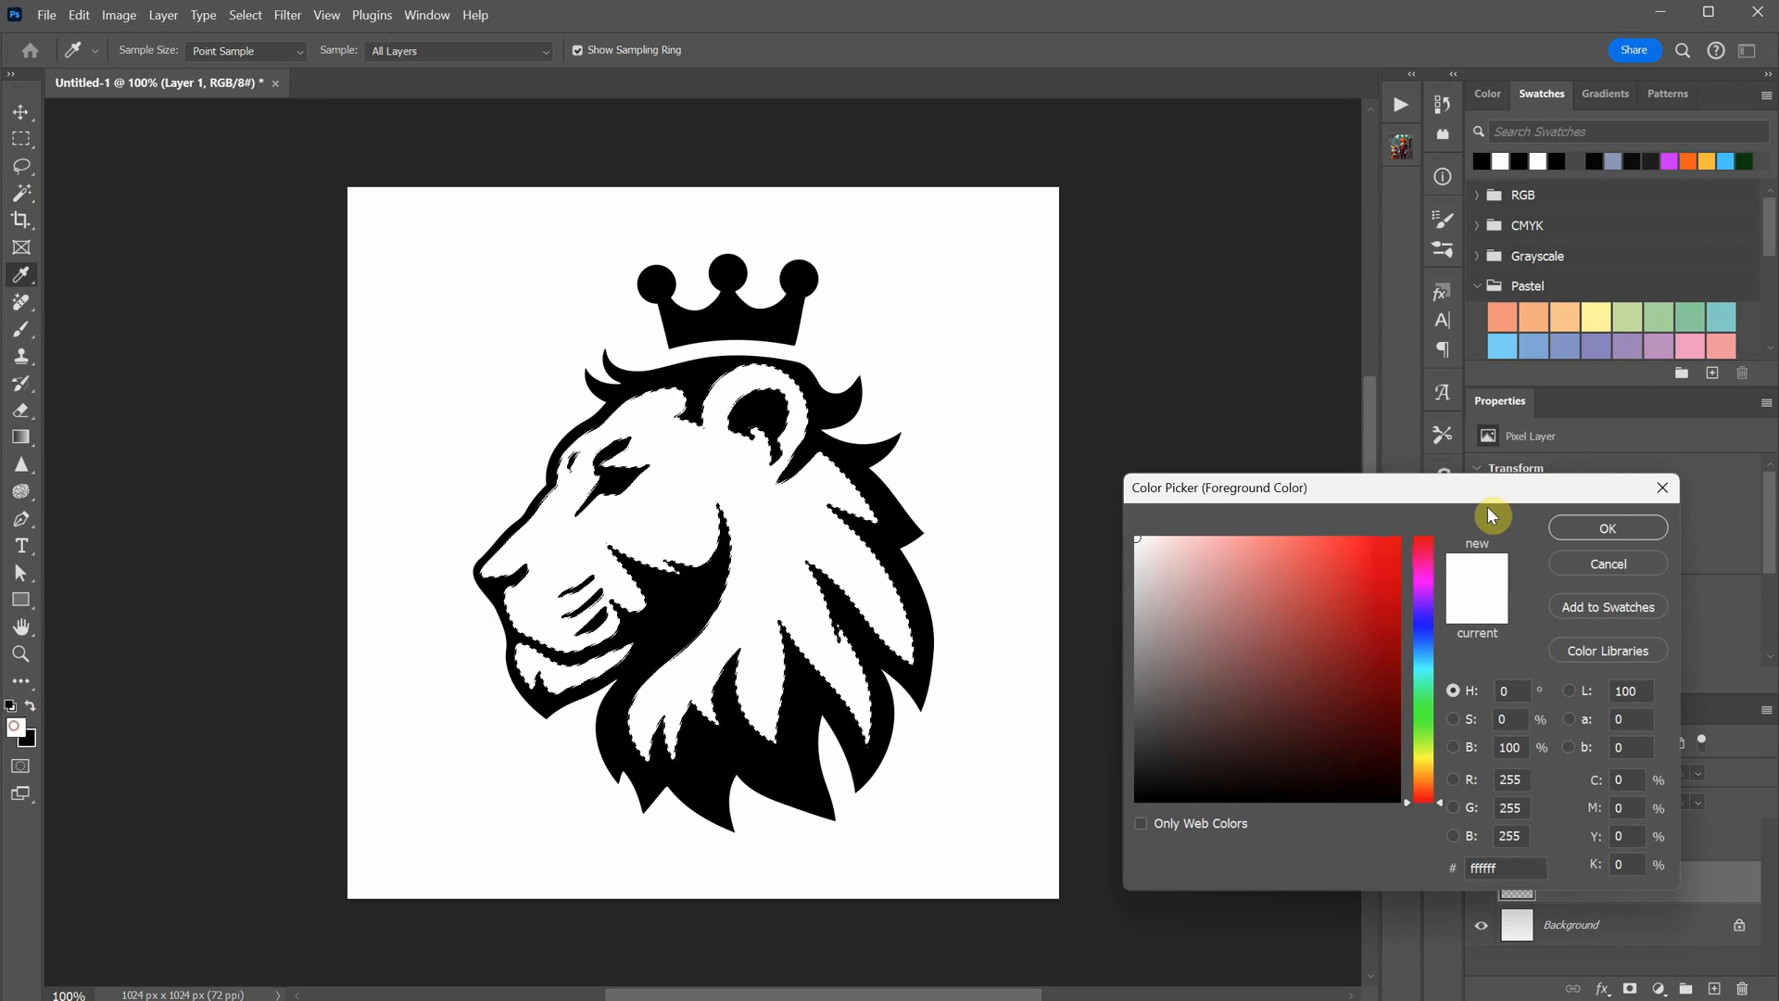
left_click(1605, 527)
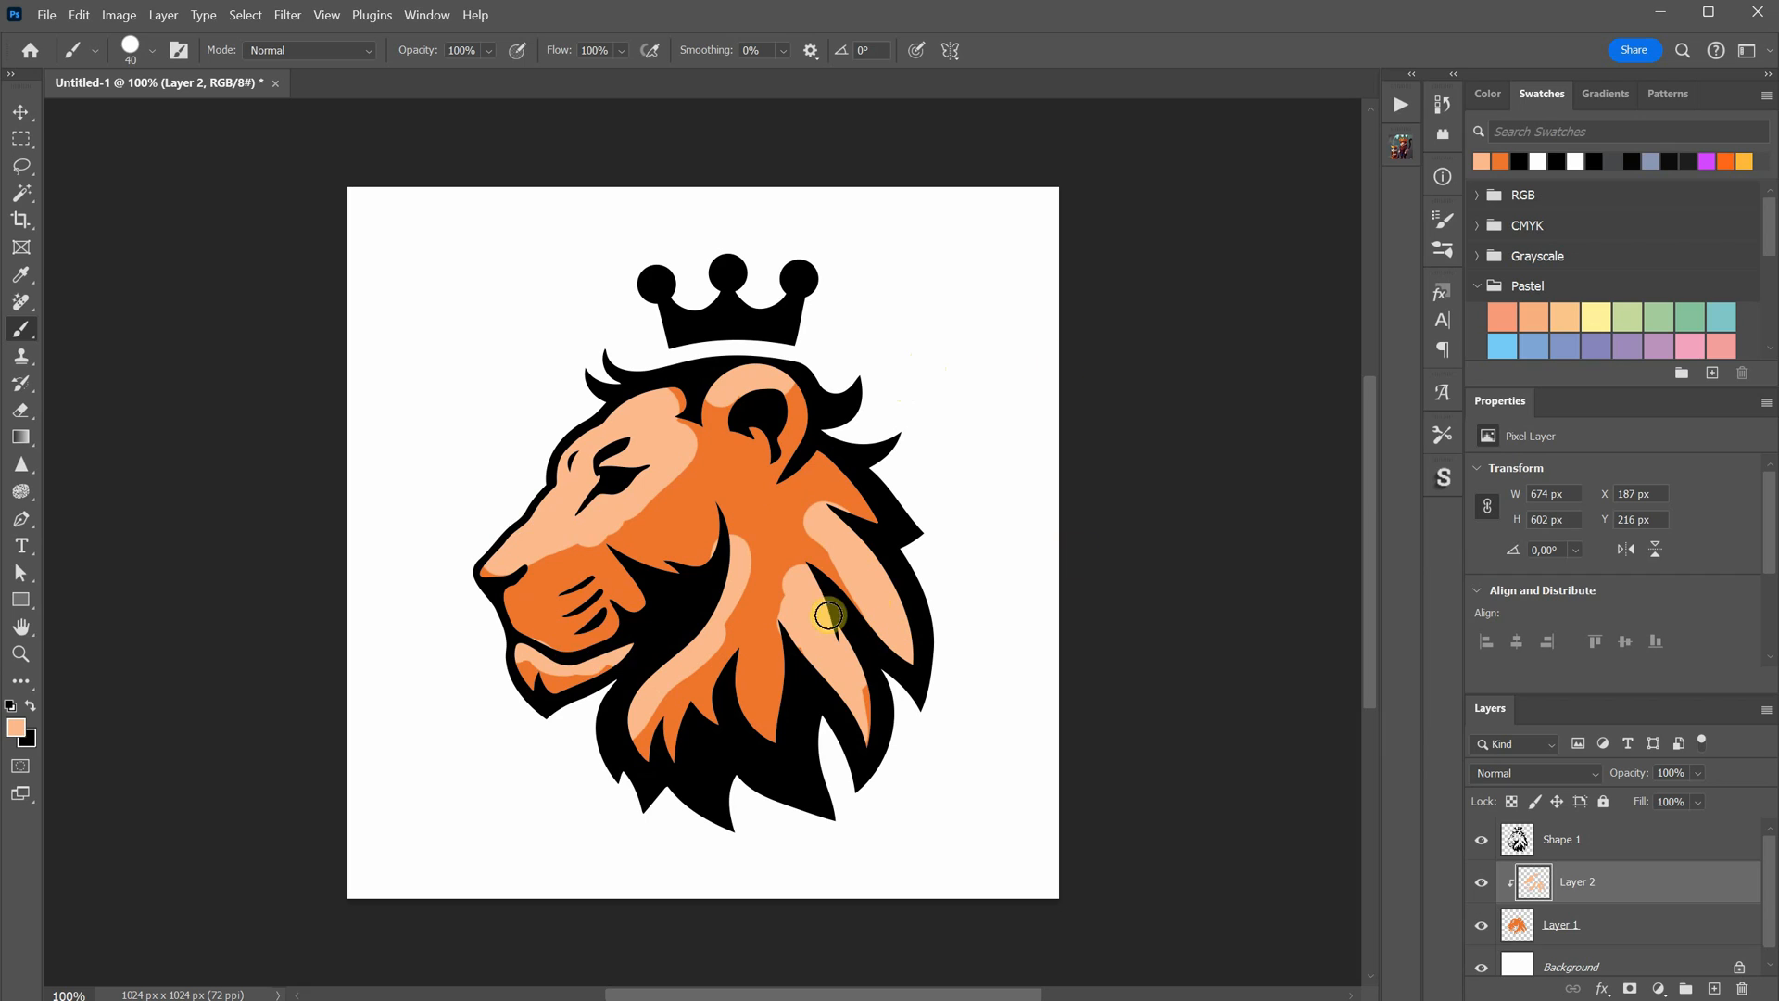
left_click(828, 615)
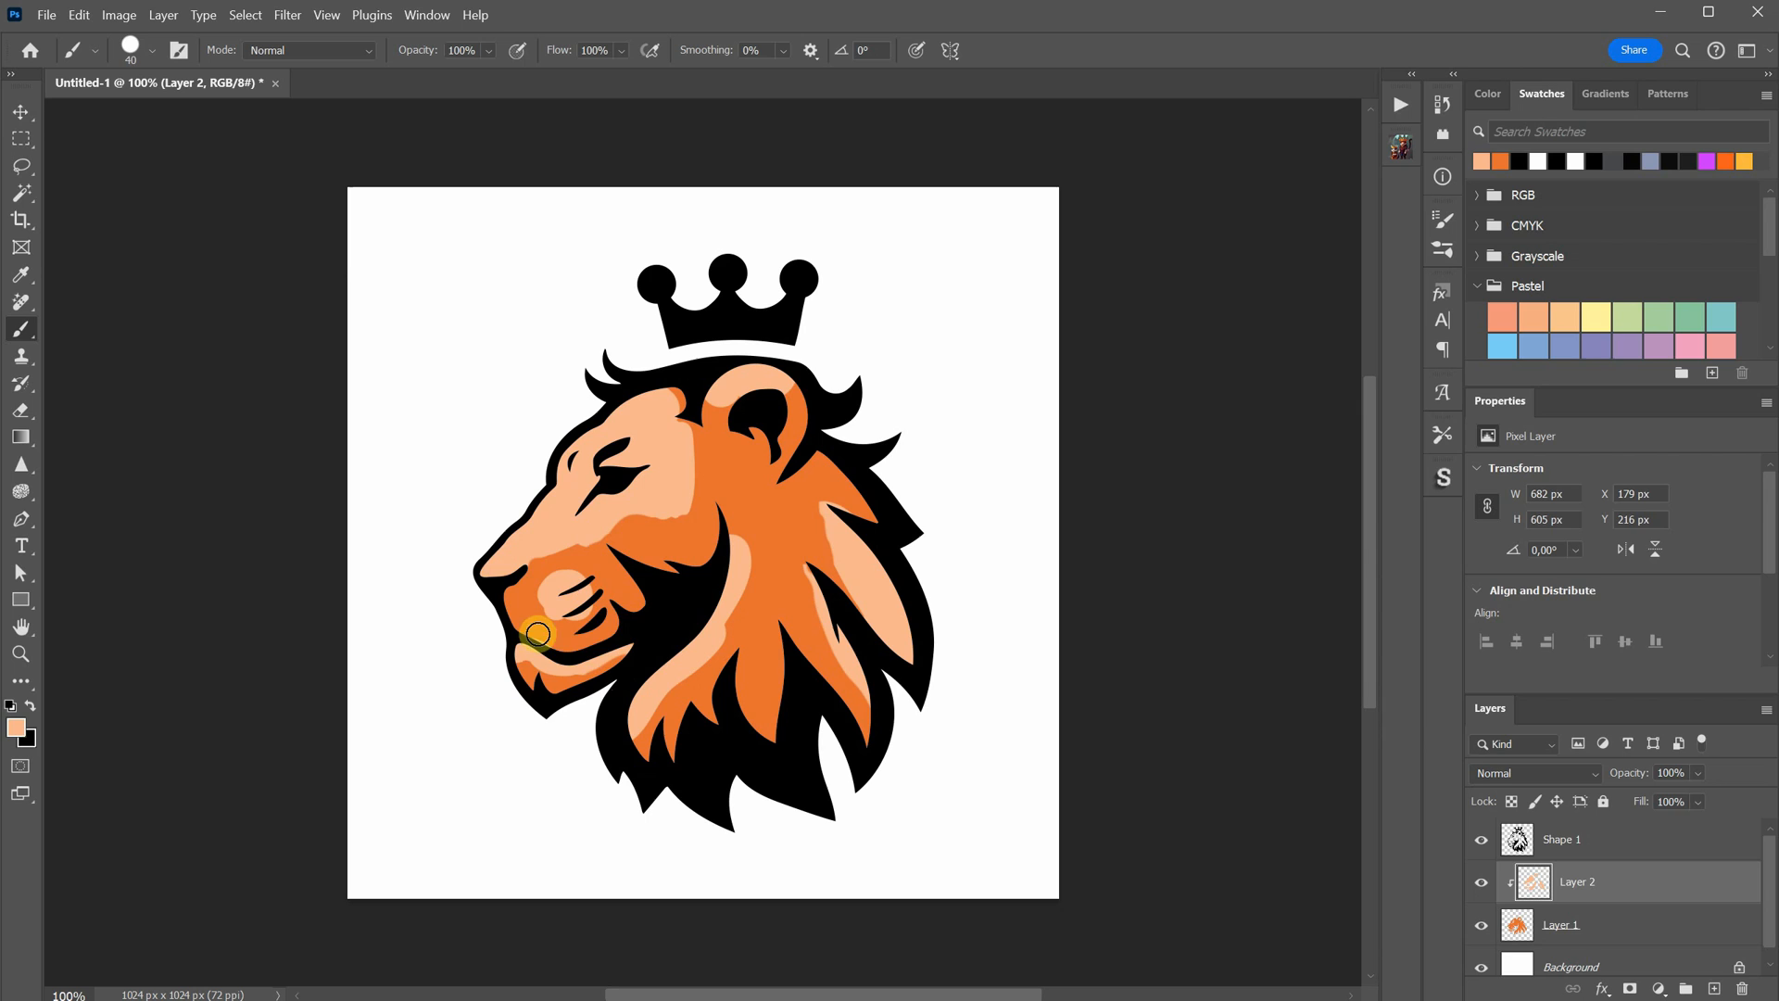
right_click(1560, 923)
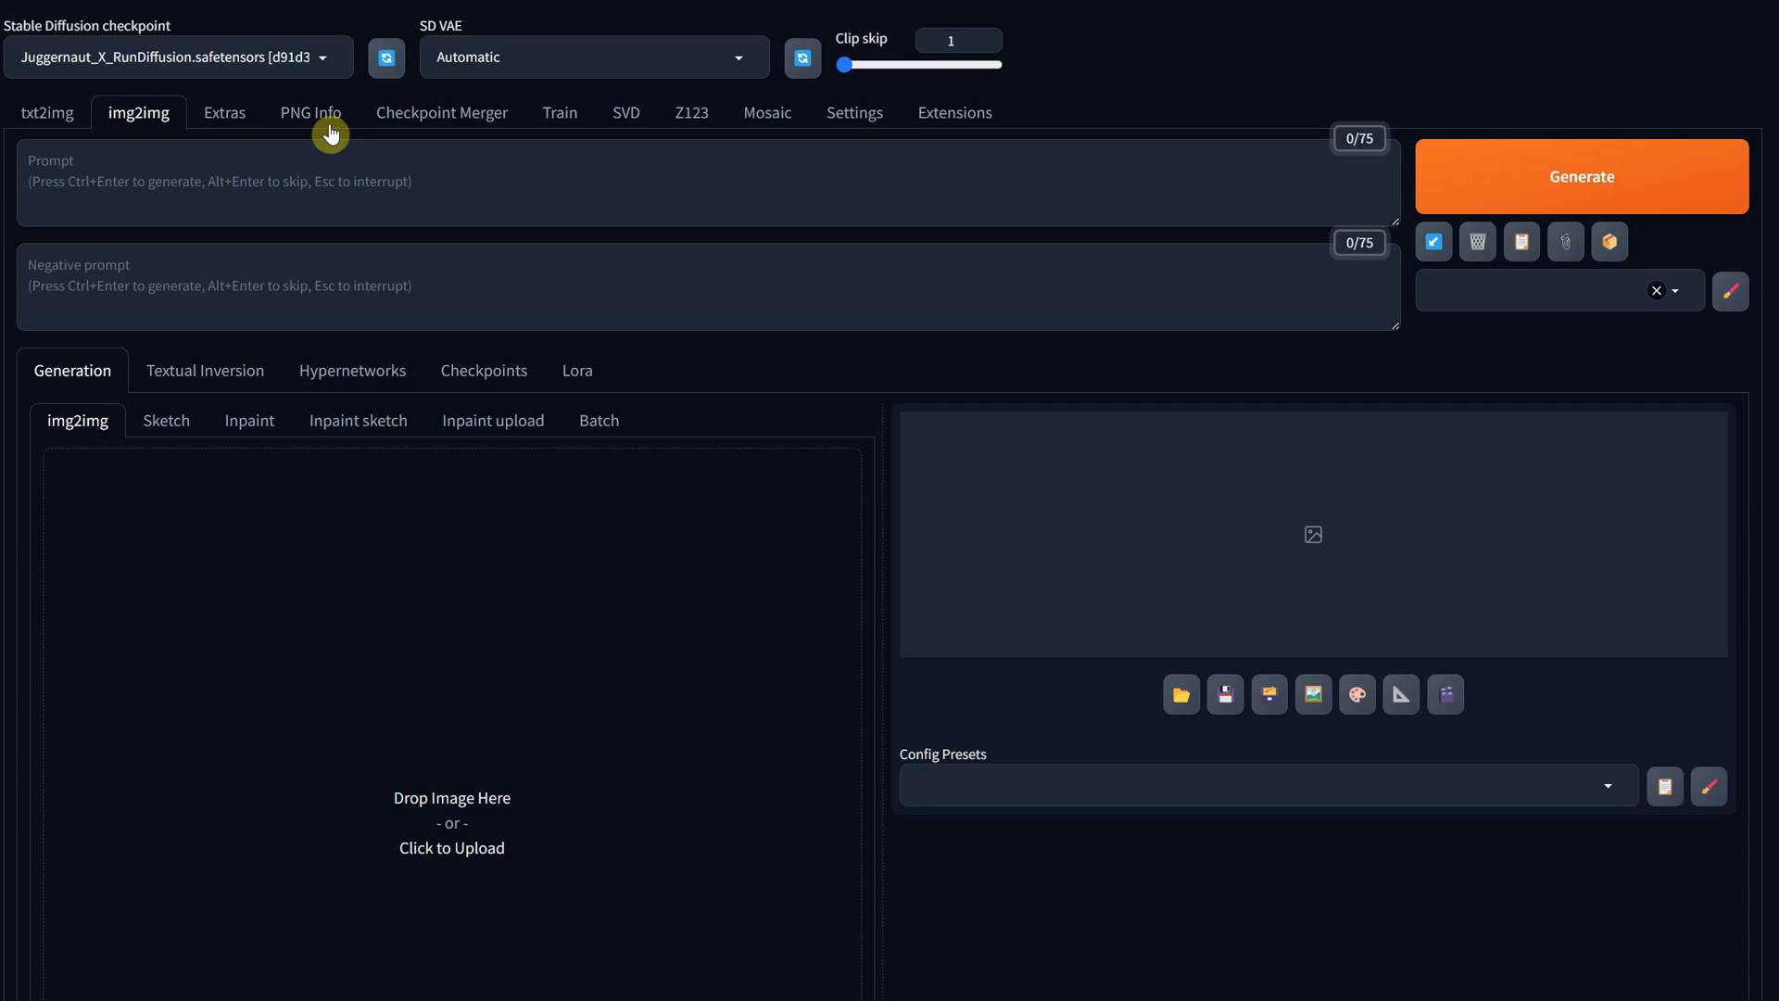
mouse_move(138, 125)
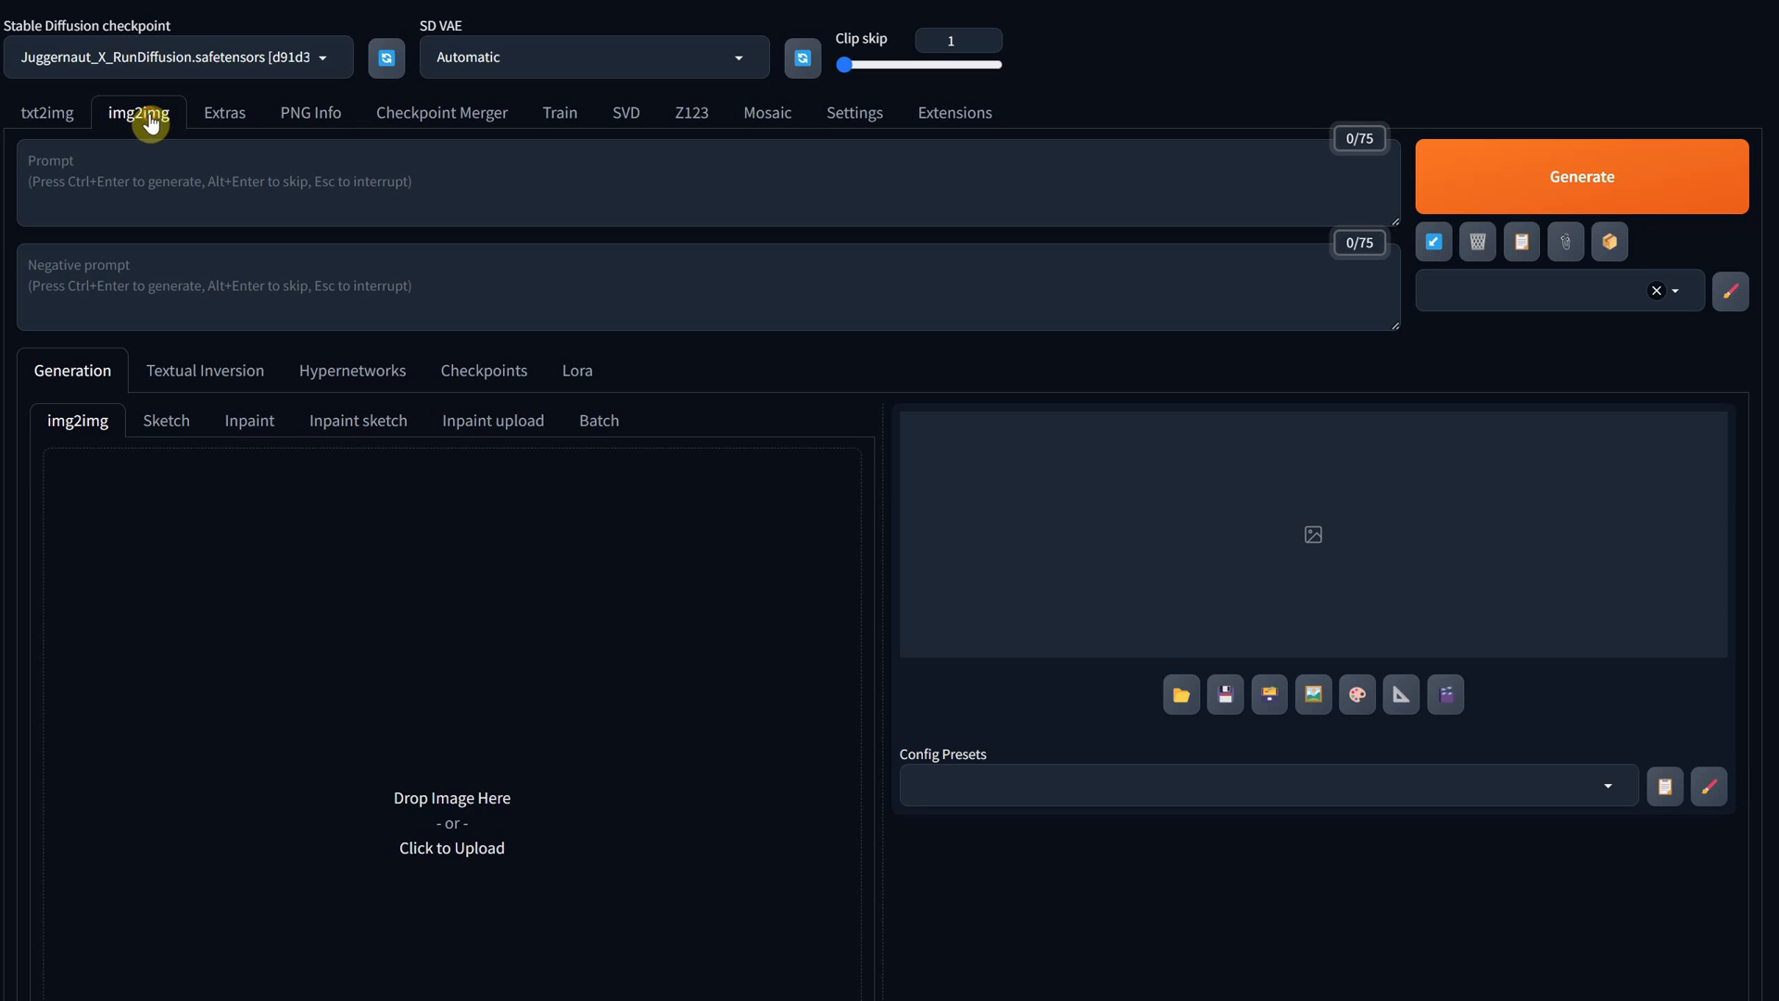
Generate a shaded orange crowned lion from the painted image with a bold vector sport-logo prompt
left_click(451, 821)
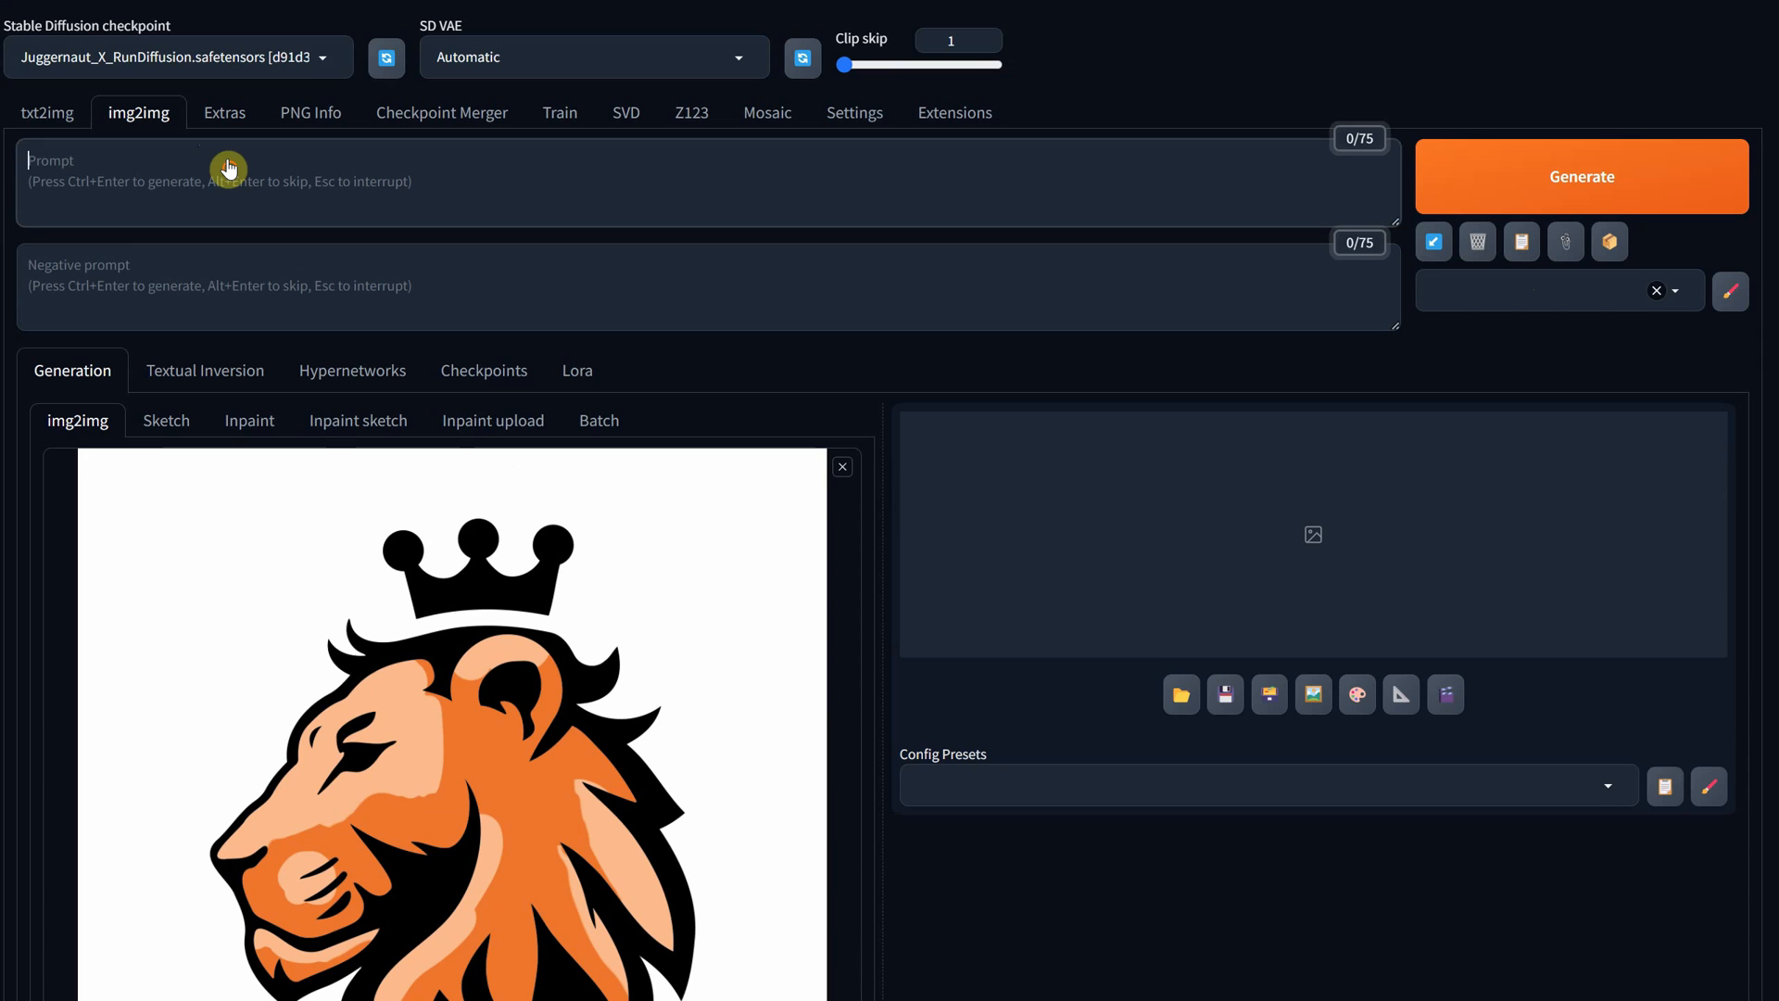
type("side view of a lion with a crown, a vector logo symbol designed in a bold, graphic style with thick swirling lines forming the mane, and a white background. Clean black and orange design, minimalist, stylized, modern, sport logo")
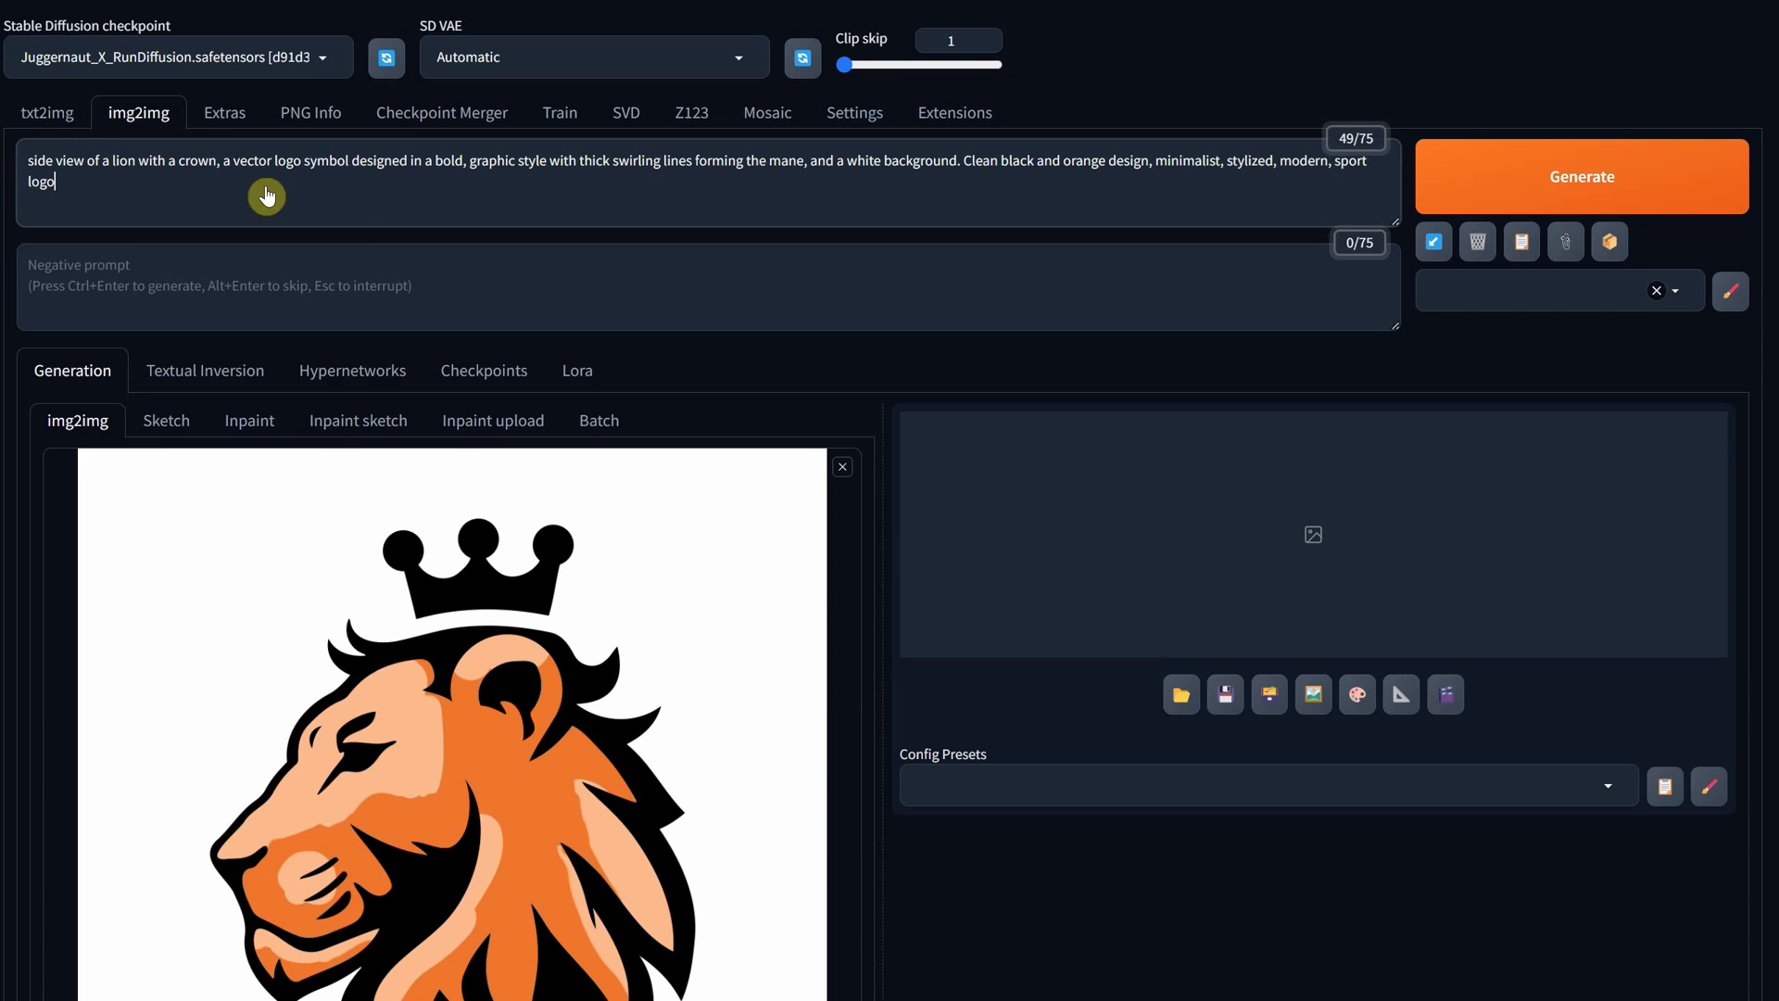
scroll("down", 3)
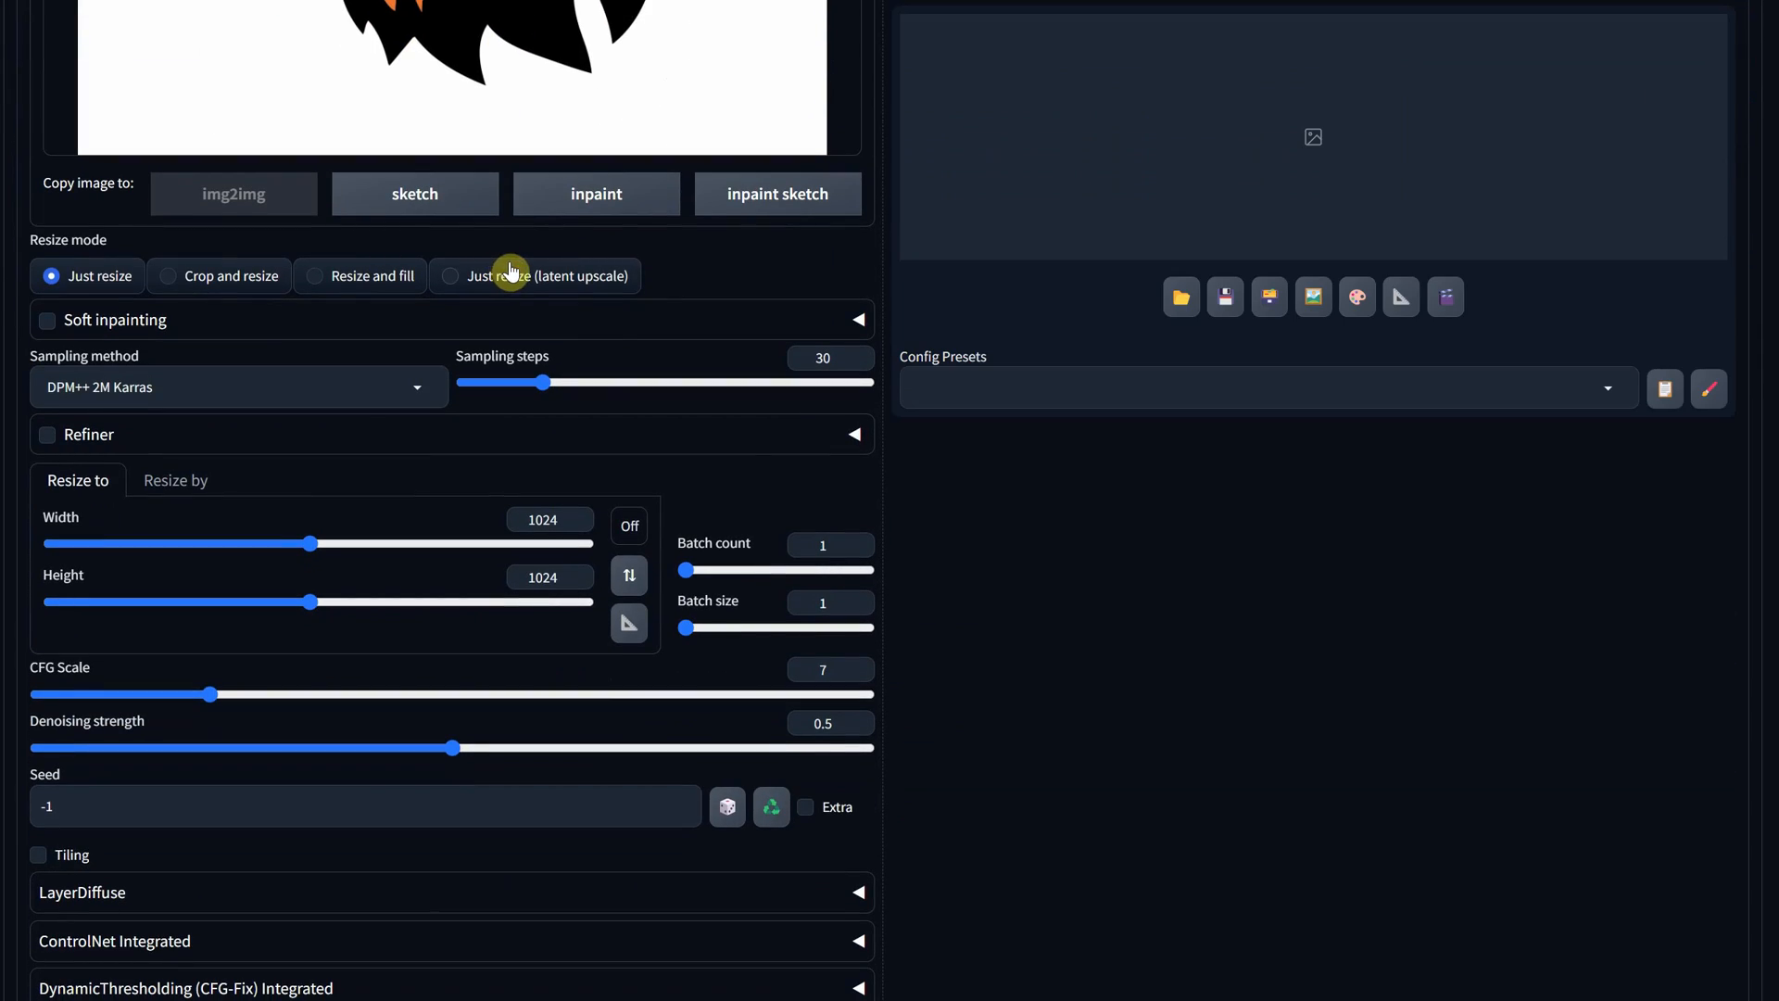
mouse_move(822, 723)
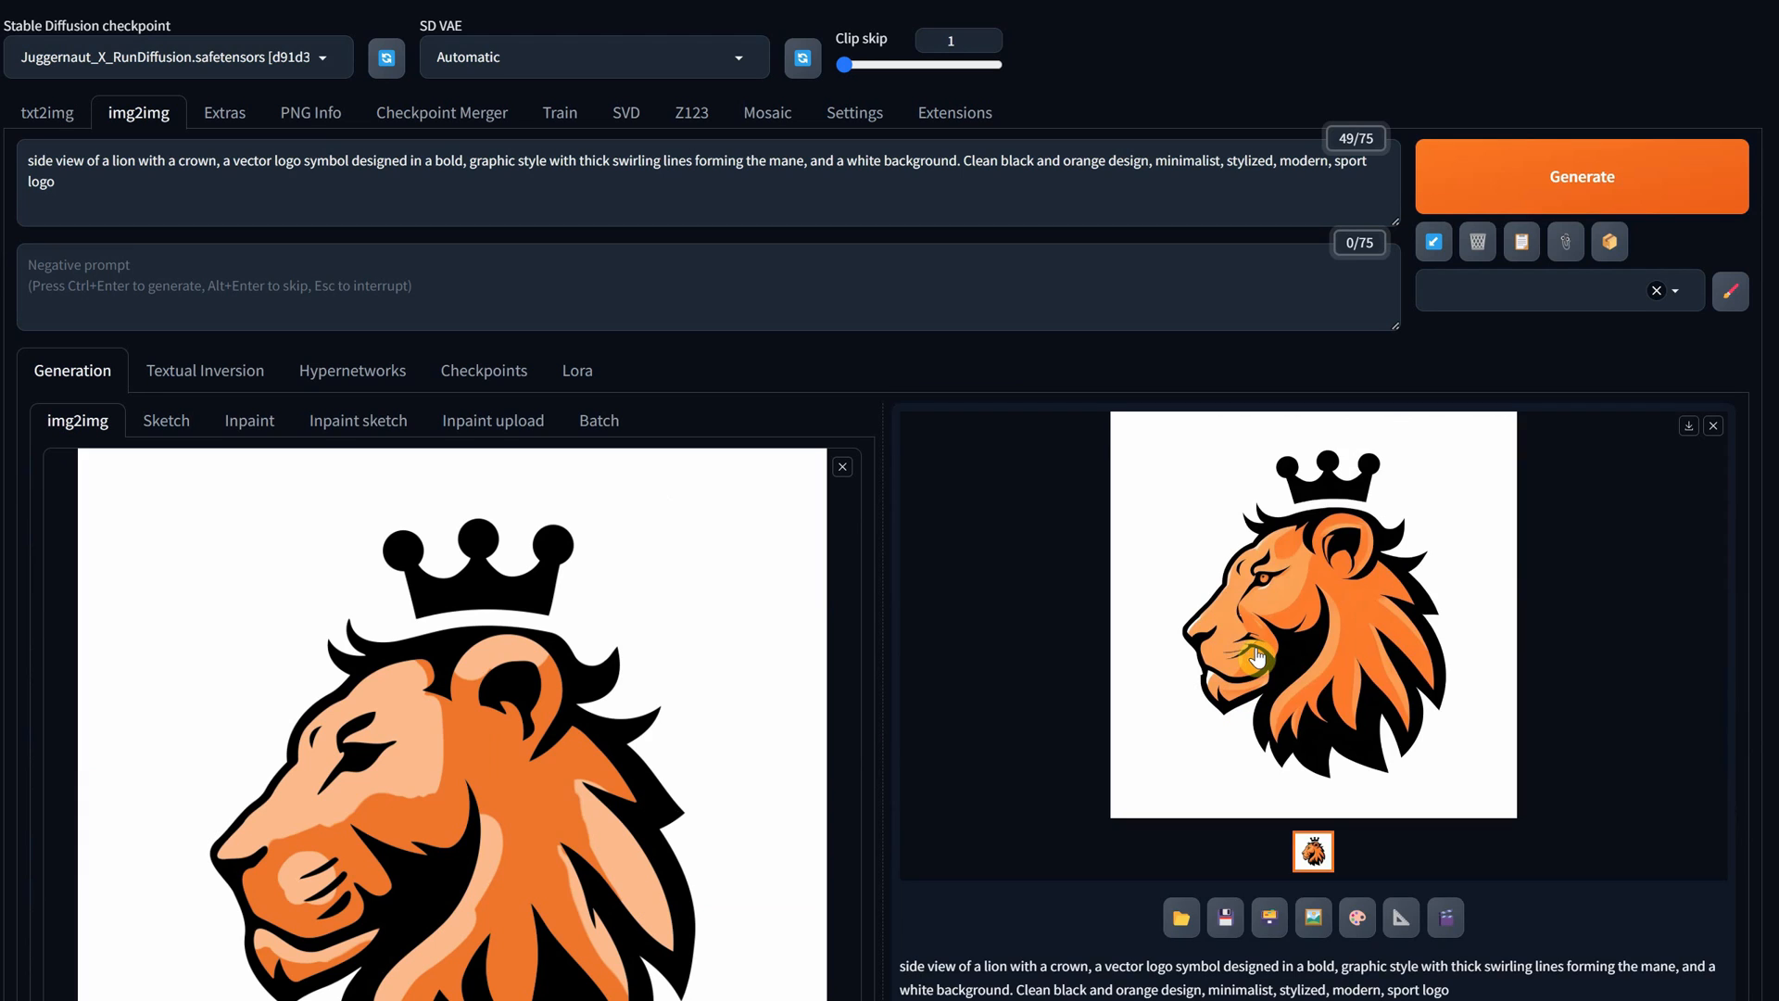
left_click(1580, 176)
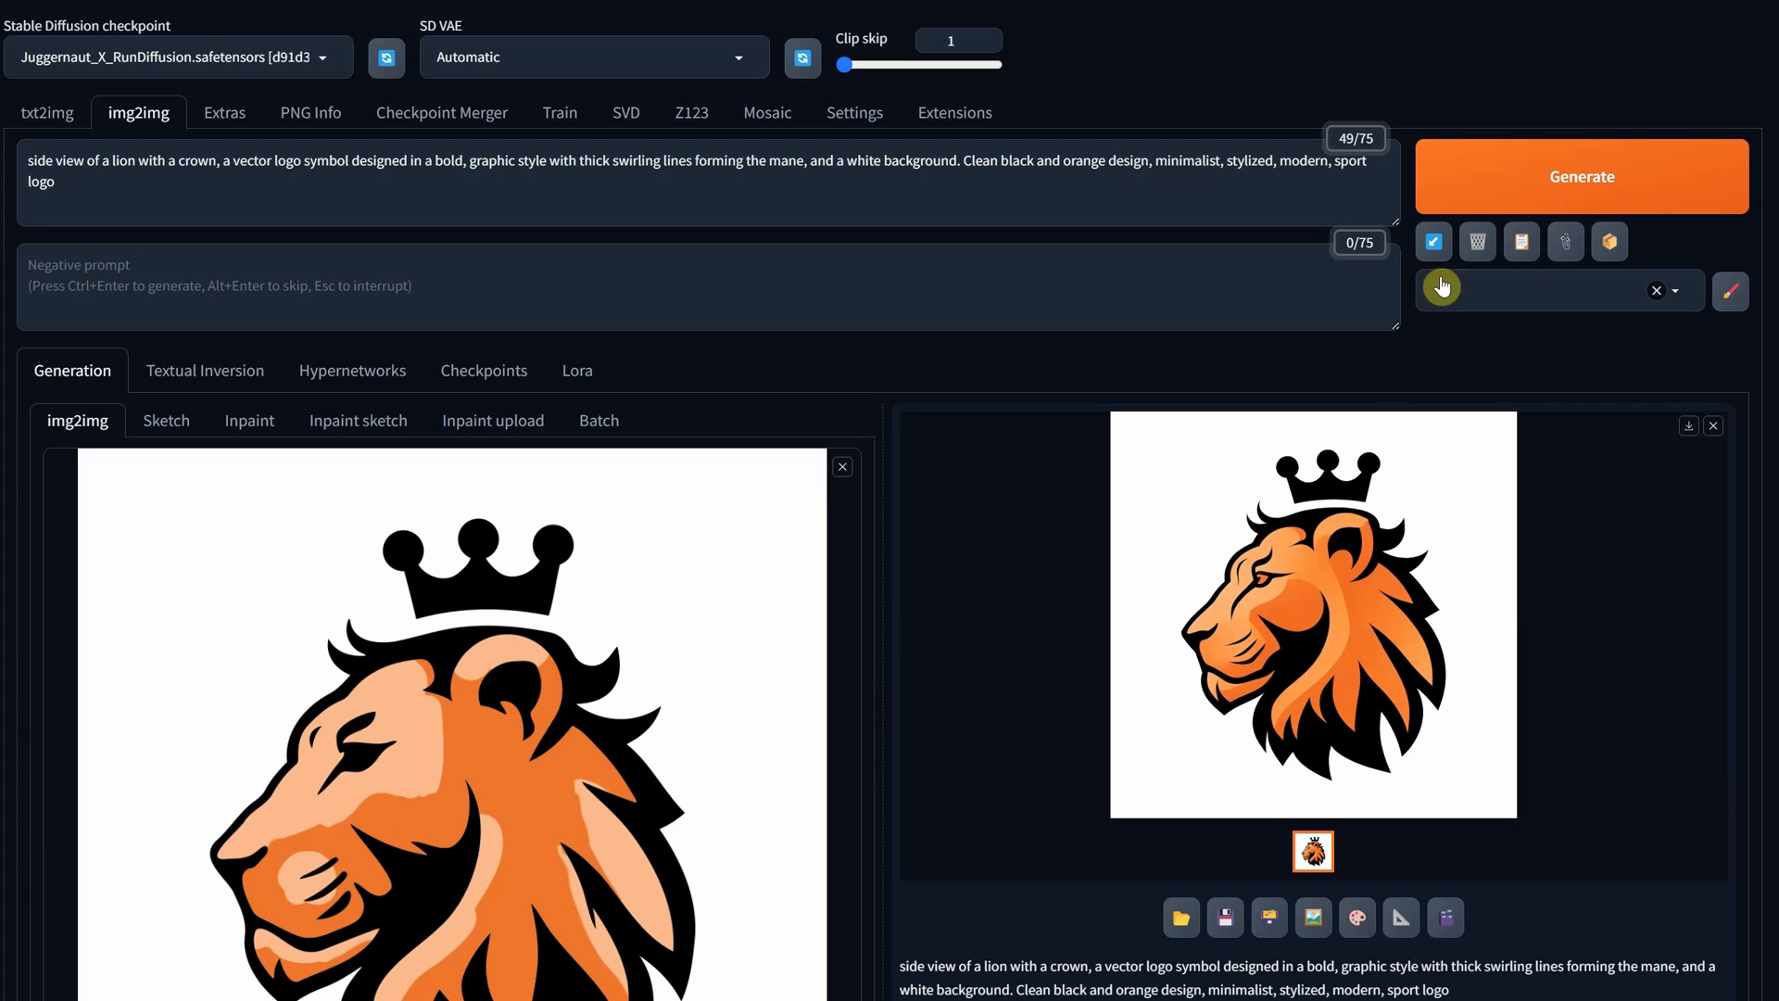
left_click(1313, 612)
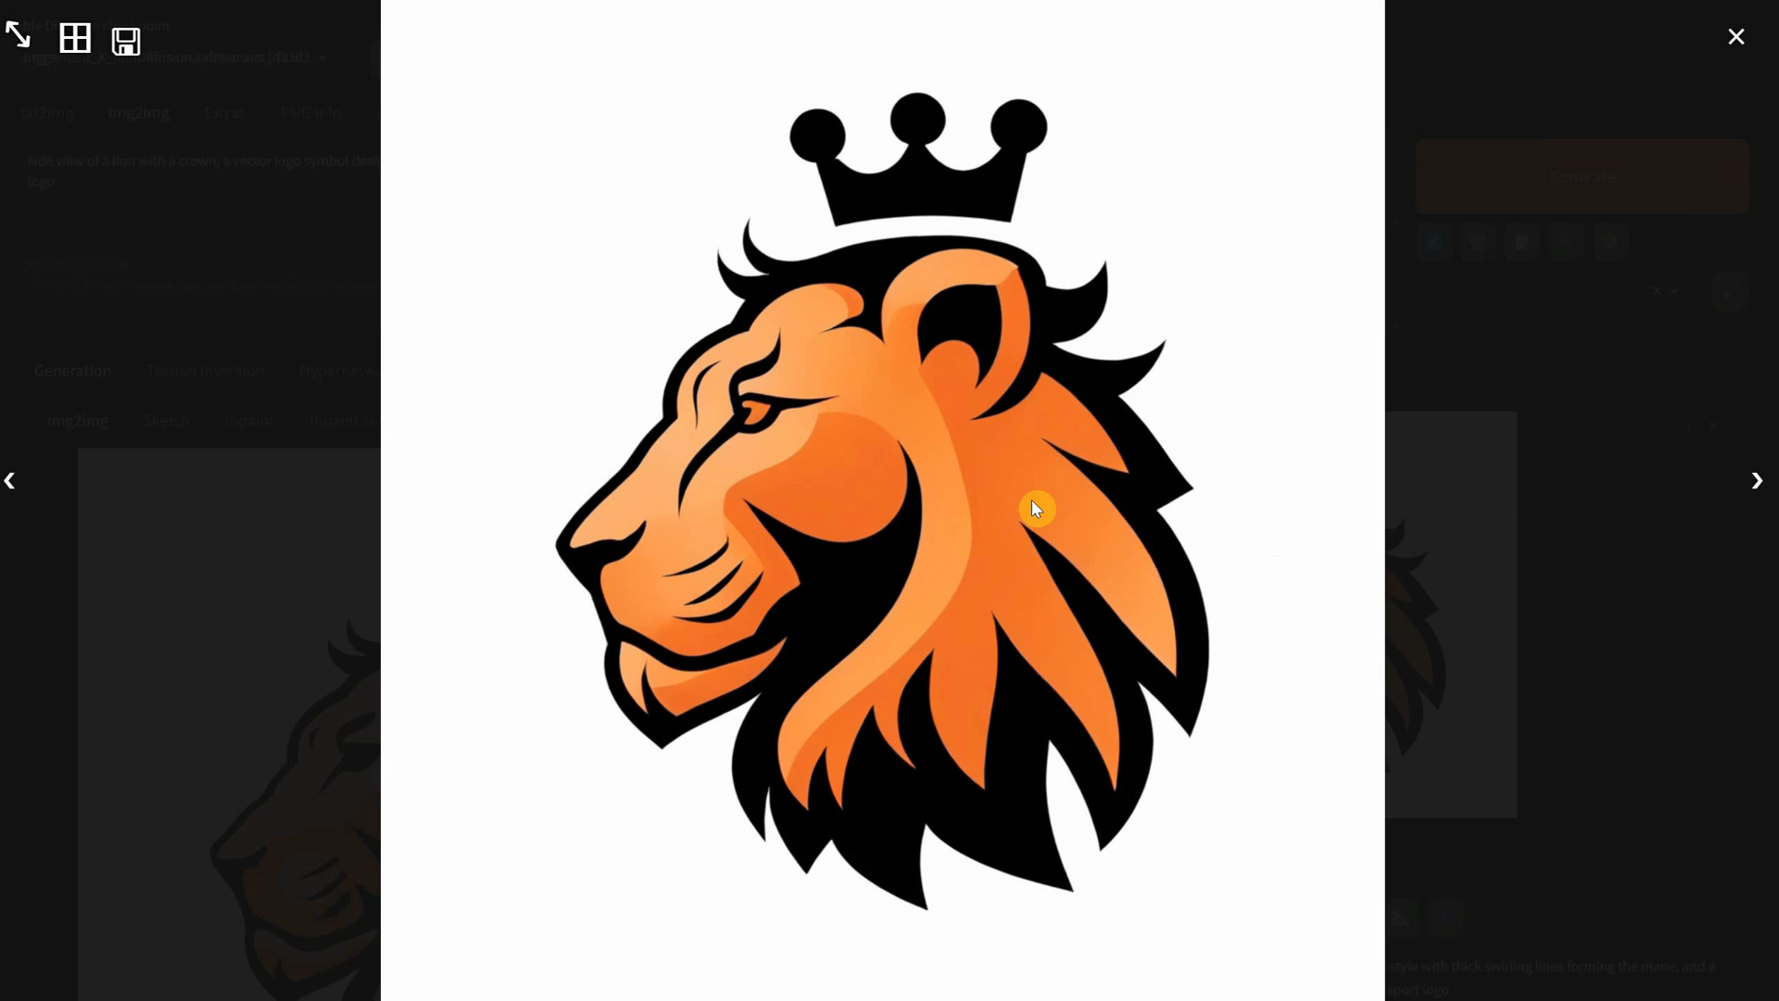
Close the enlarged preview of the orange crowned lion logo
left_click(1735, 37)
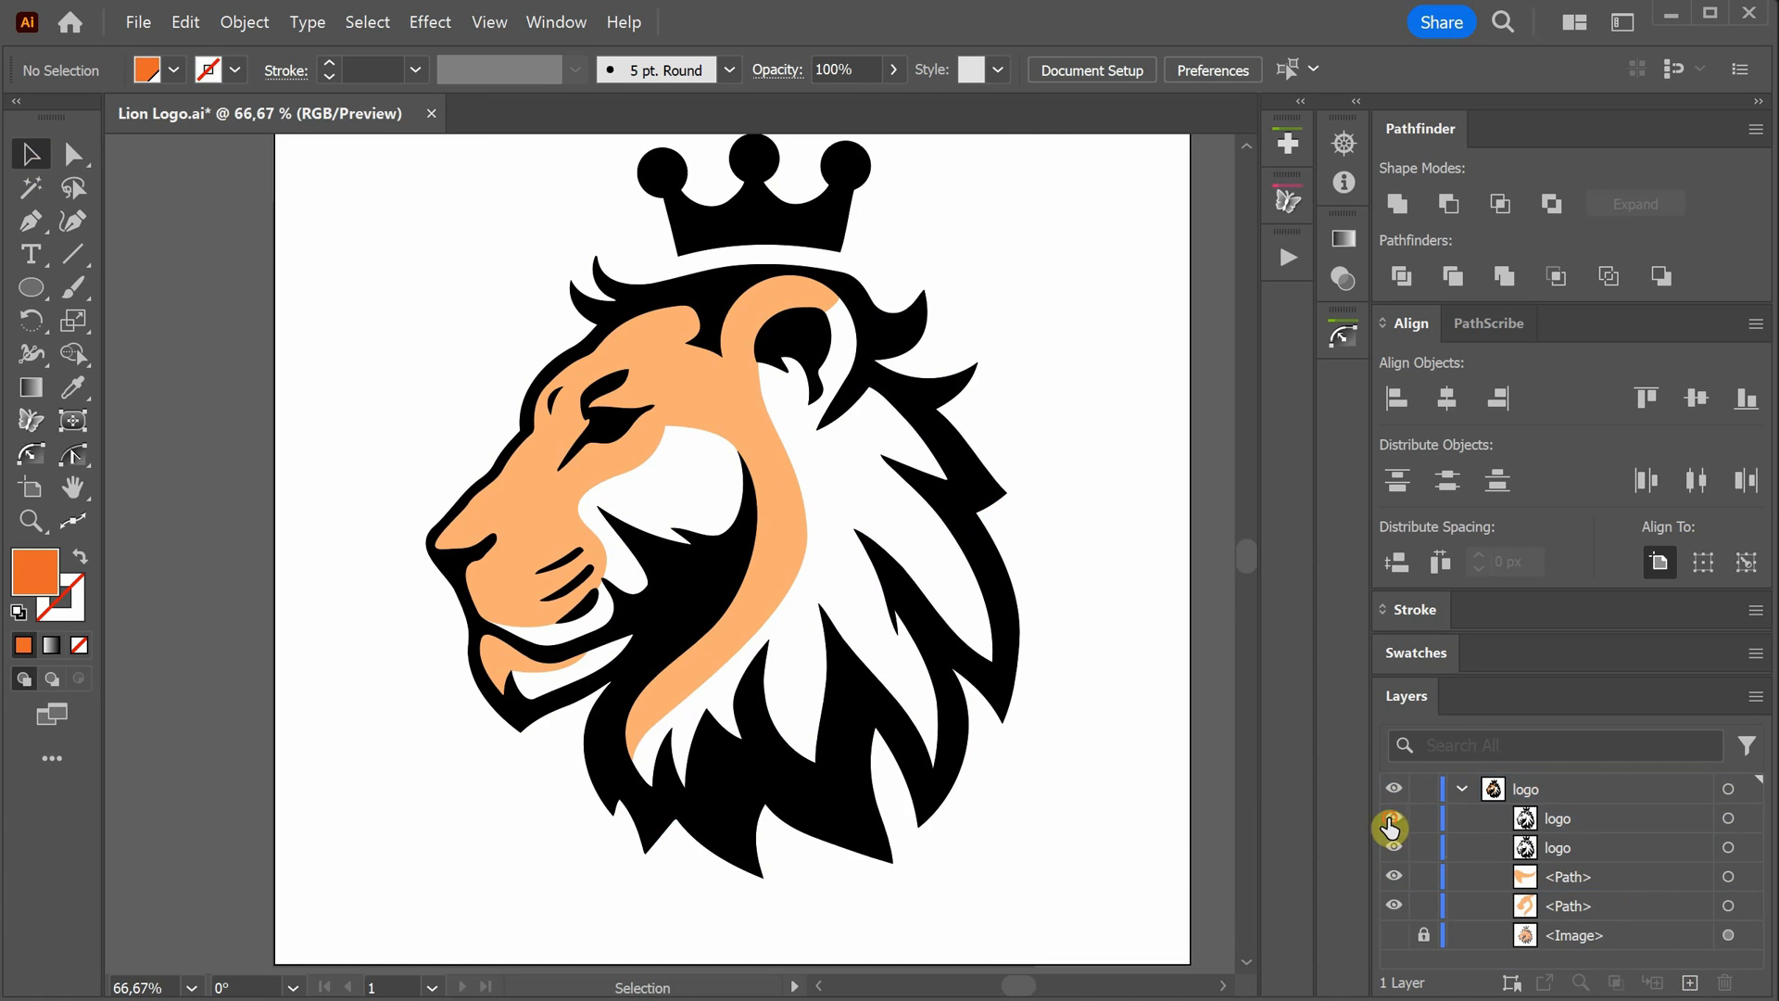
Hide the linework layer and stack the highlight shapes above the orange silhouette
left_click(71, 154)
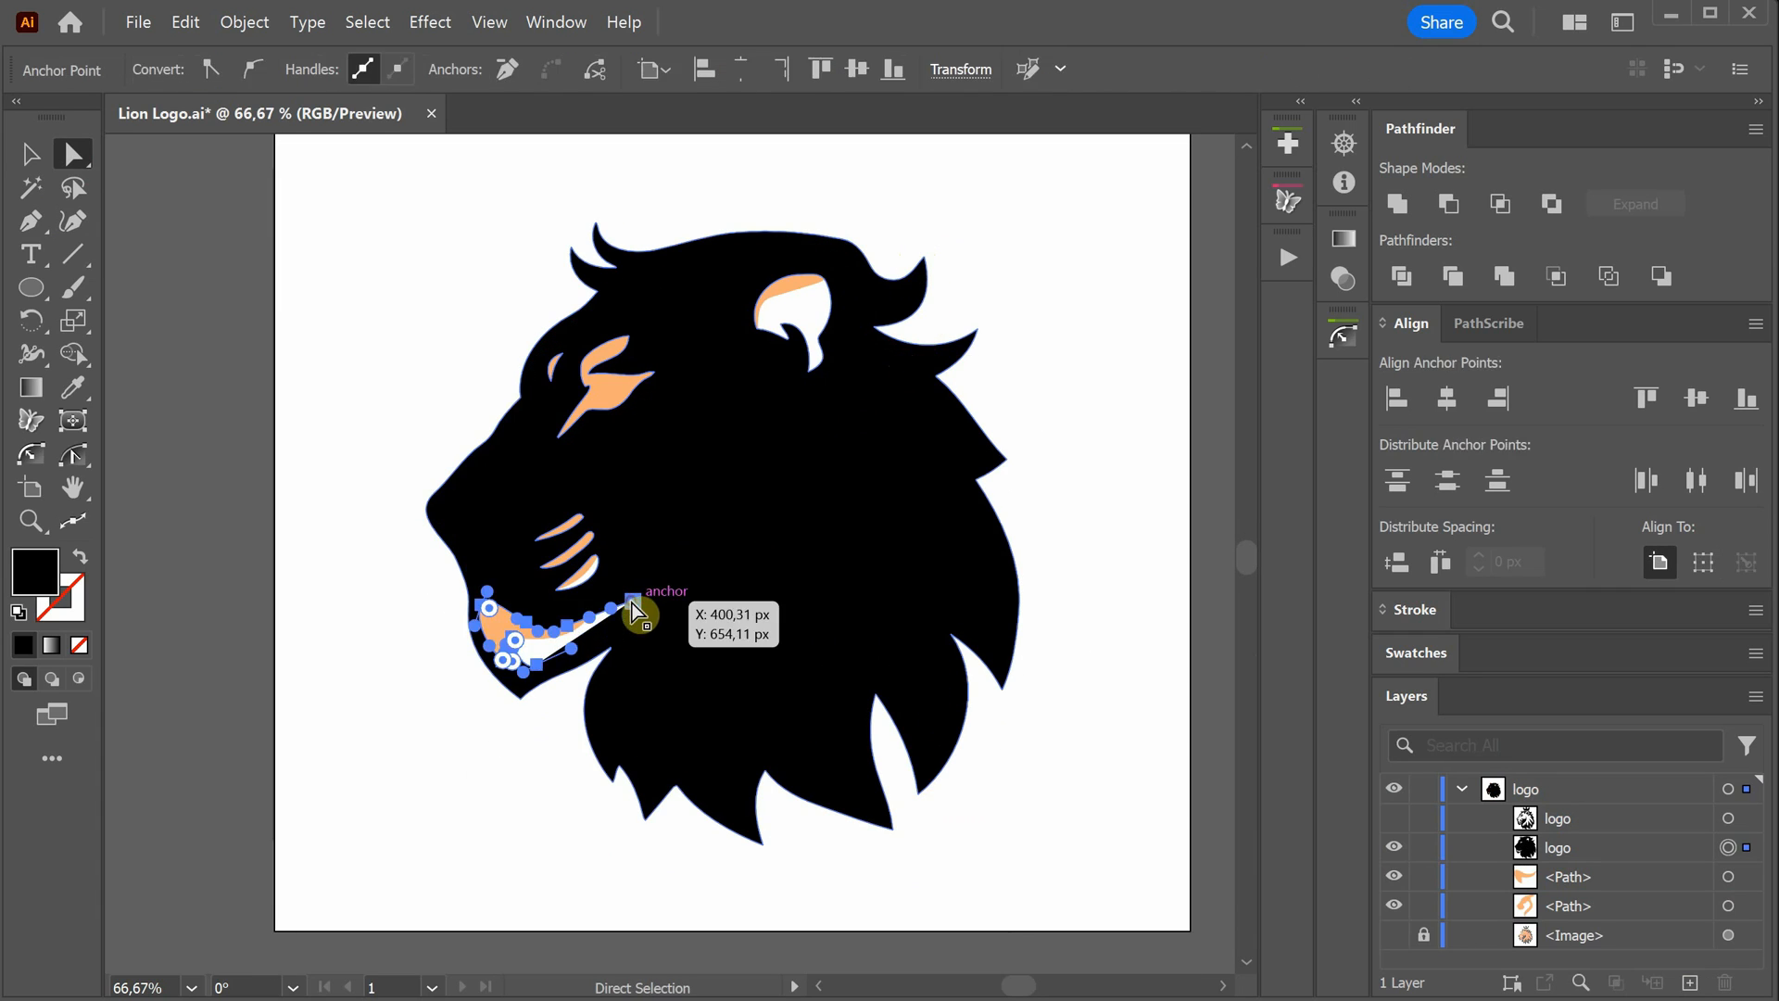
left_click(561, 369)
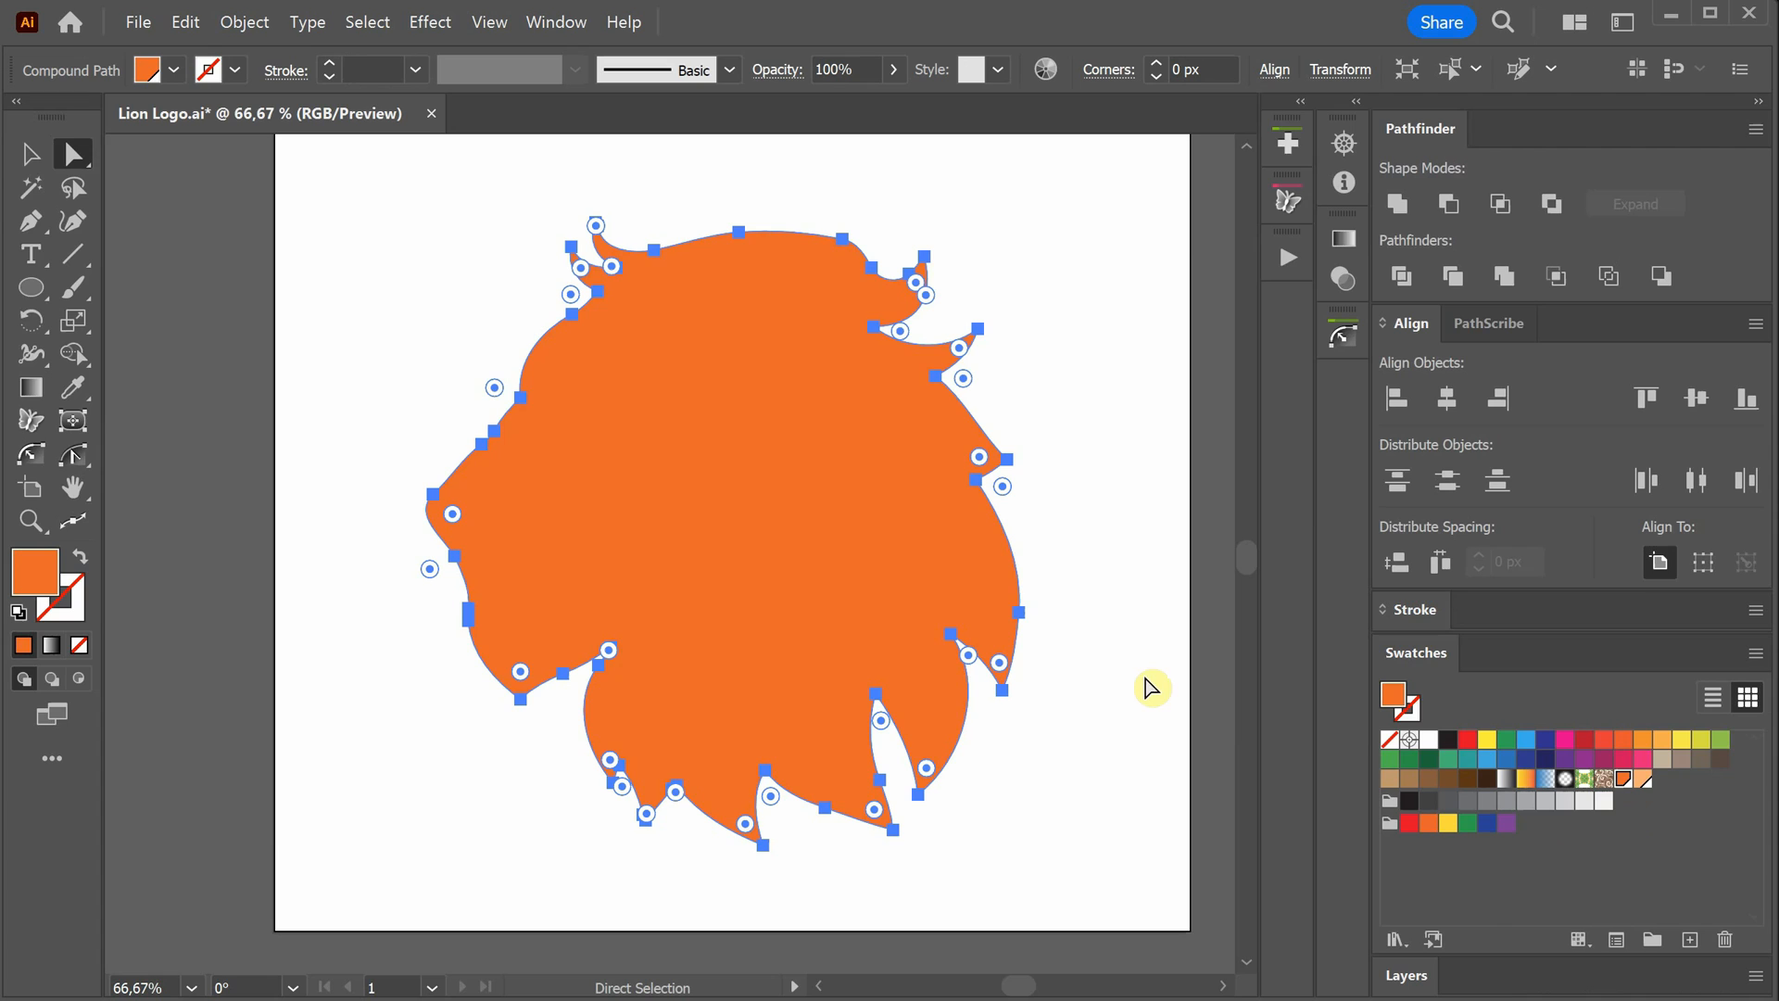
left_click(1406, 975)
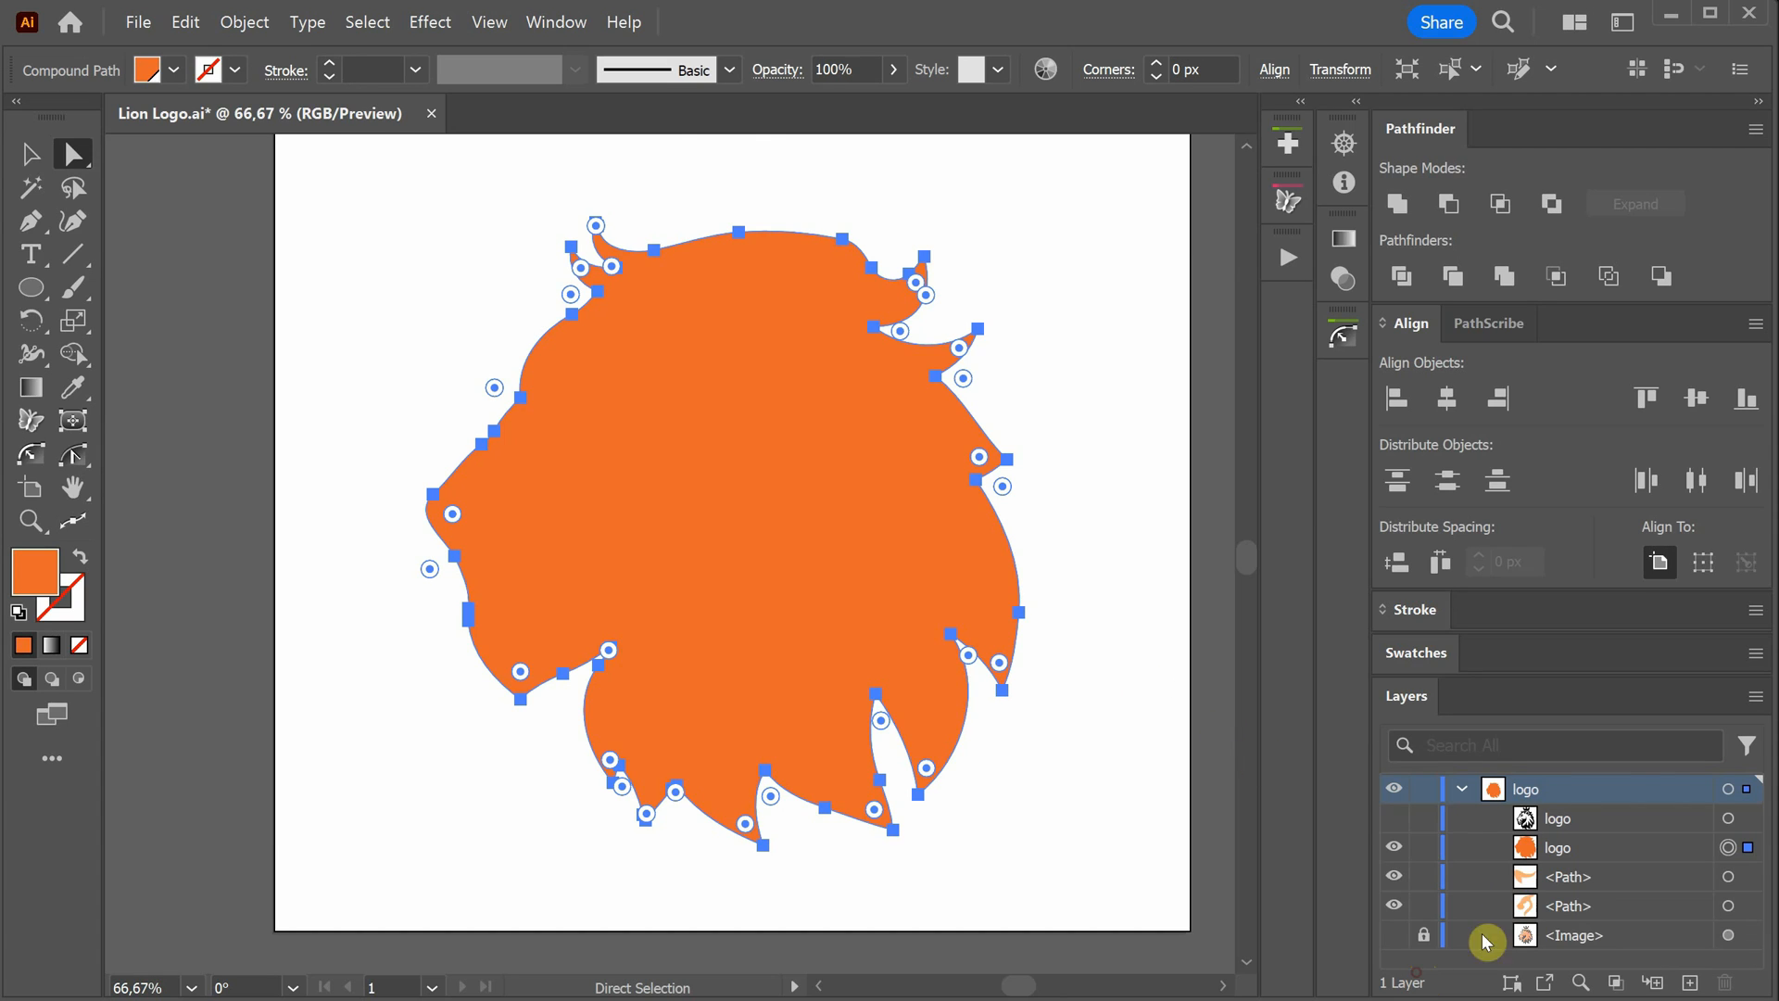
left_click(1569, 846)
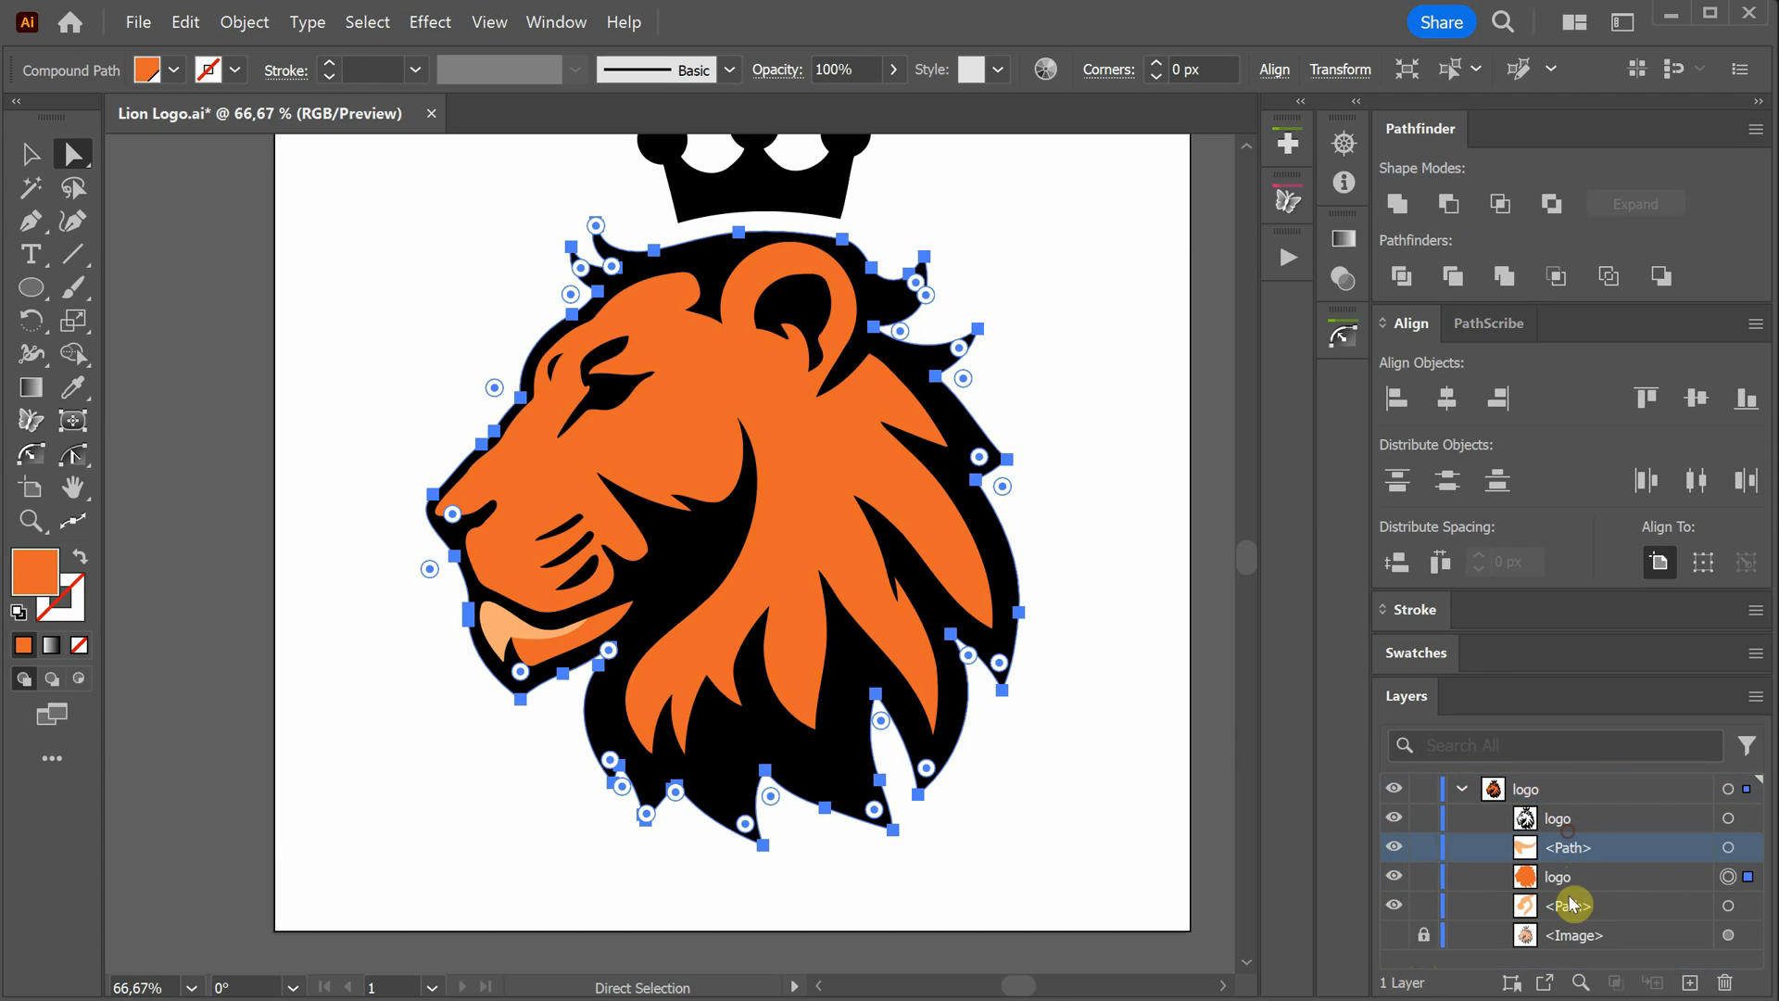
left_click(1152, 656)
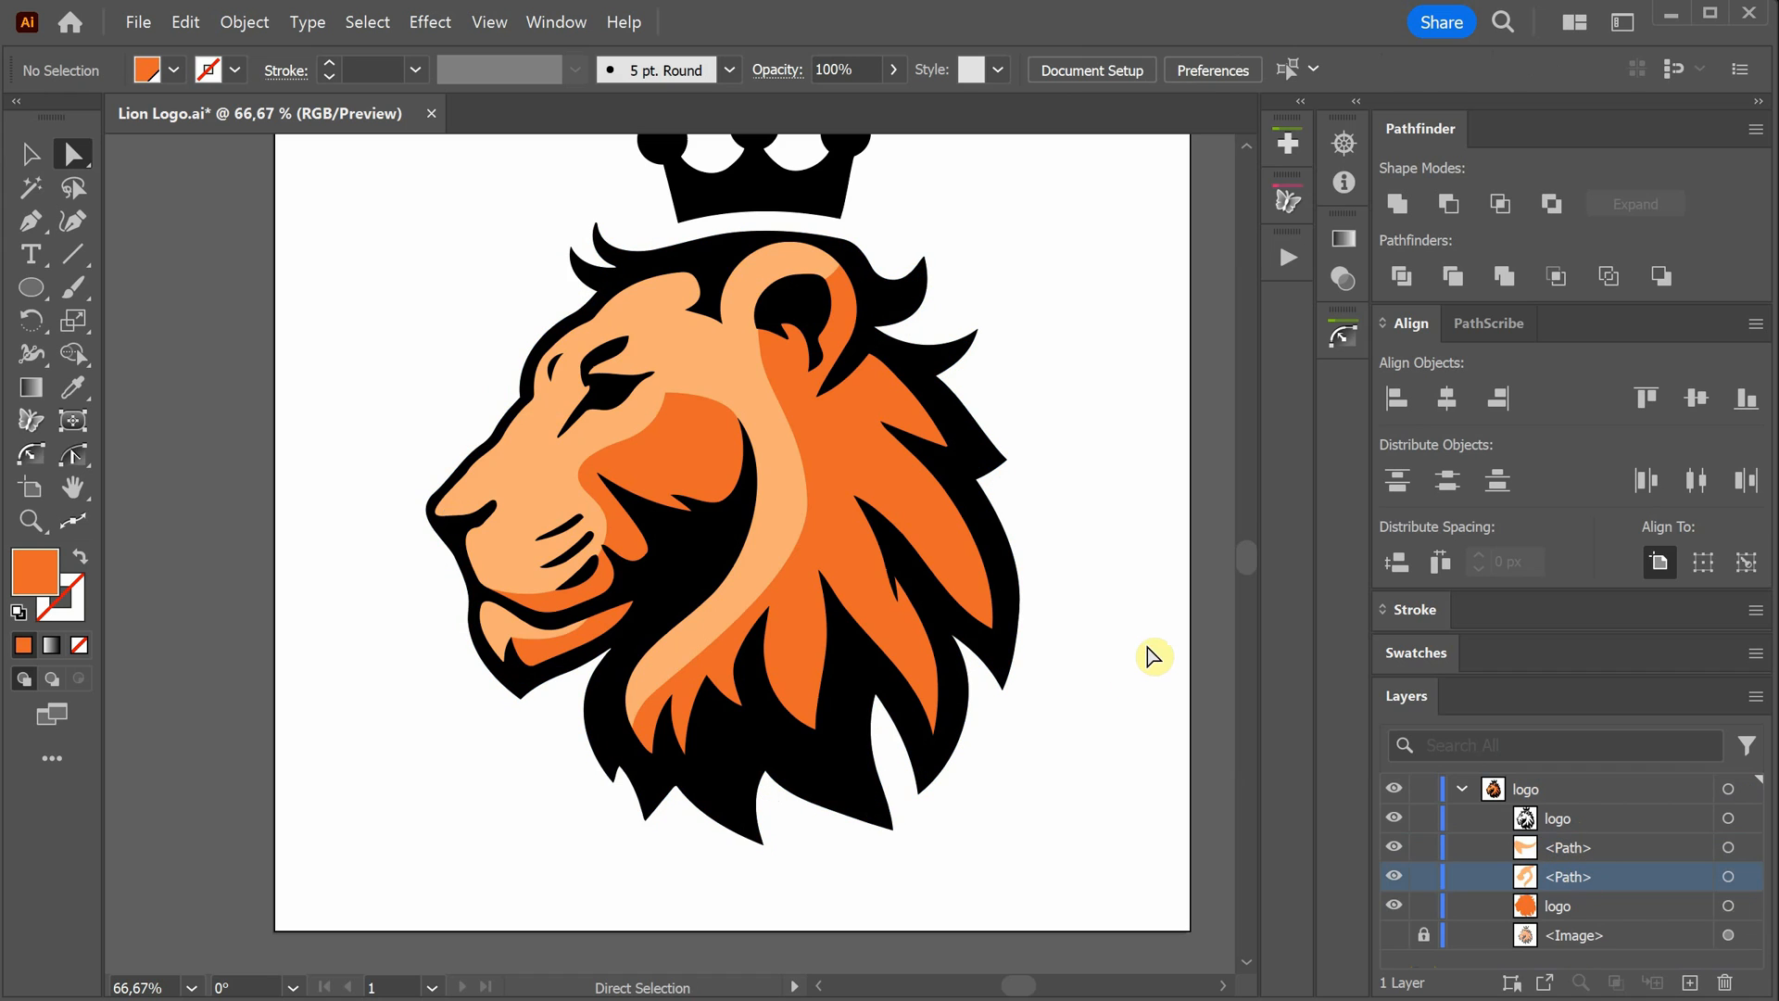
Offset the orange lion silhouette path by 10 px
left_click(242, 21)
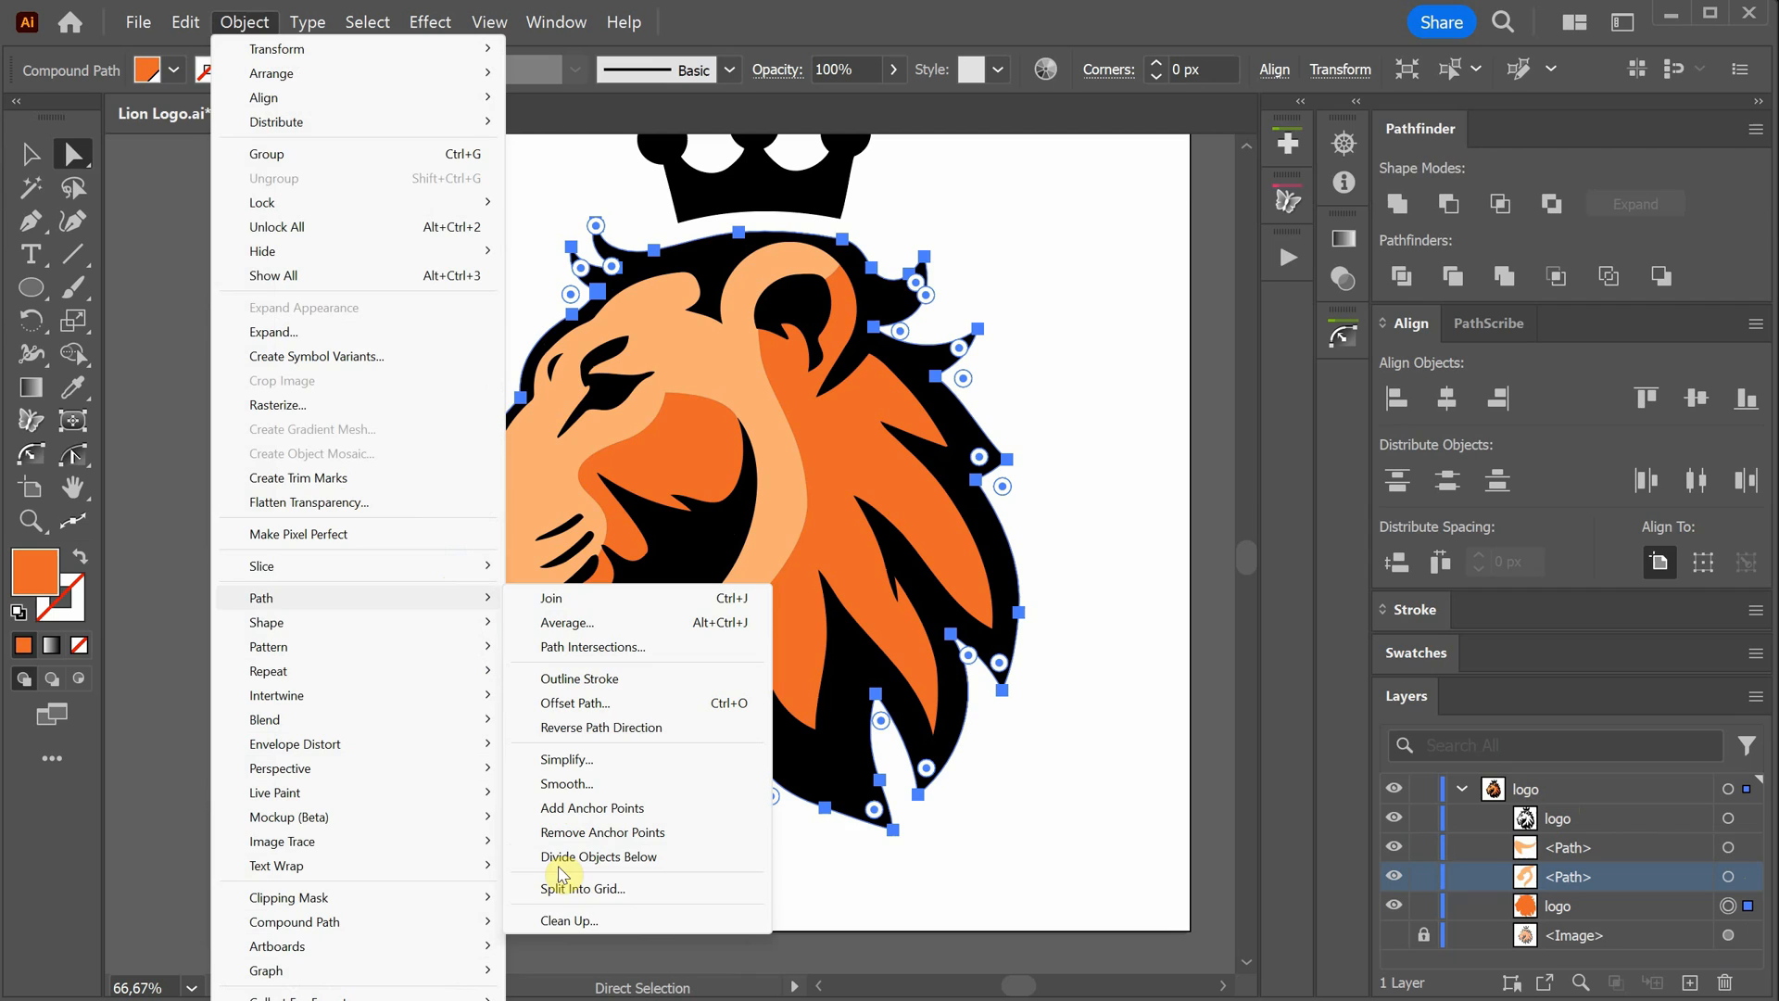
left_click(576, 704)
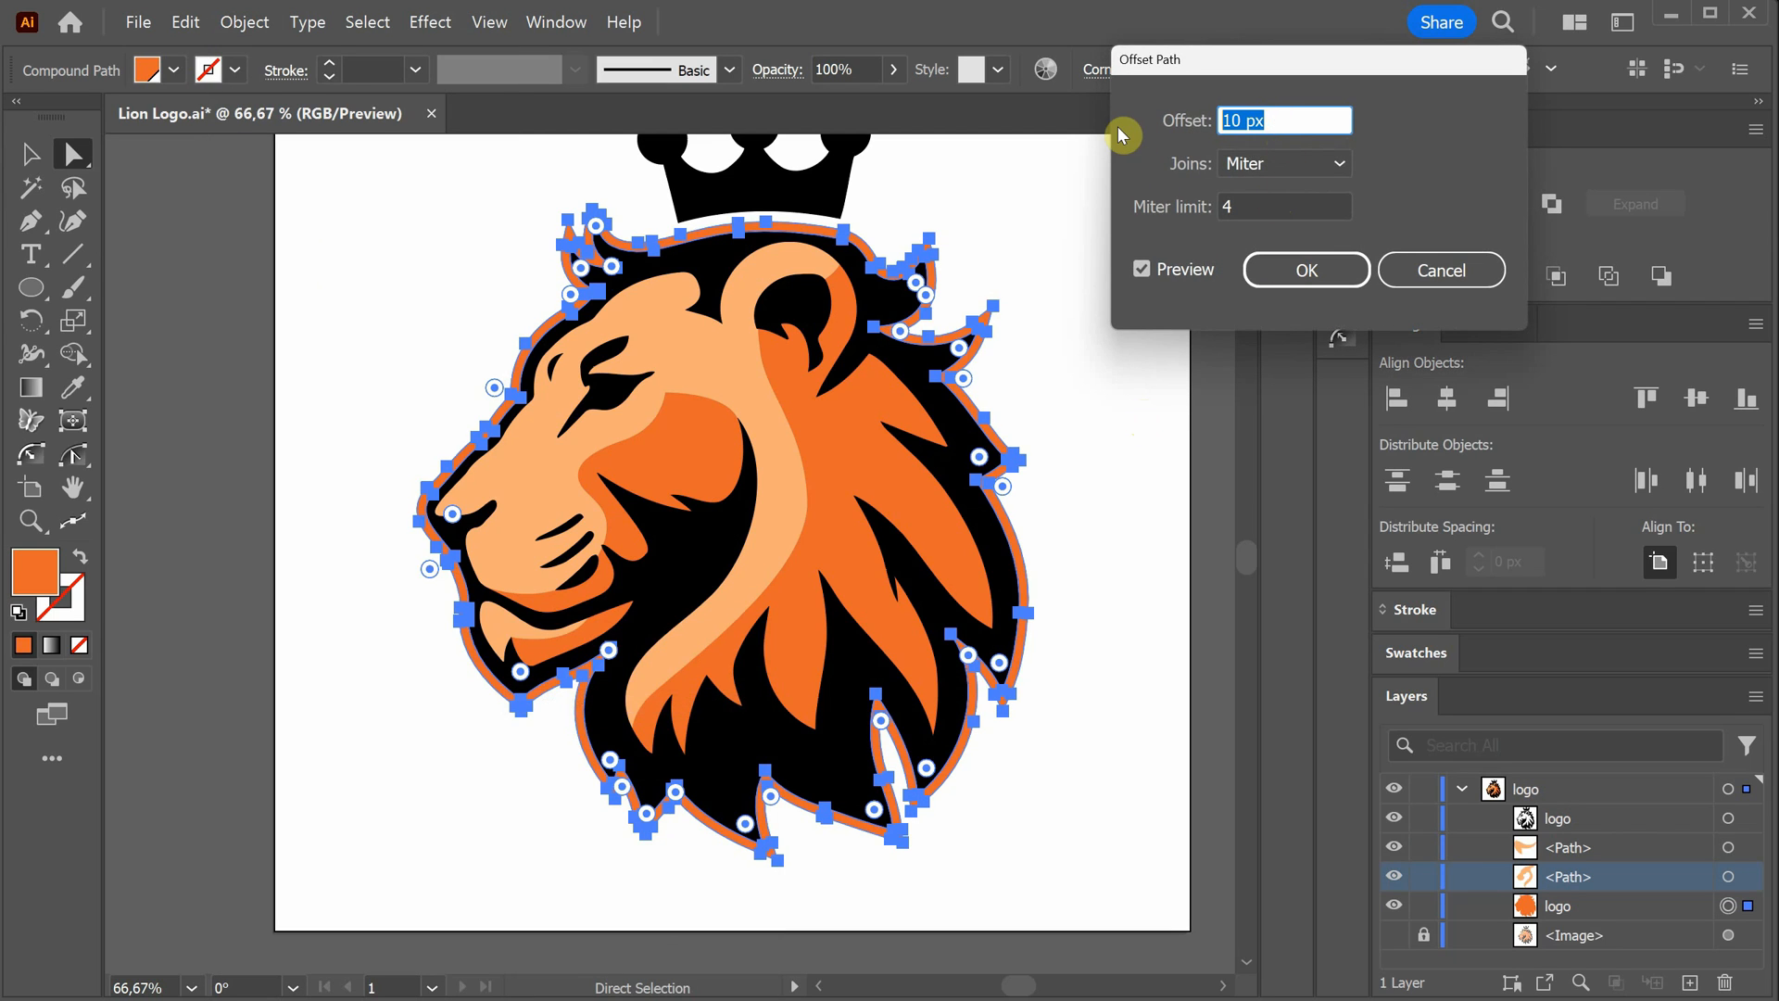
left_click(1304, 269)
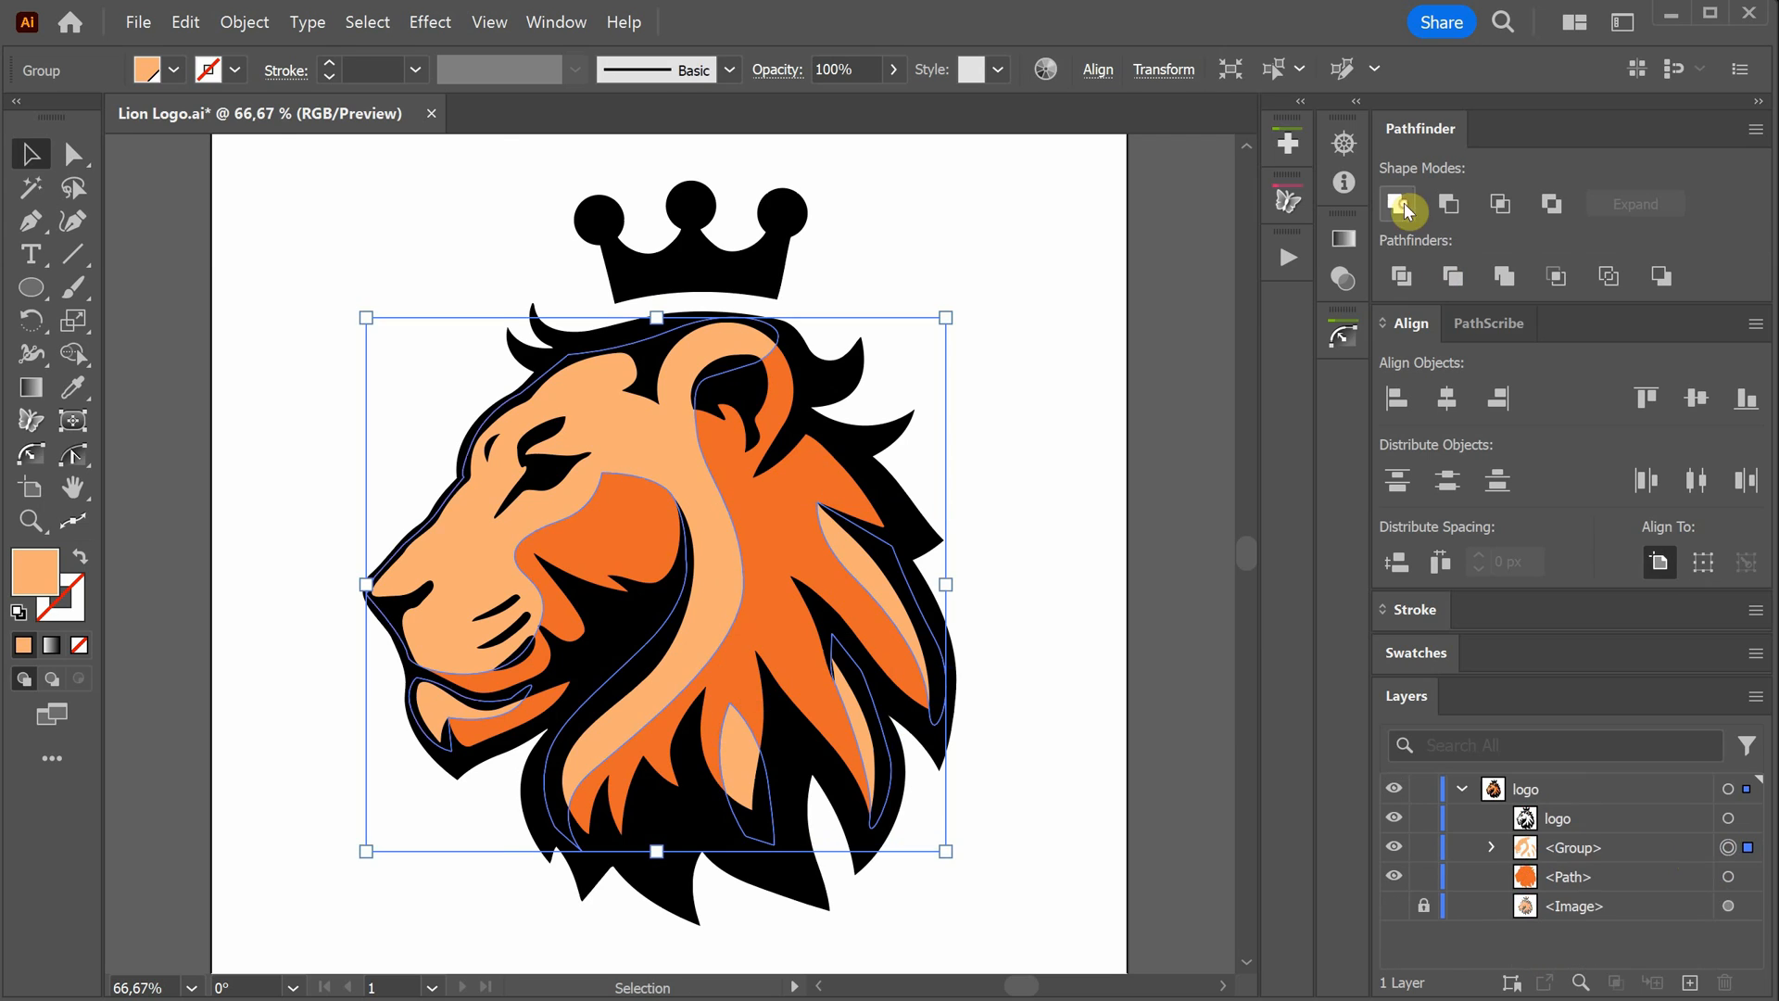
Unite the lion shapes with Pathfinder and fill the outline dark navy #0a0a21
left_click(1396, 203)
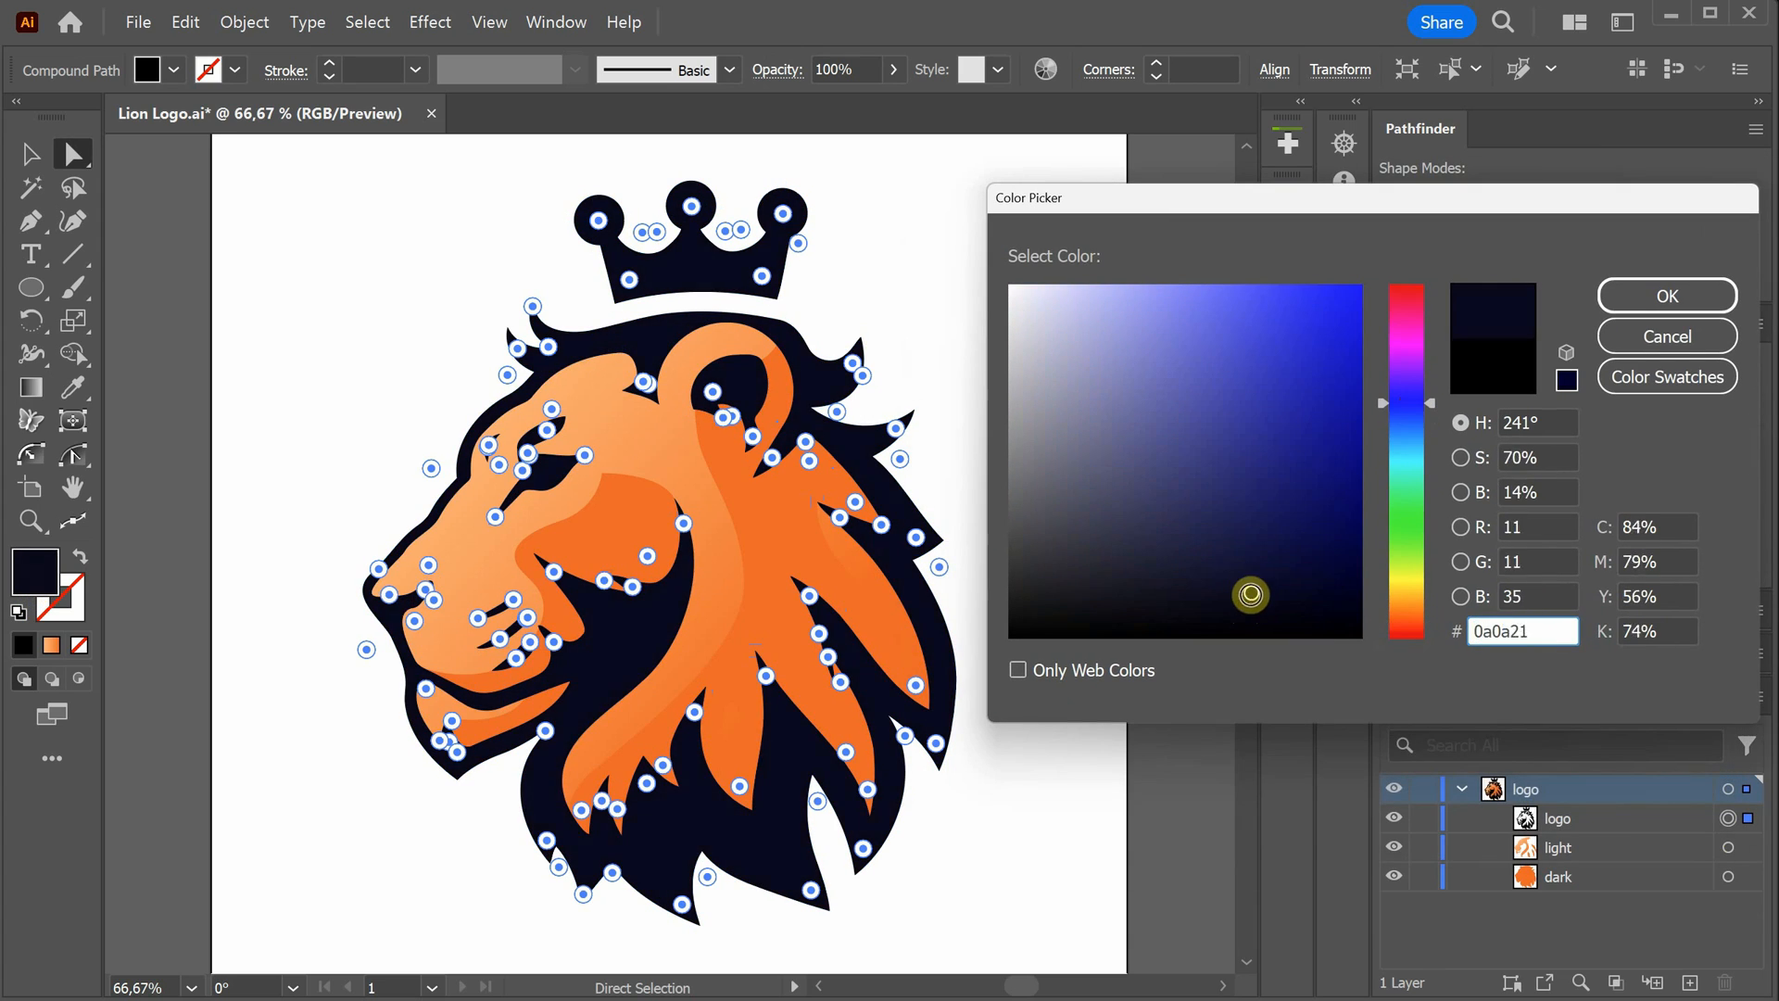
left_click(1665, 295)
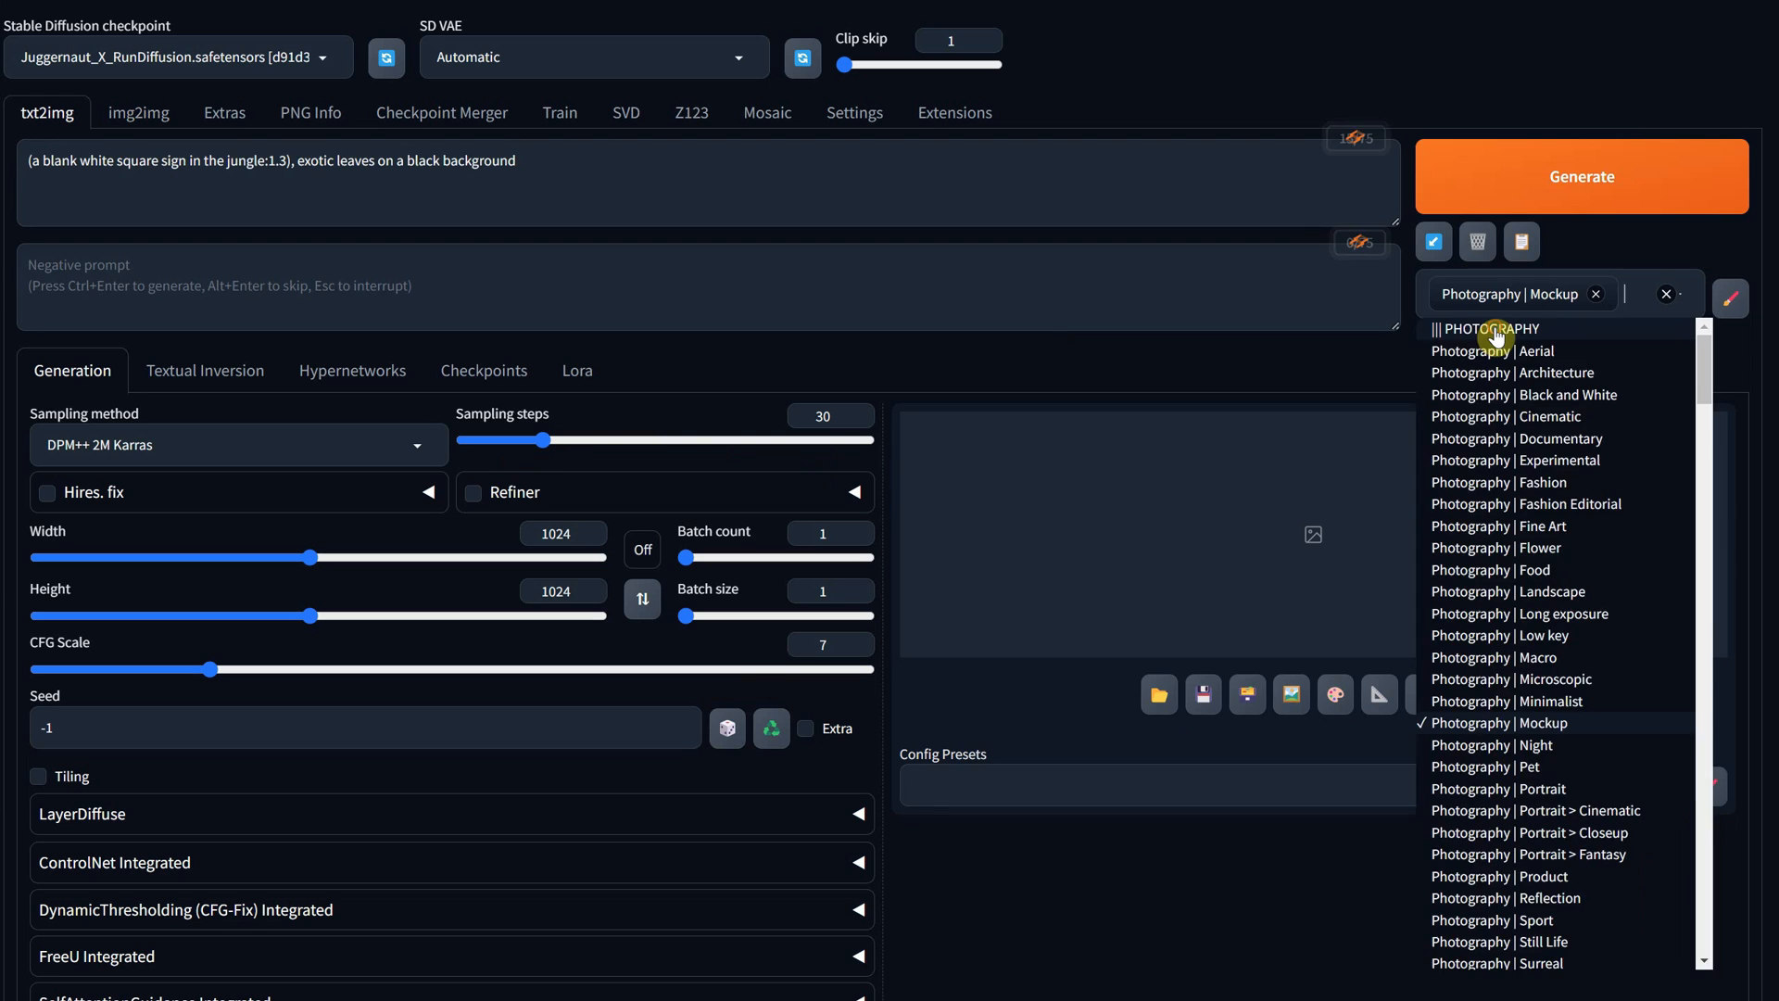
Generate a blank jungle-leaf sign, send it to img2img with Photography | Mockup style
left_click(1580, 176)
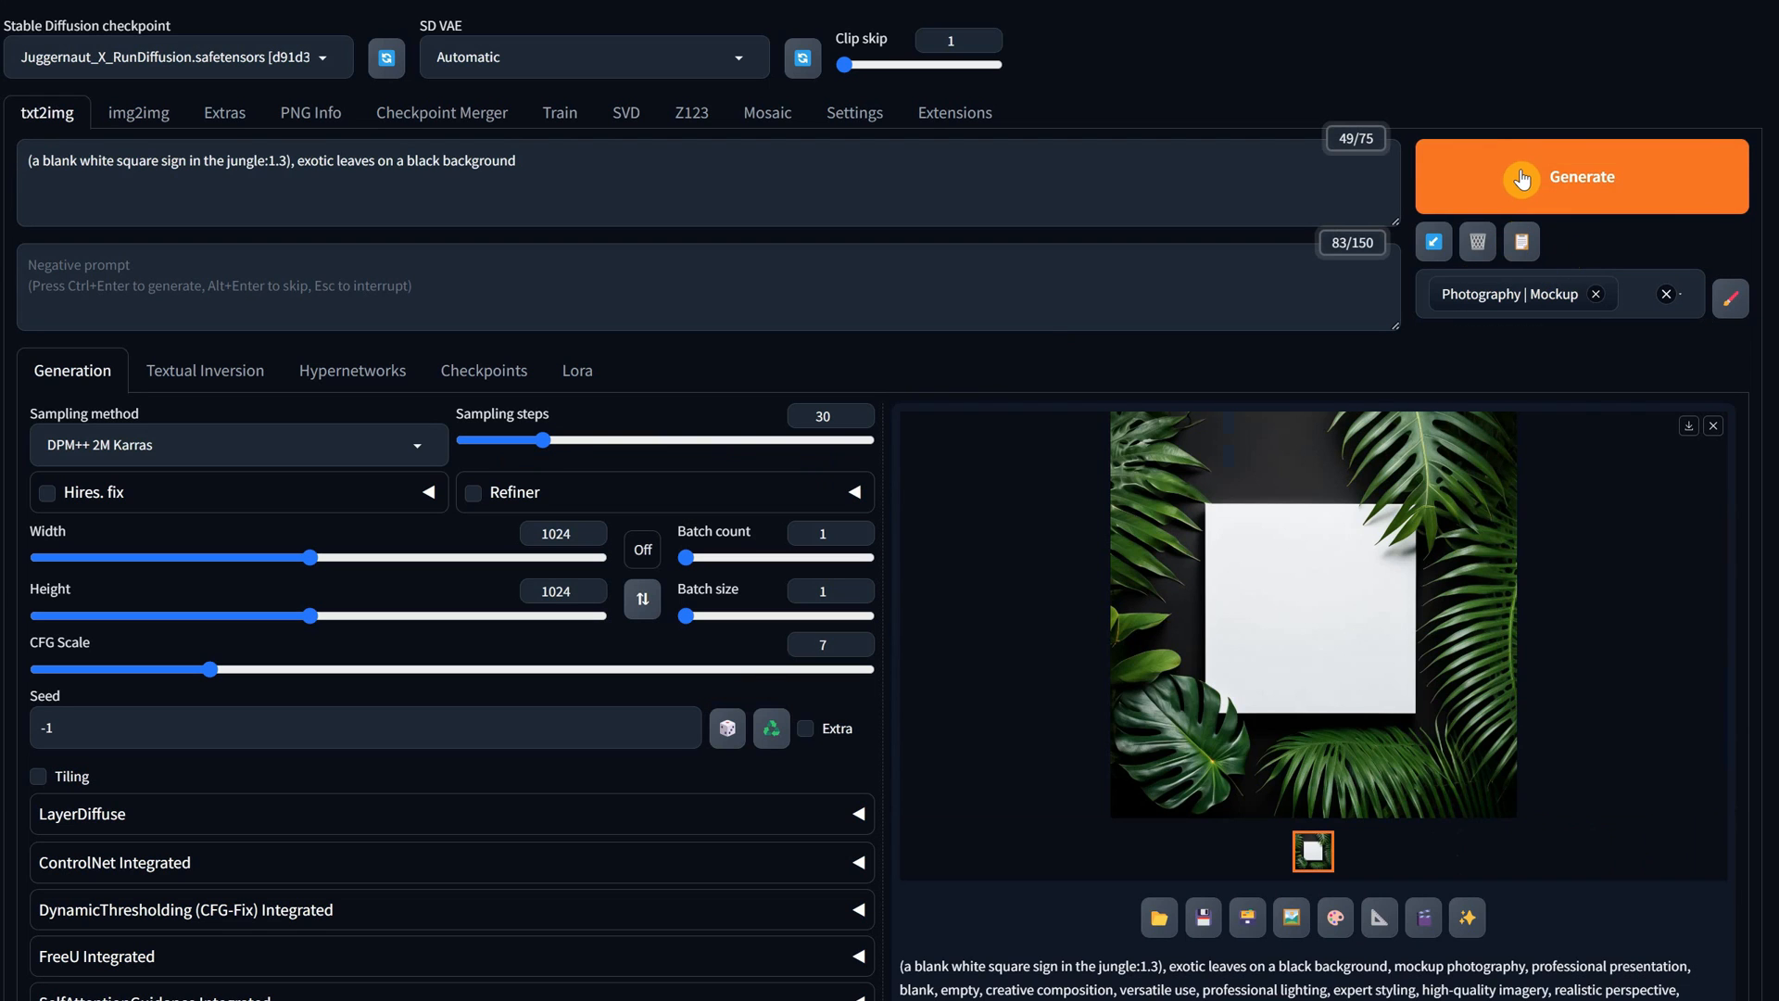
left_click(1580, 176)
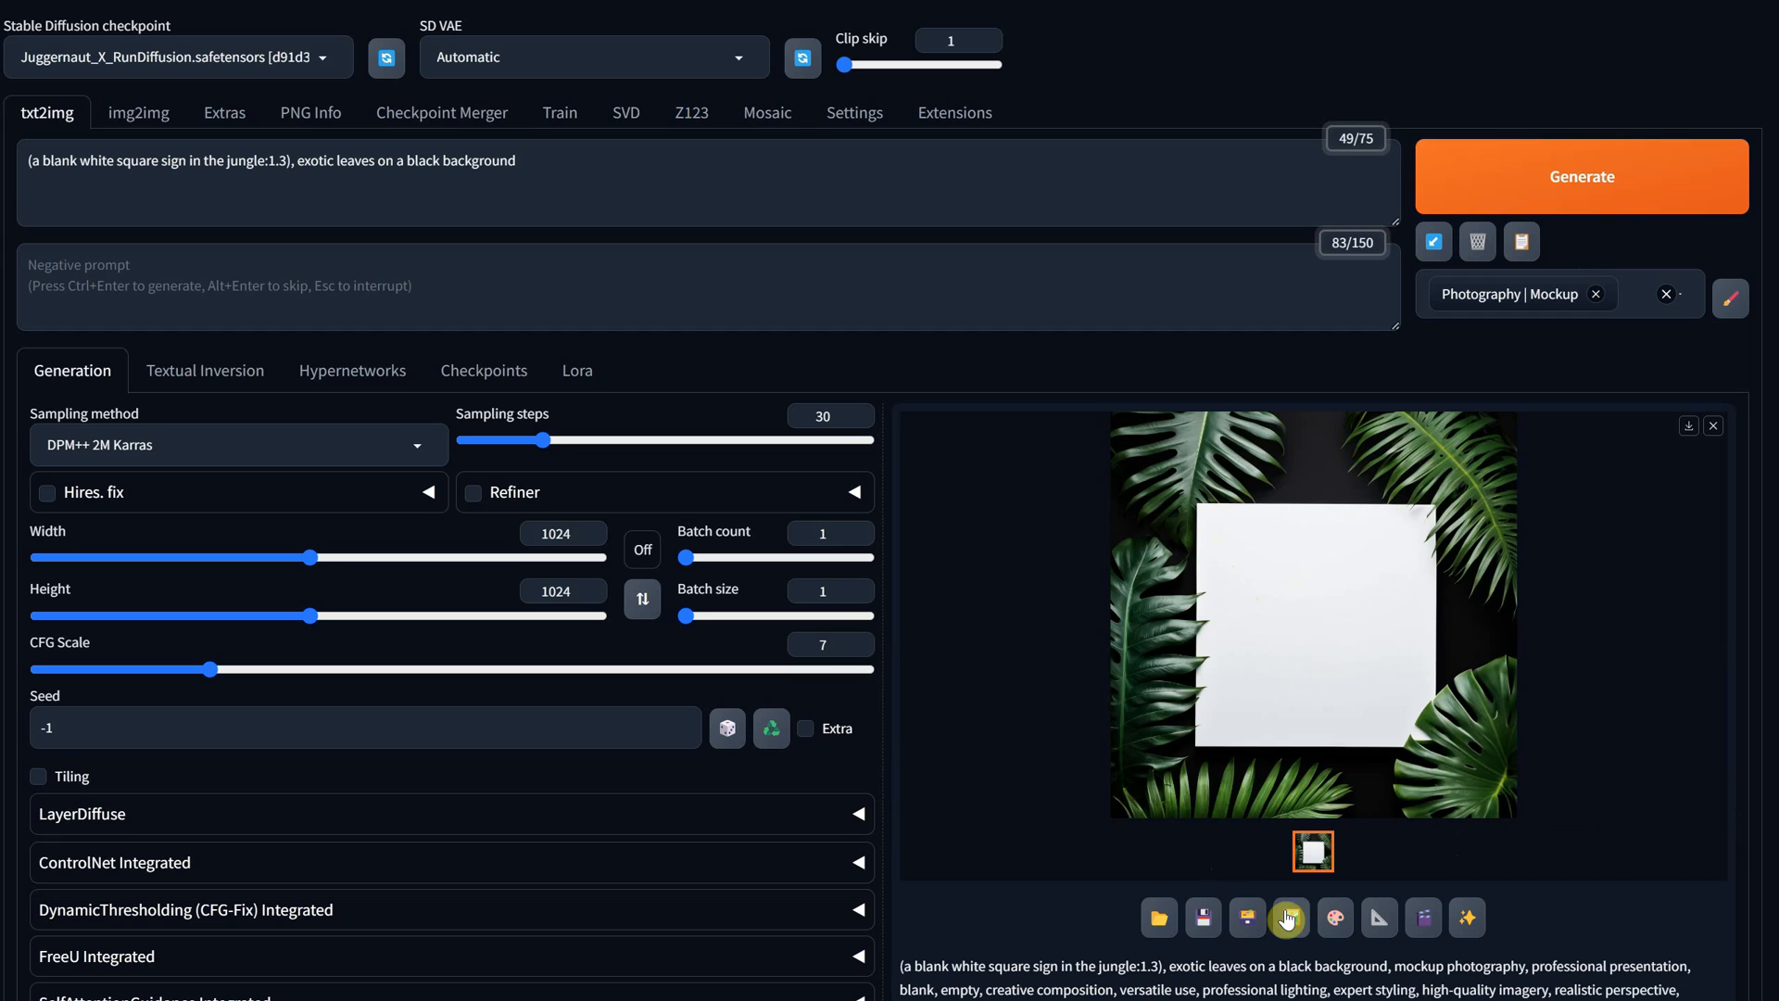
left_click(1287, 916)
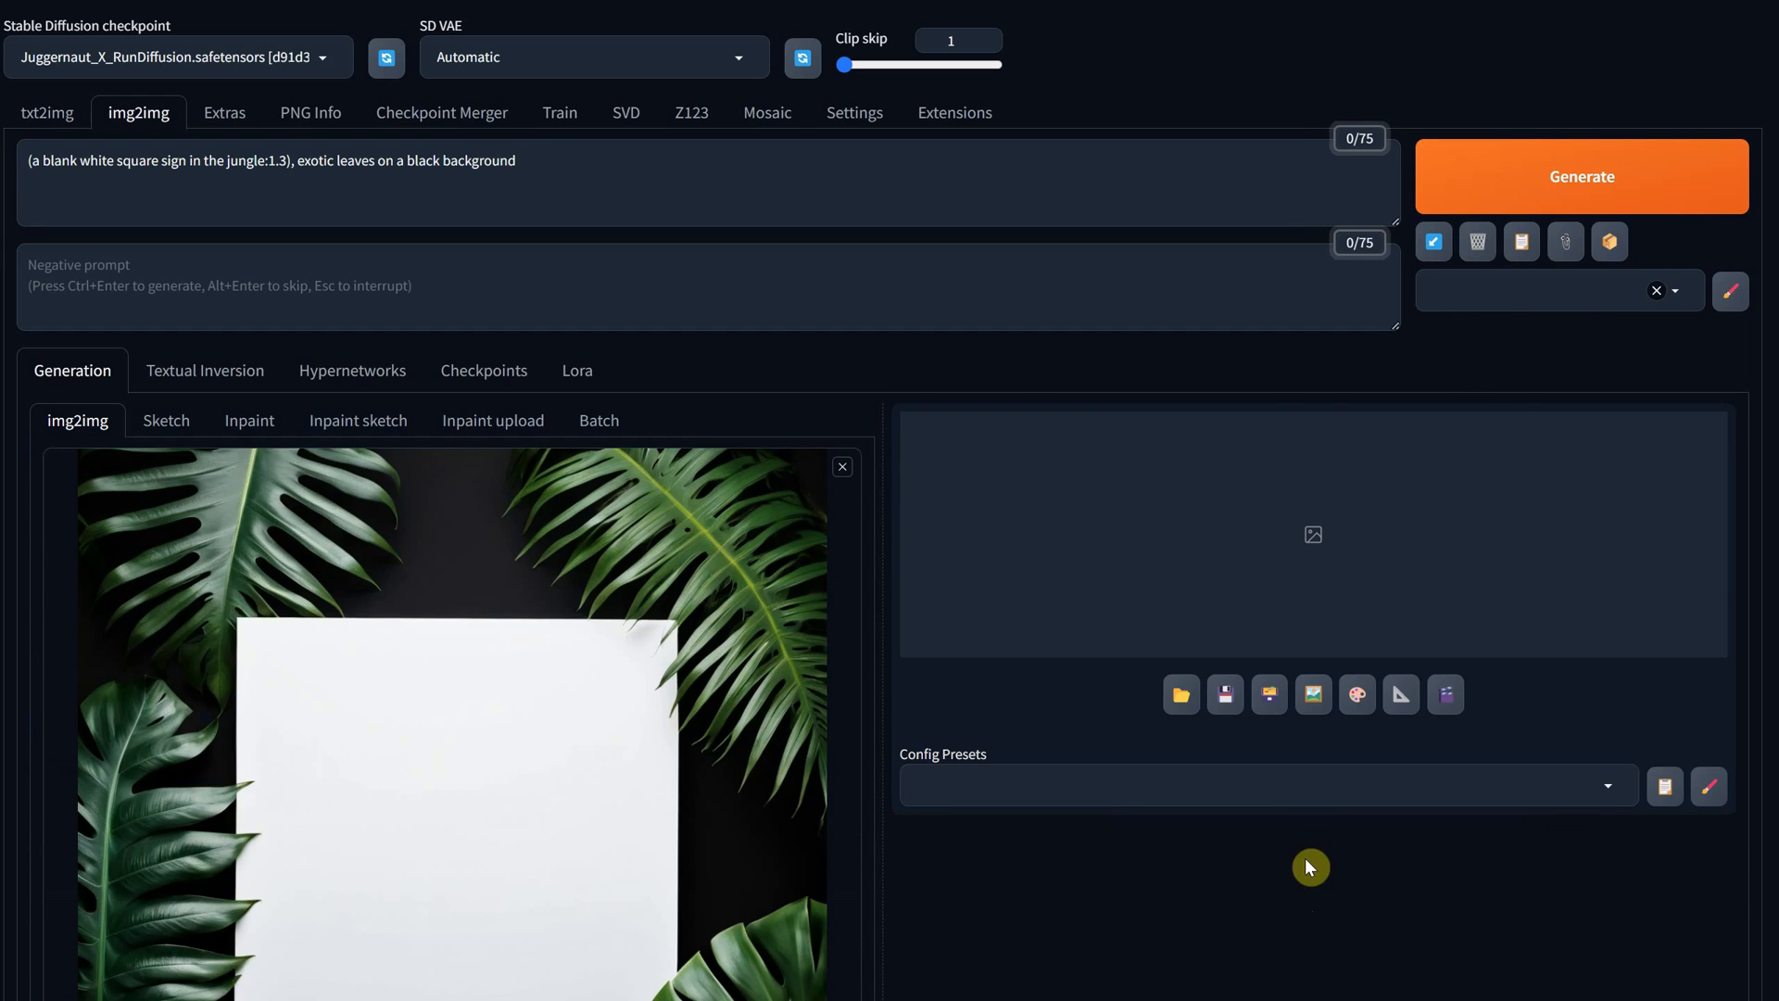
left_click(1555, 292)
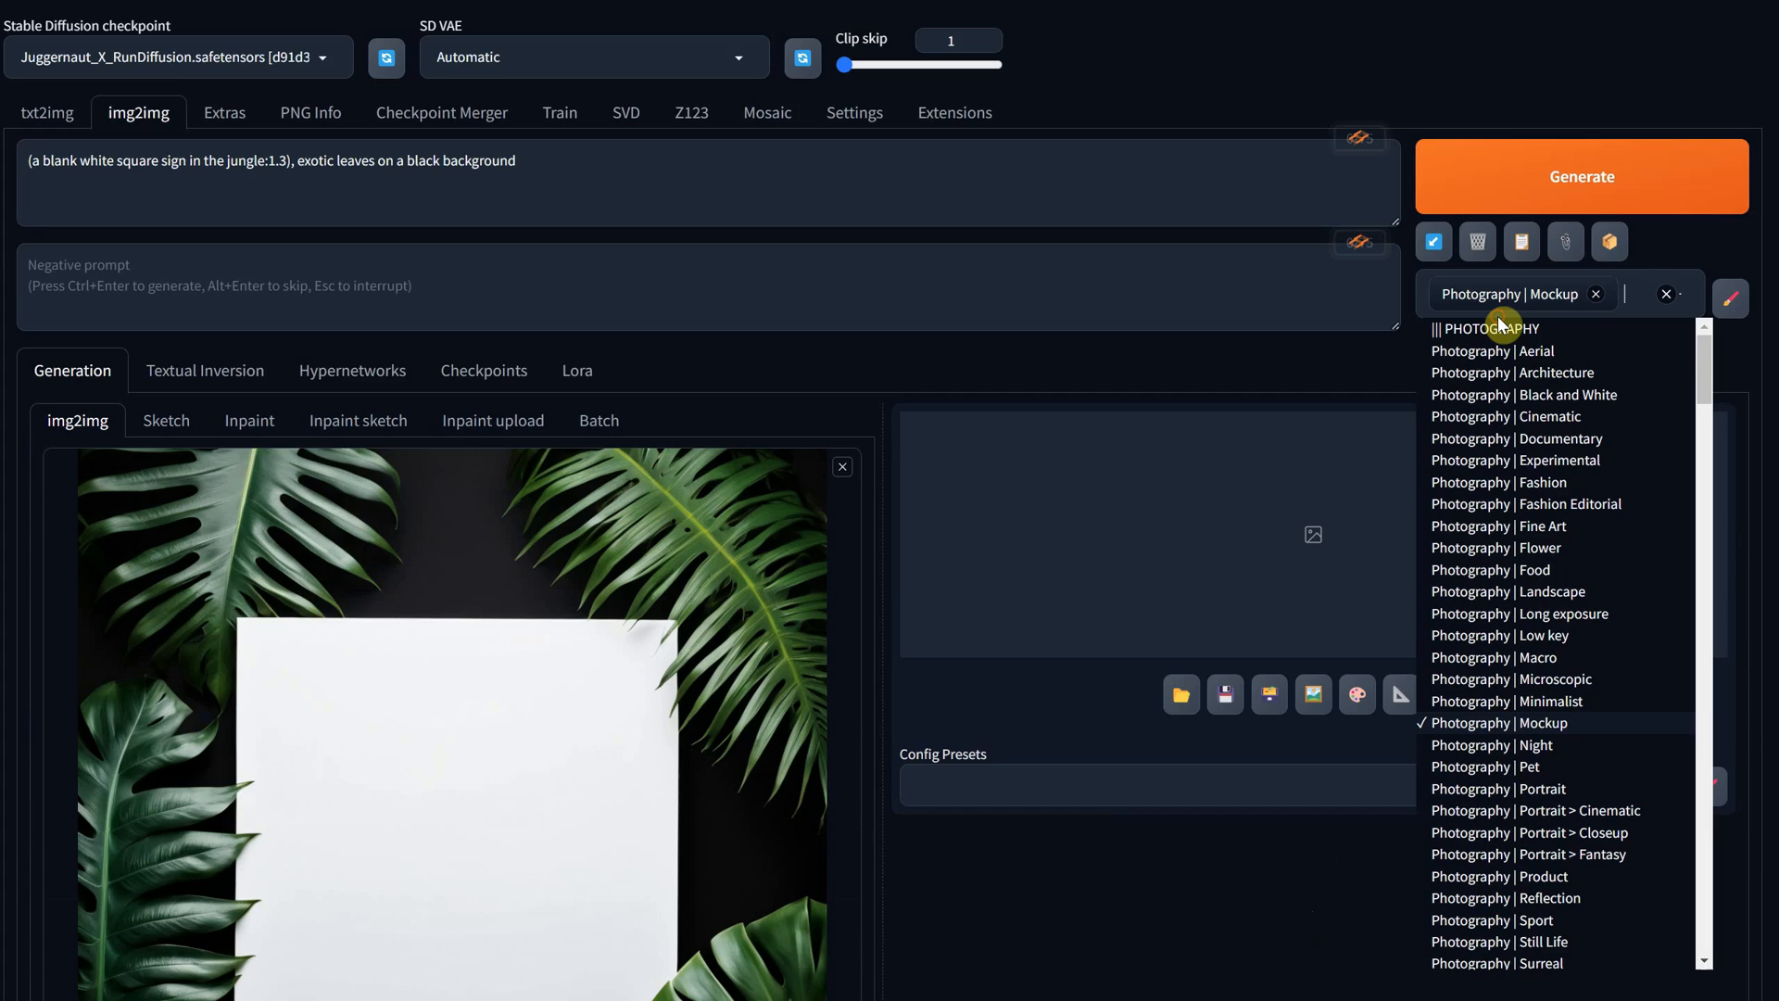
scroll("down", 3)
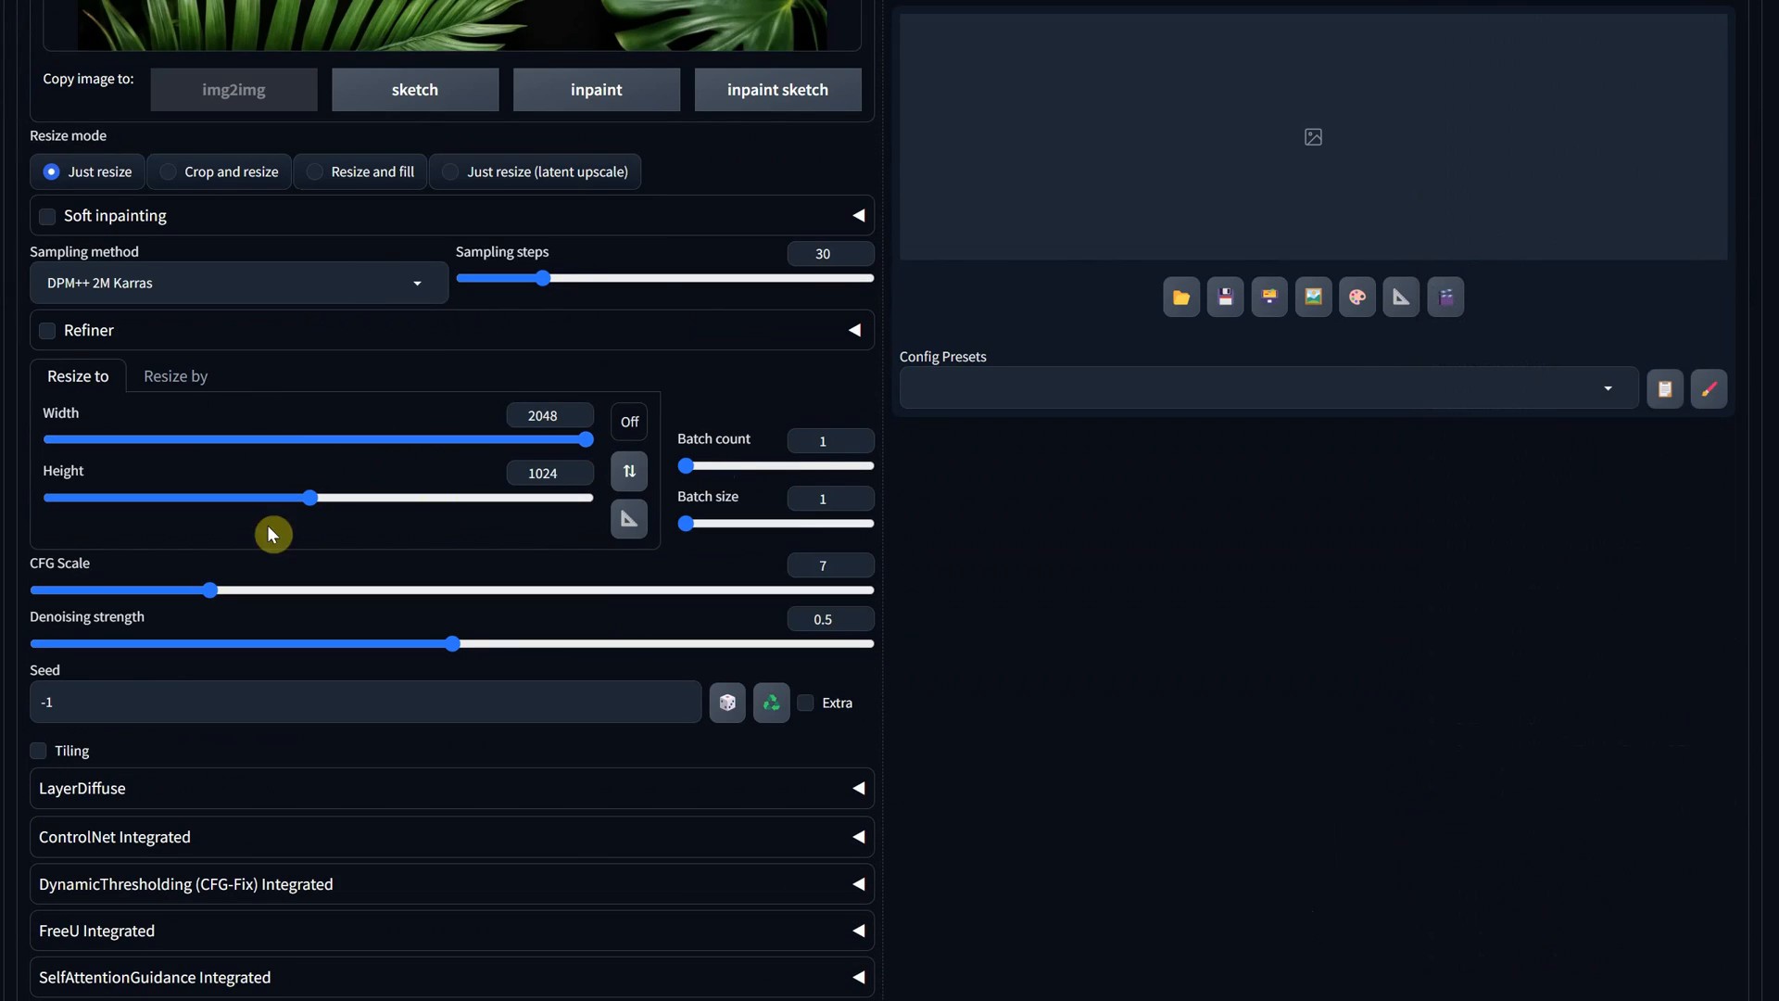
scroll("up", 3)
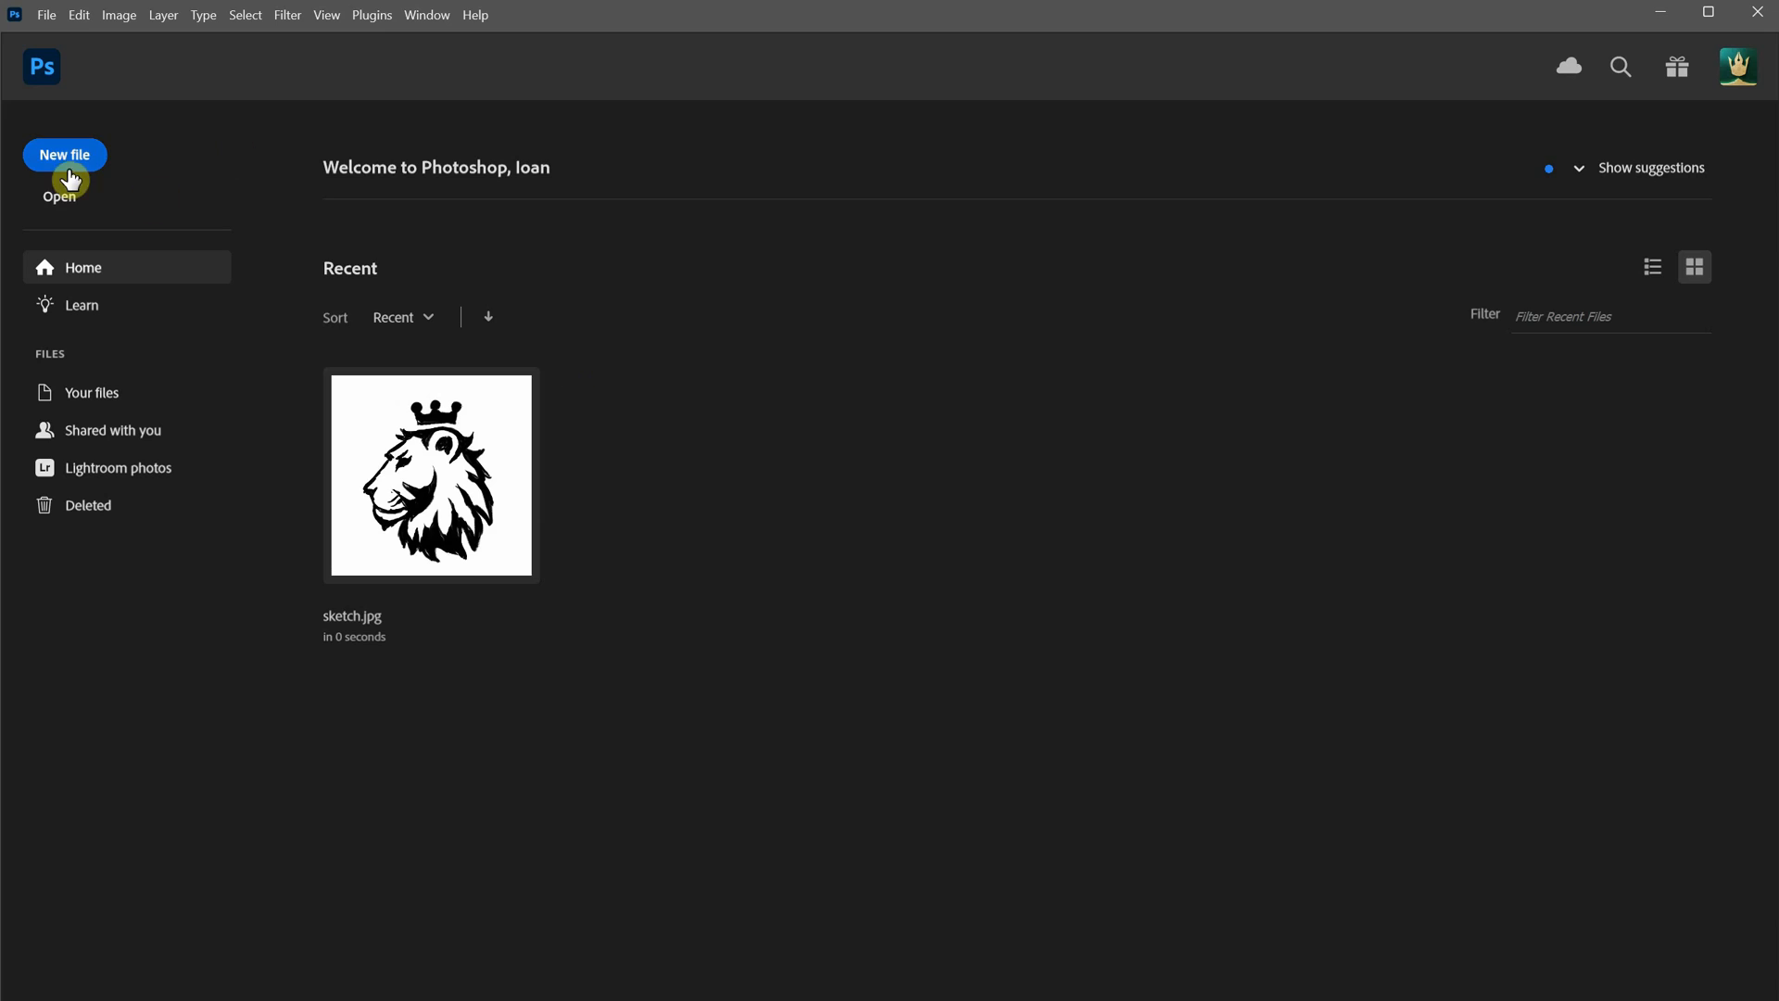
Place the sign image and Lion Logo in a new document, logo on Multiply at 90%
left_click(64, 155)
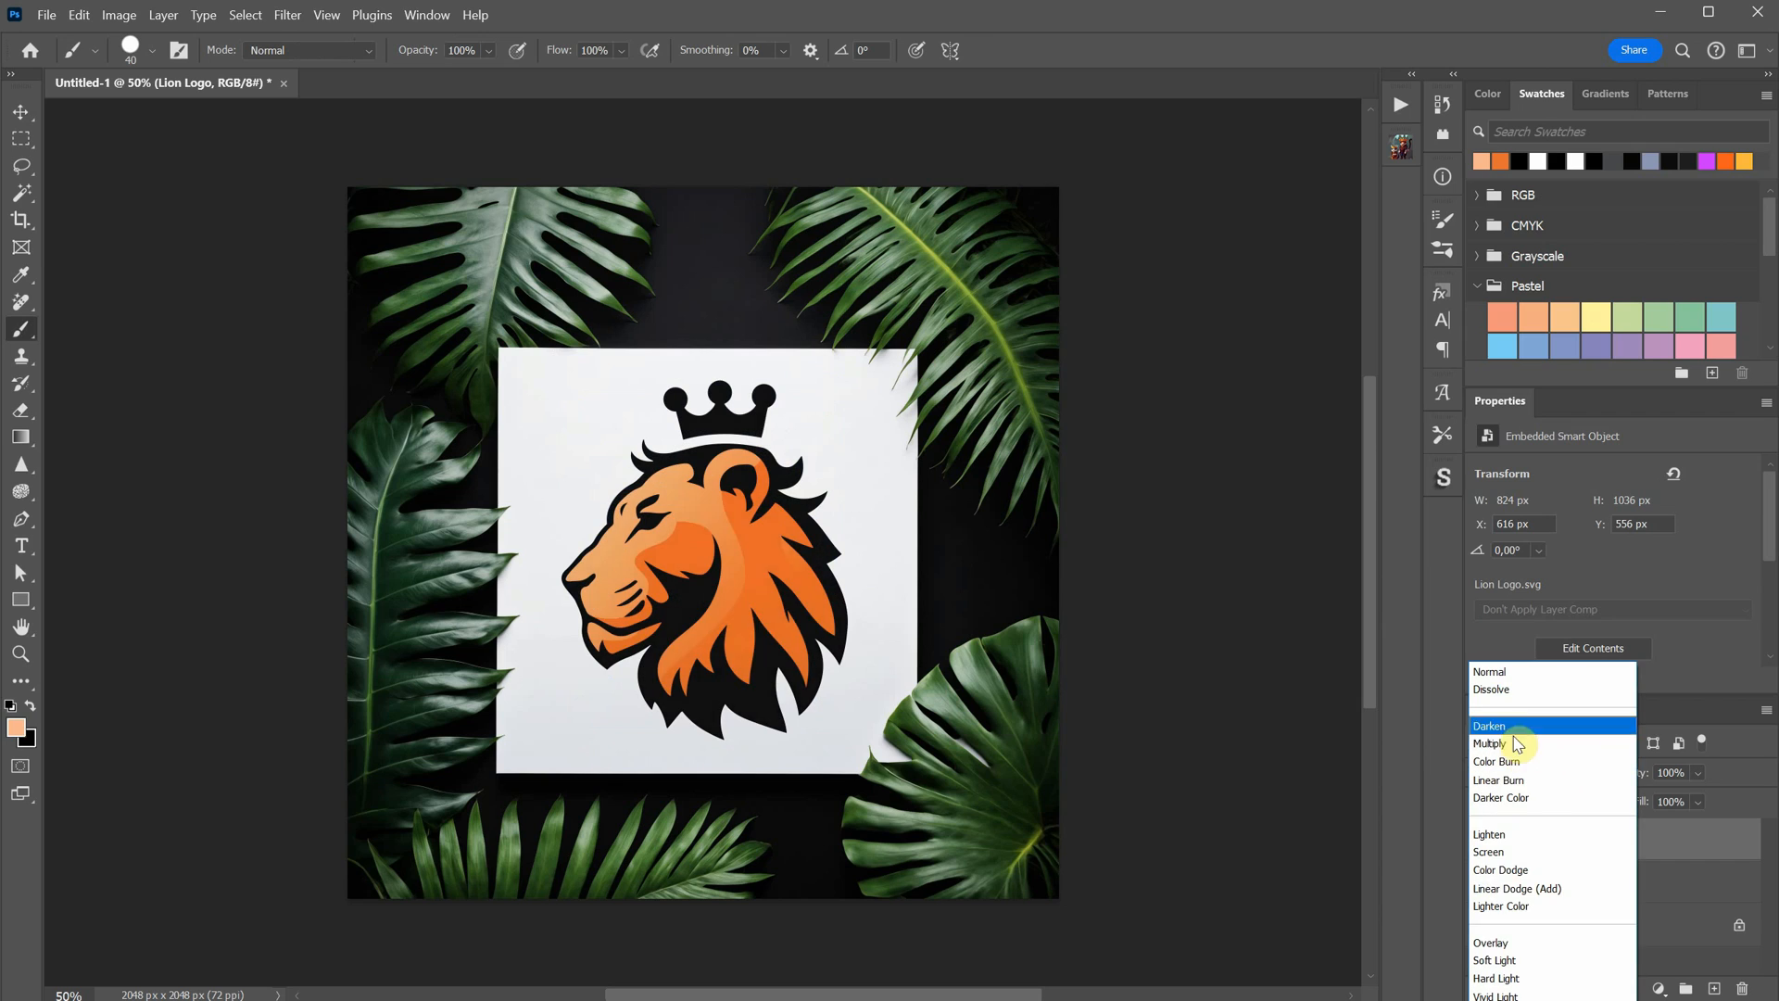
left_click(1491, 743)
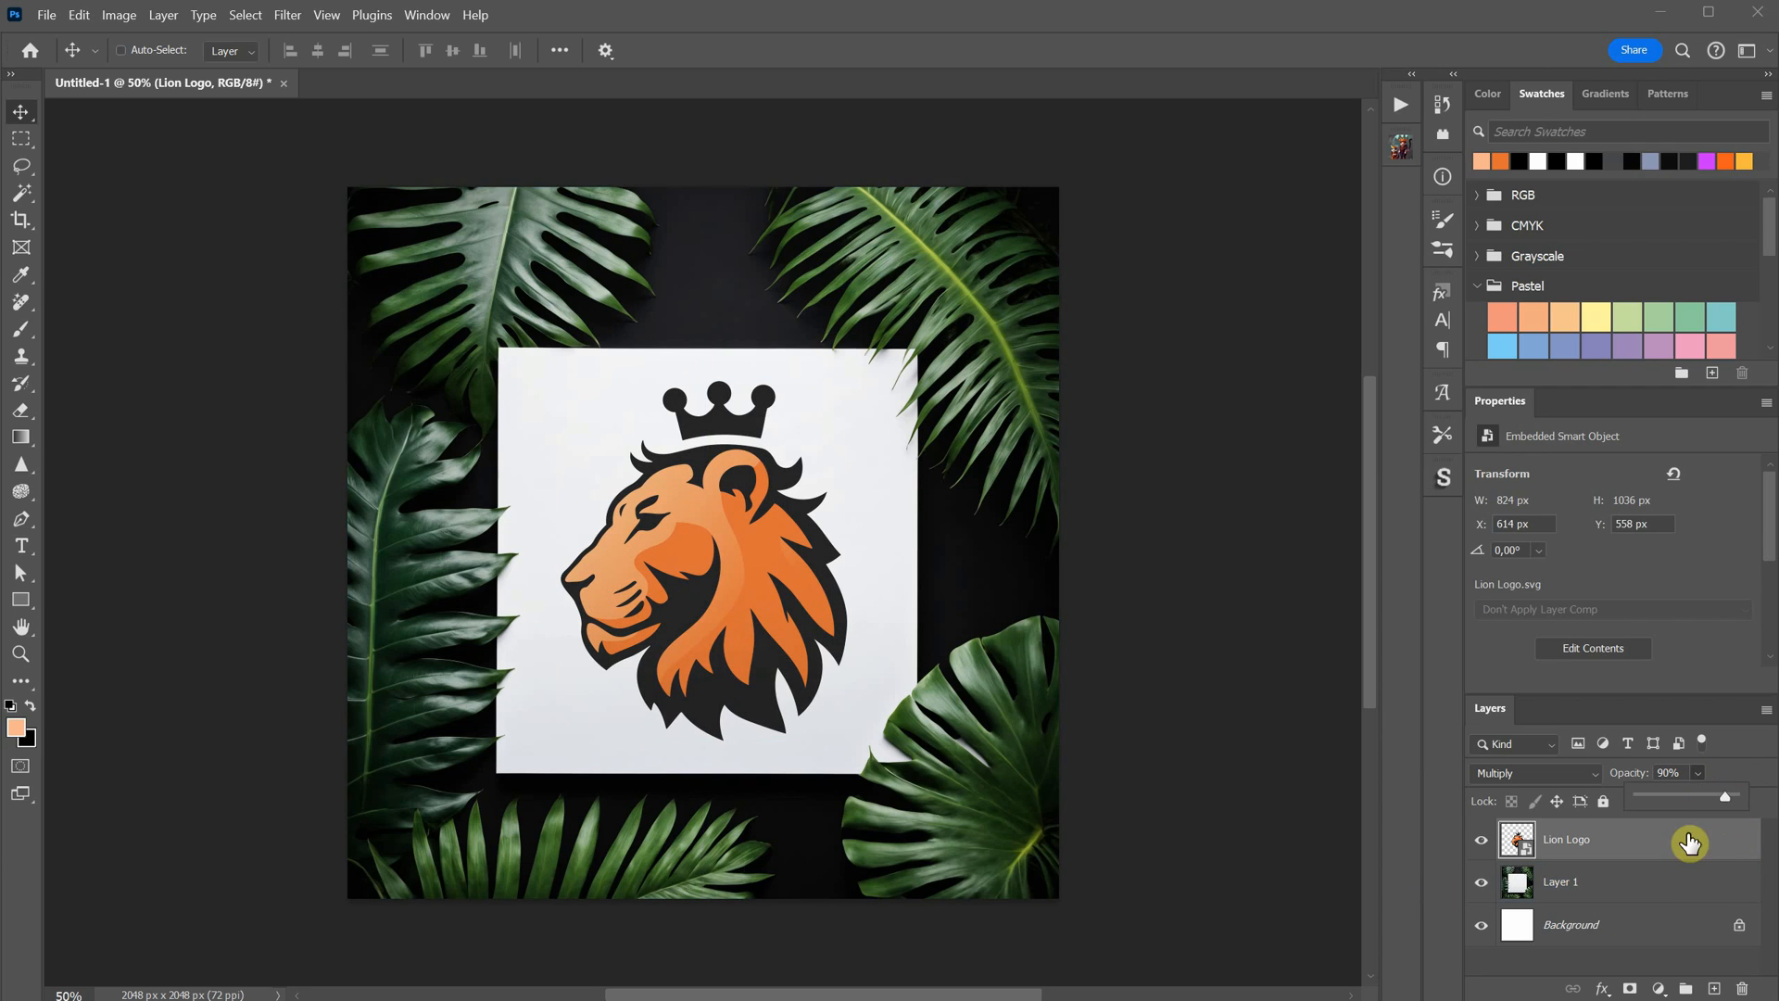
left_click(1560, 881)
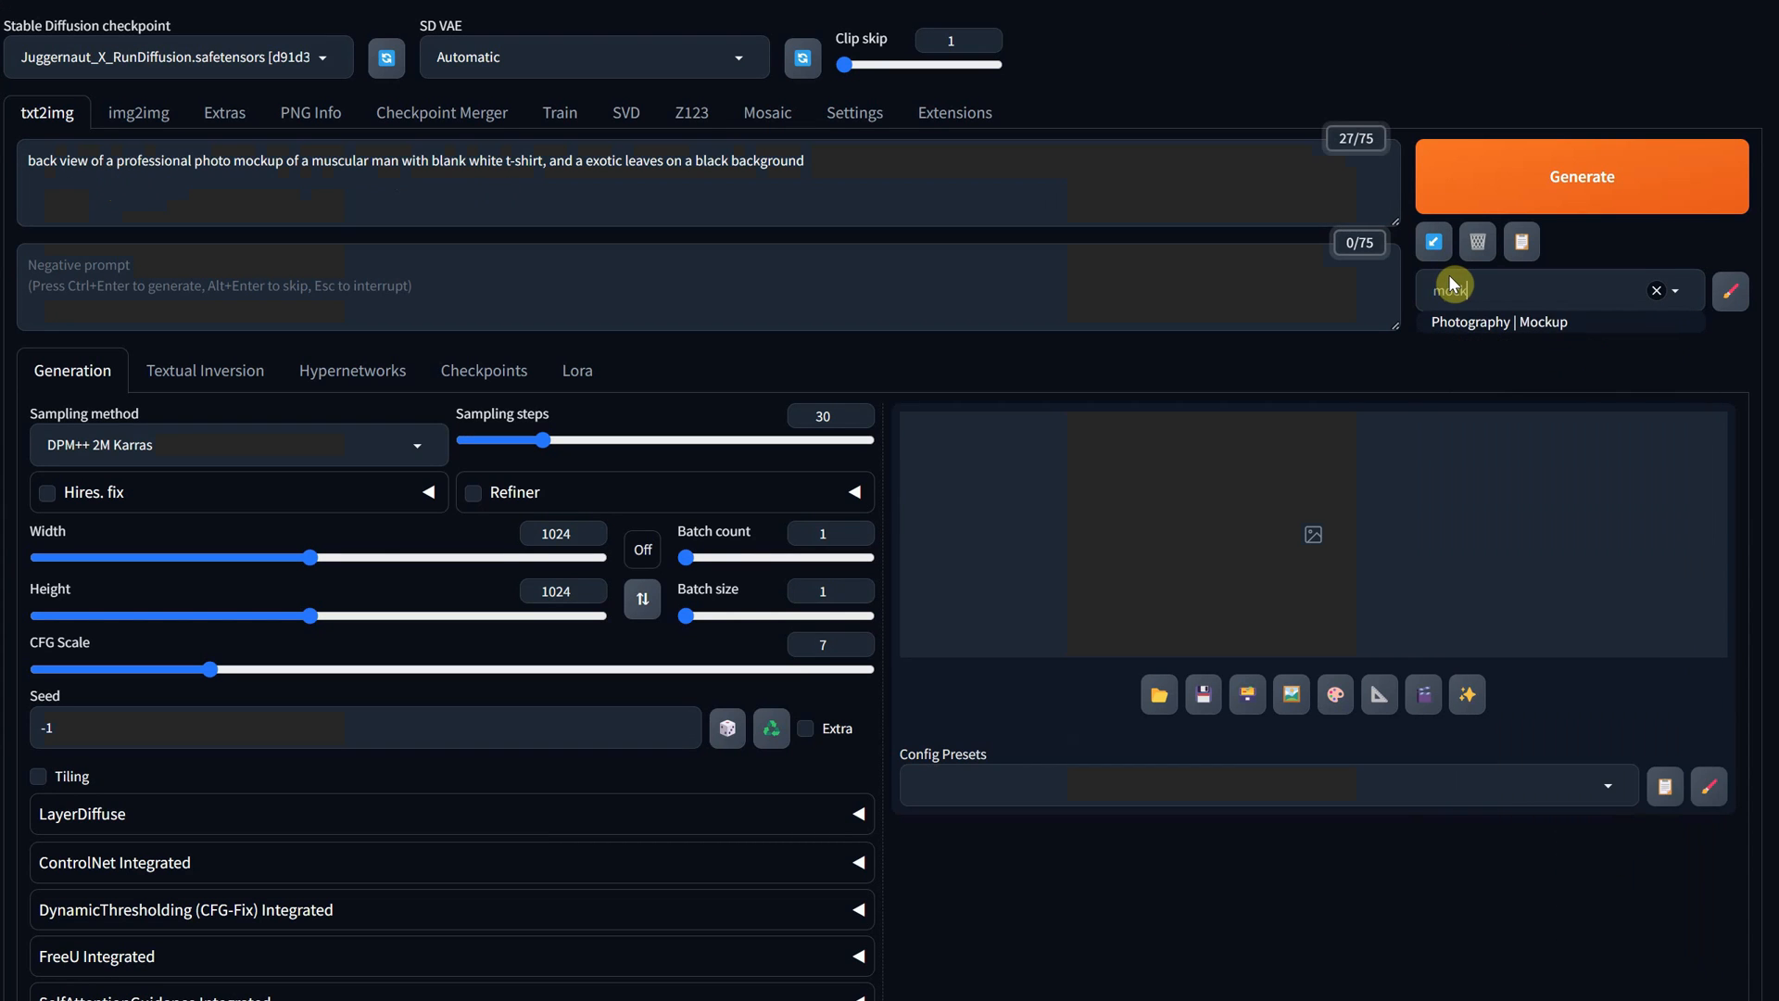
Generate a white t-shirt back-view mockup without exotic leaves and load it into img2img
left_click(1579, 176)
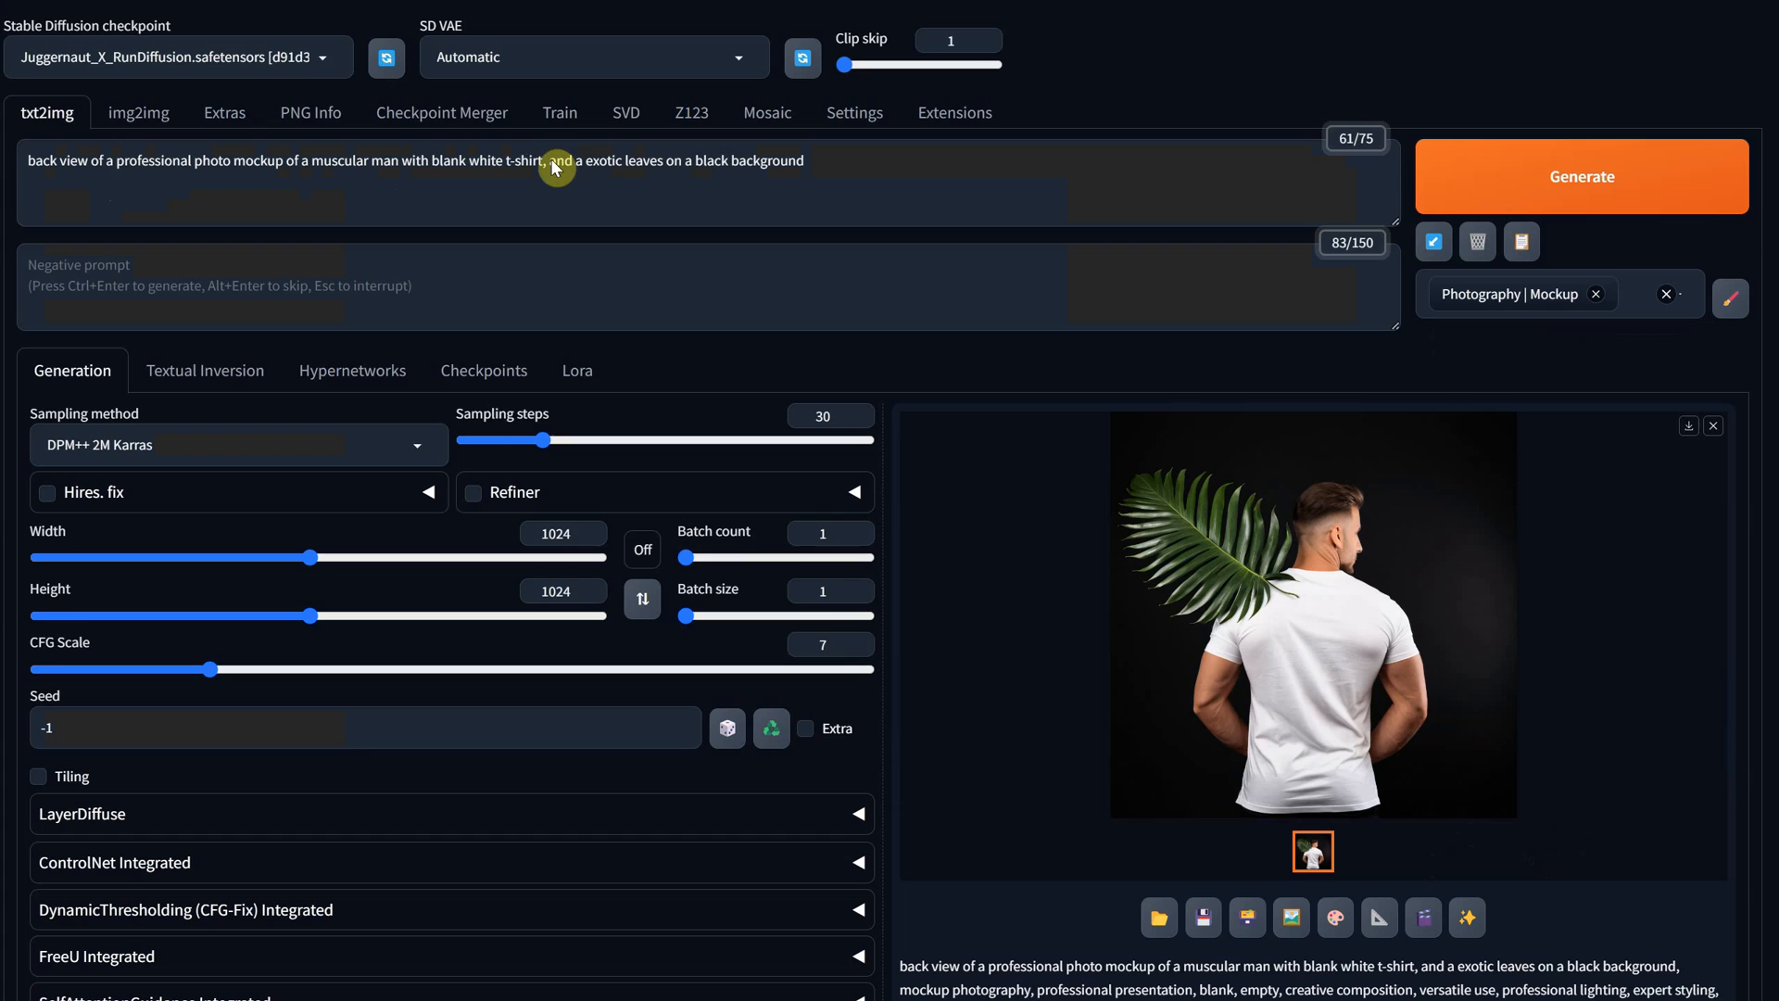
left_click(1581, 176)
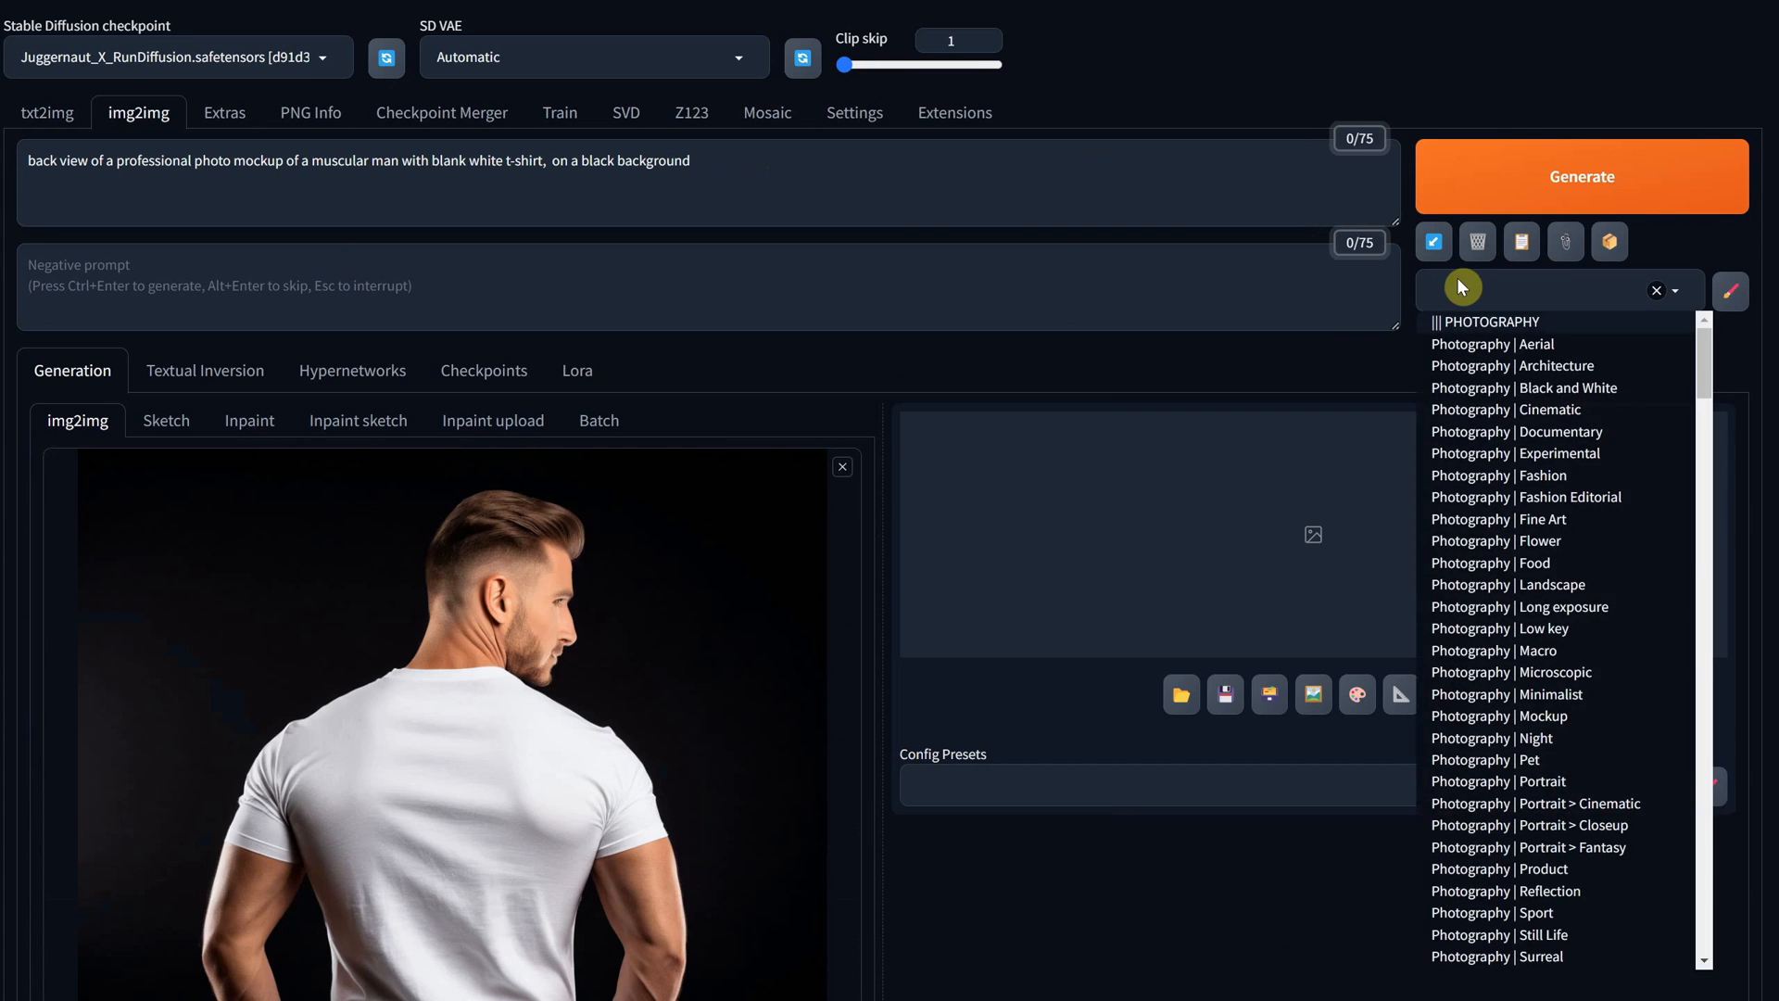
left_click(1499, 715)
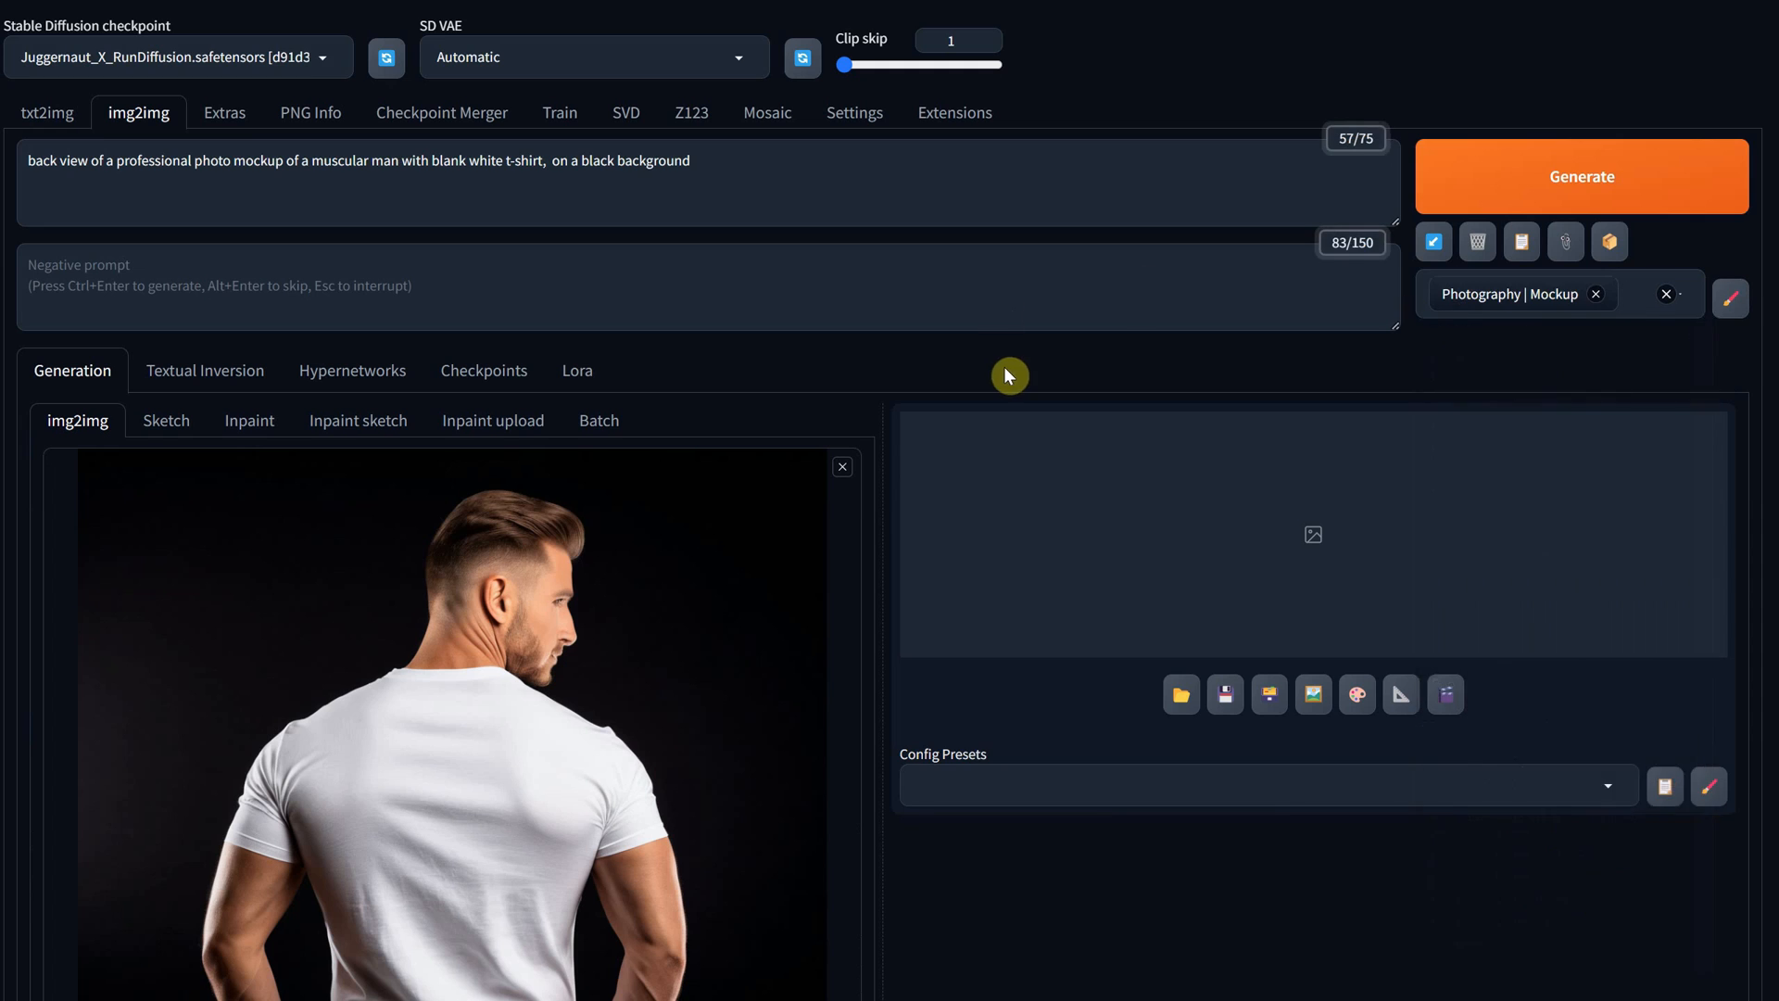
scroll("down", 3)
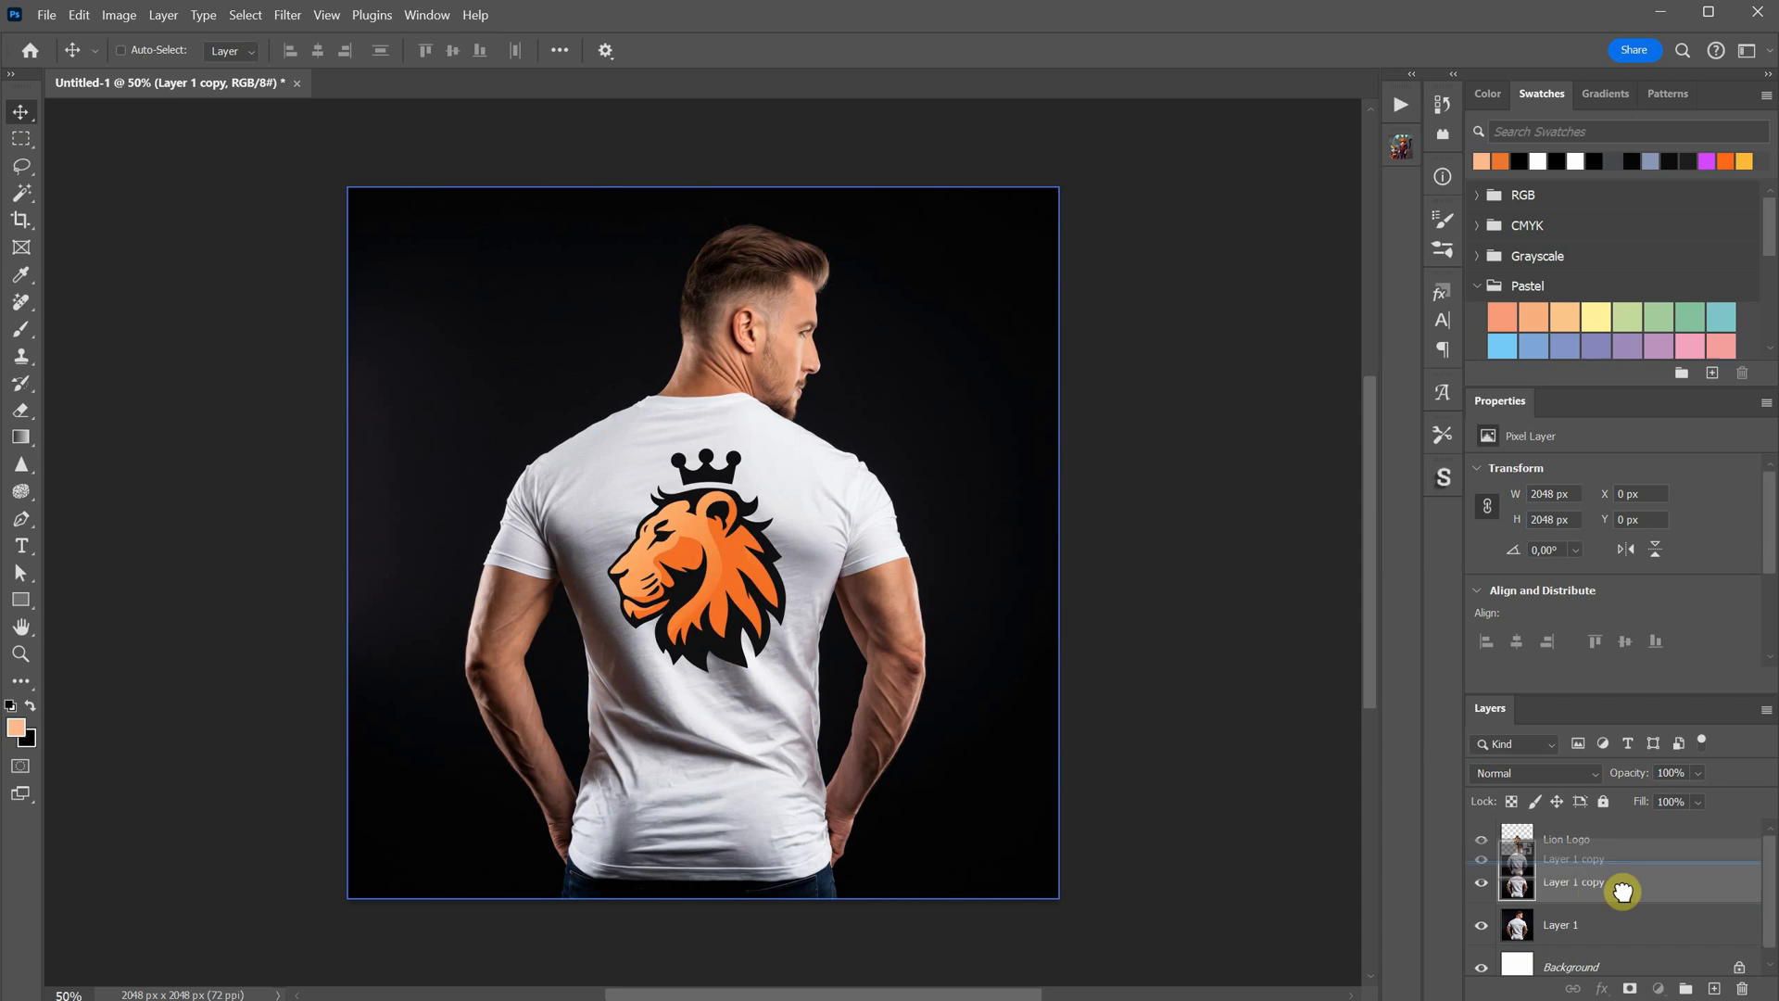
Clip two shirt copies onto the logo, one Screen at 21% and one Linear Burn
left_click(1534, 773)
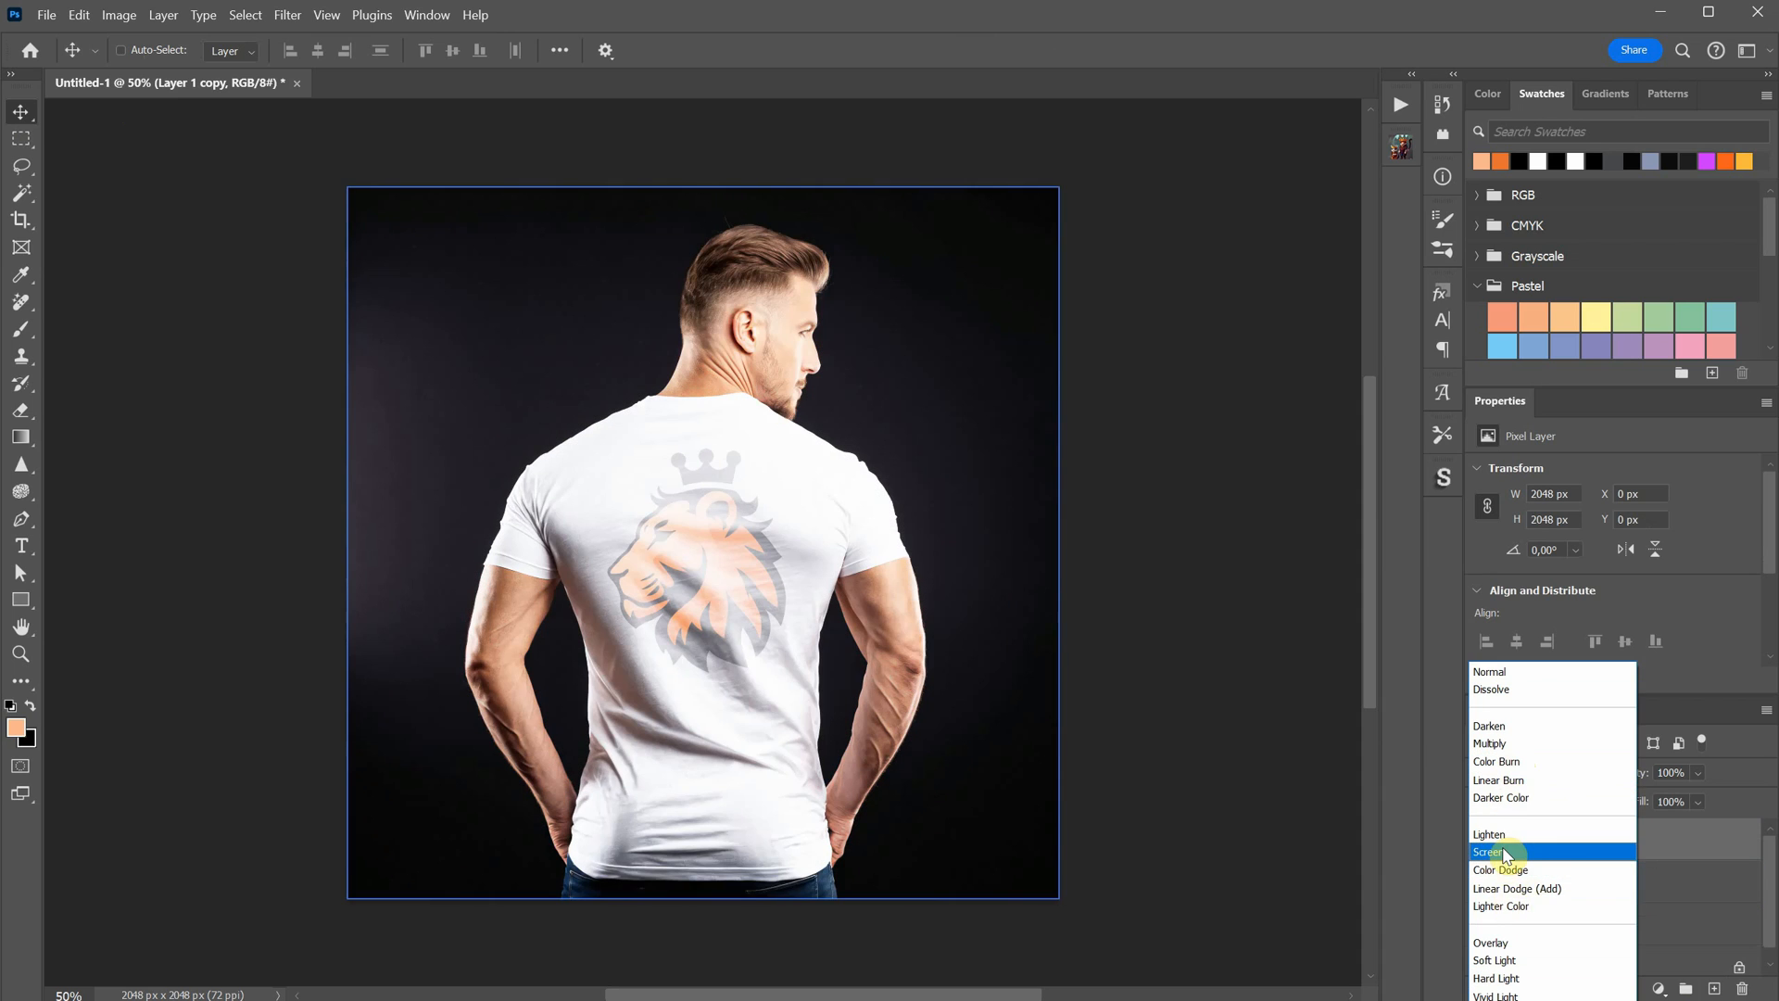
left_click(1490, 853)
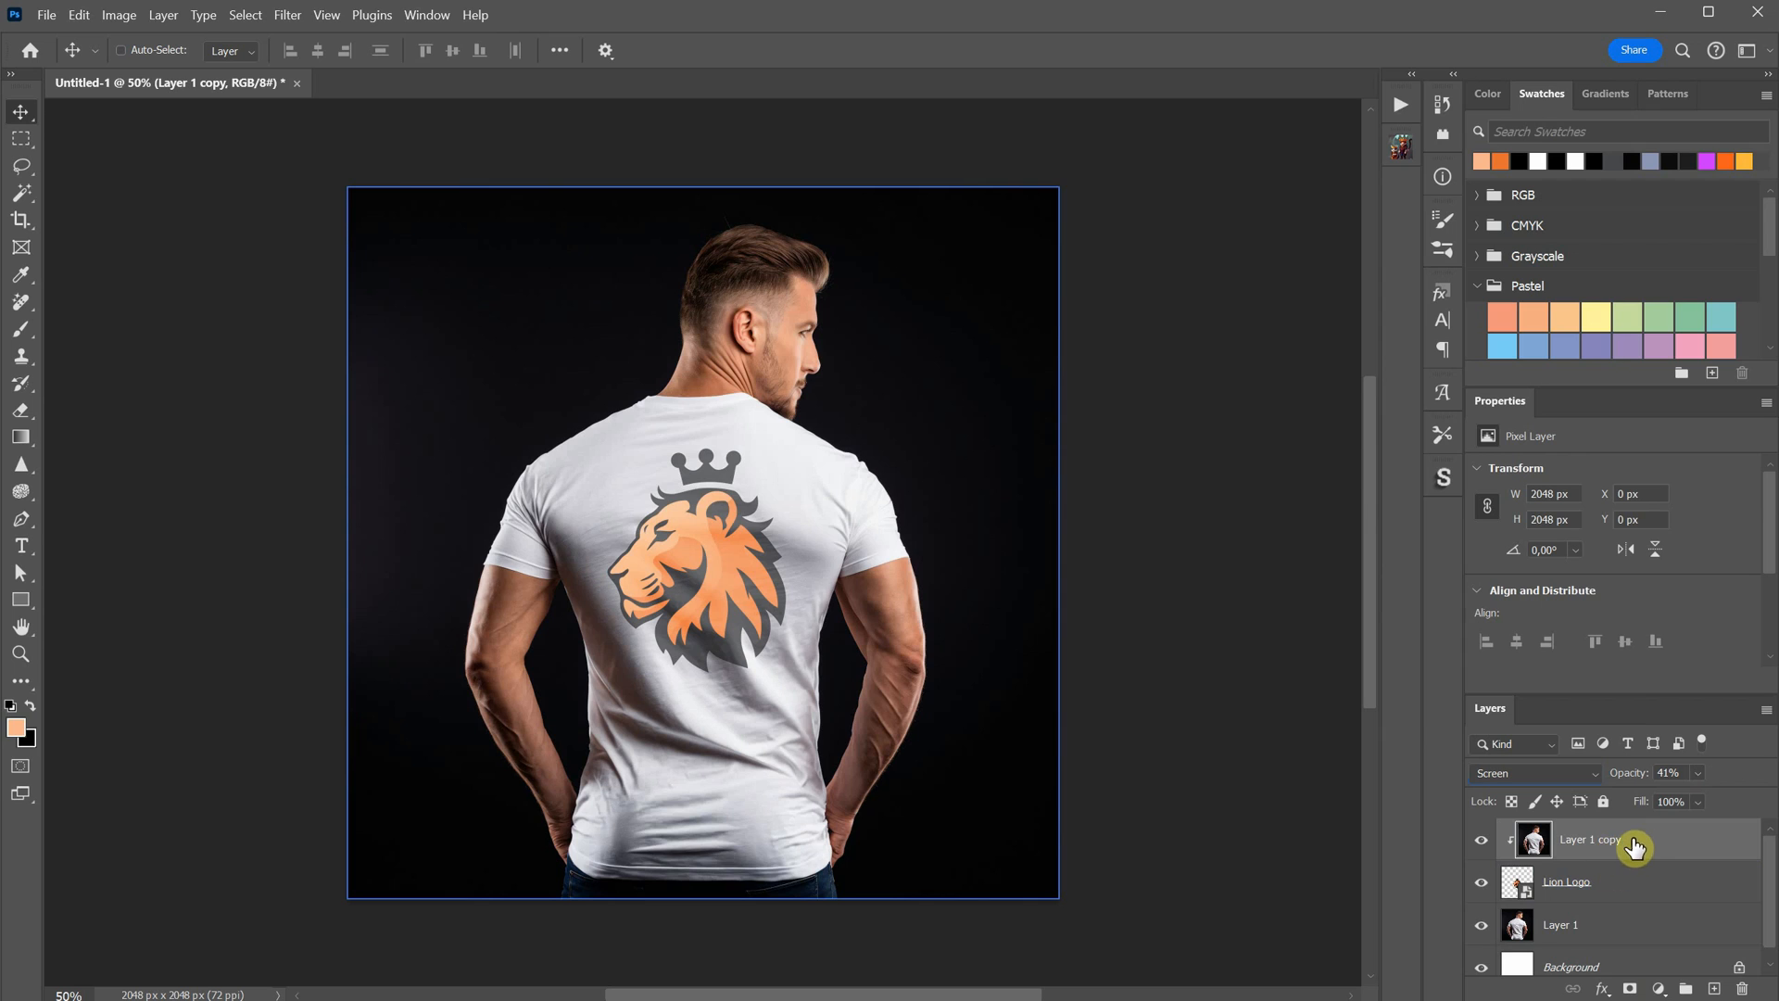
left_click(1531, 773)
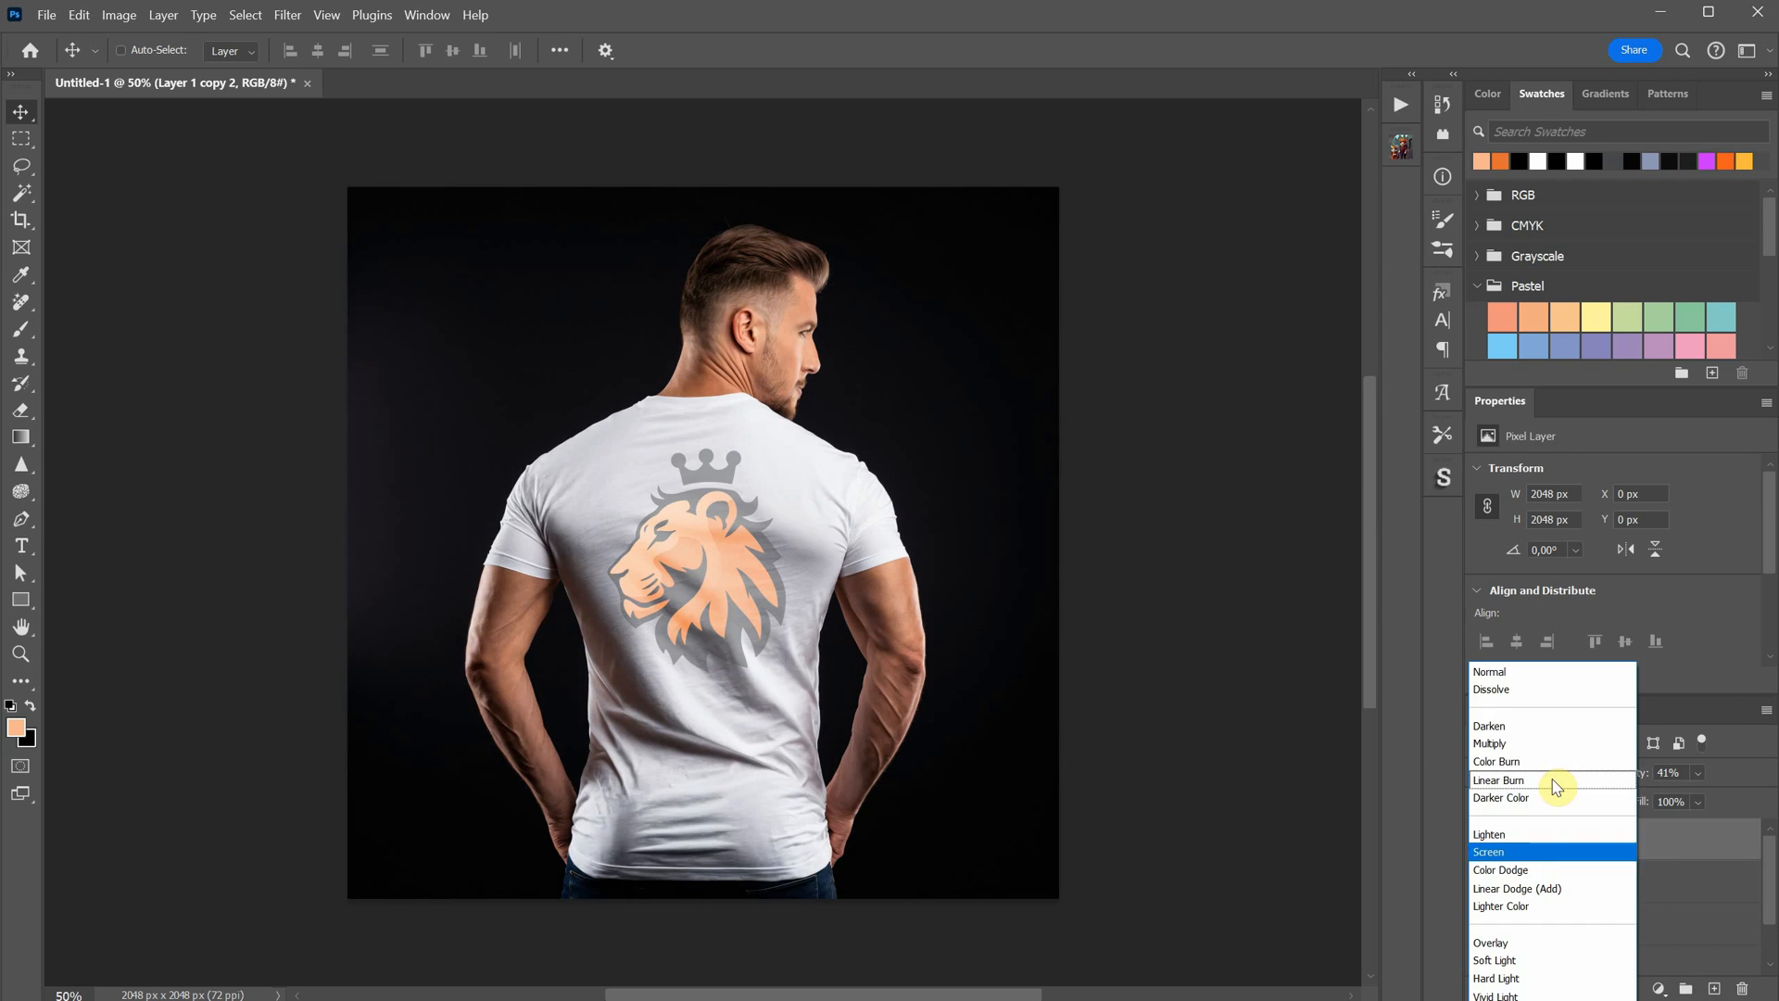
left_click(1490, 743)
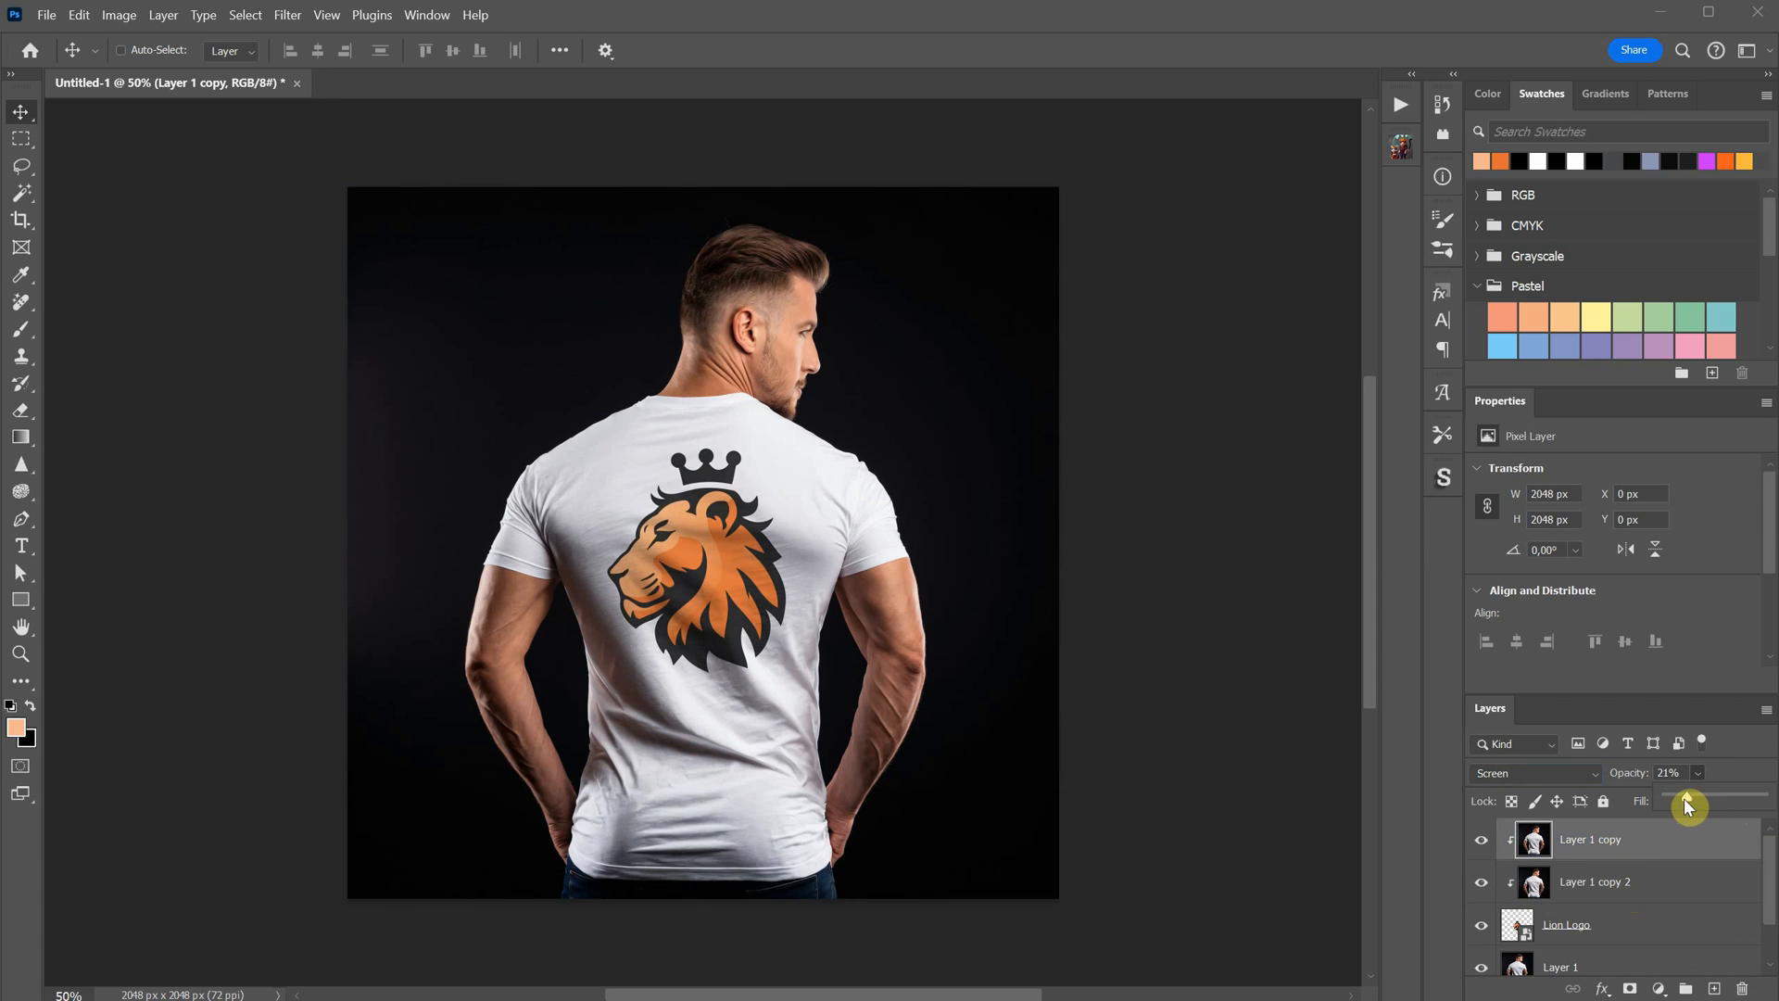
left_click(1566, 924)
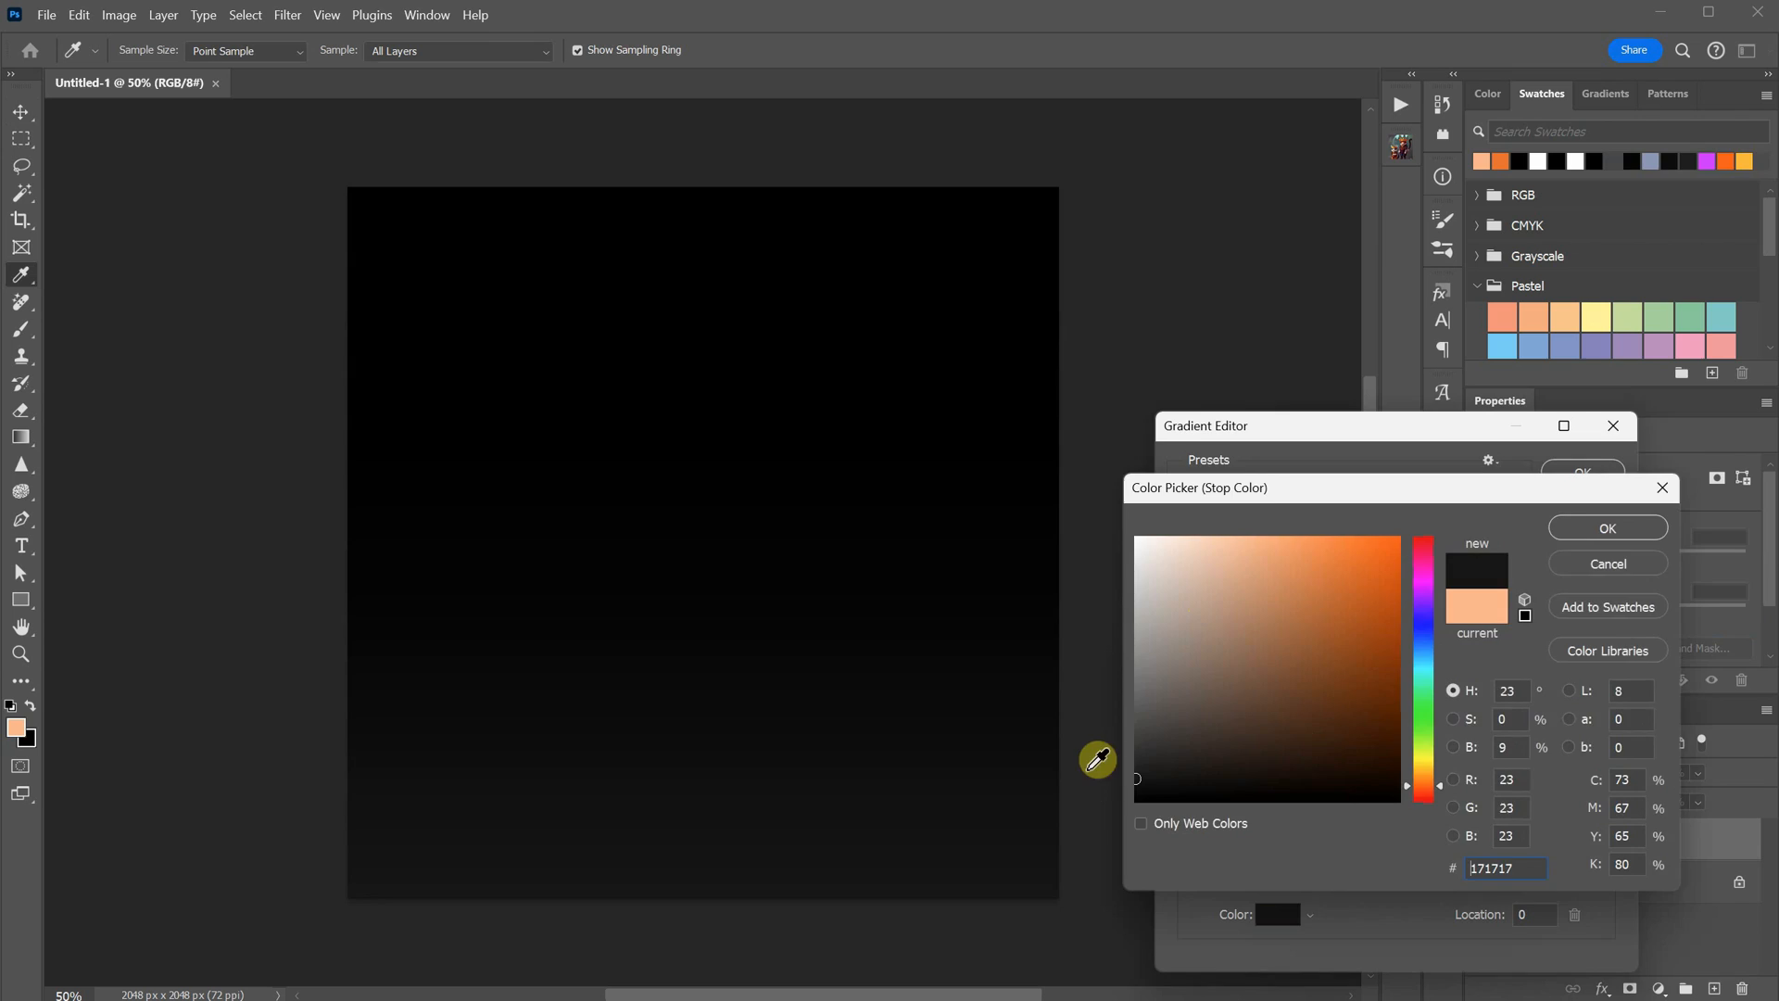
Add a #171717 gradient fill, give the logo an outer glow, and enlarge it past the right edge
left_click(1606, 528)
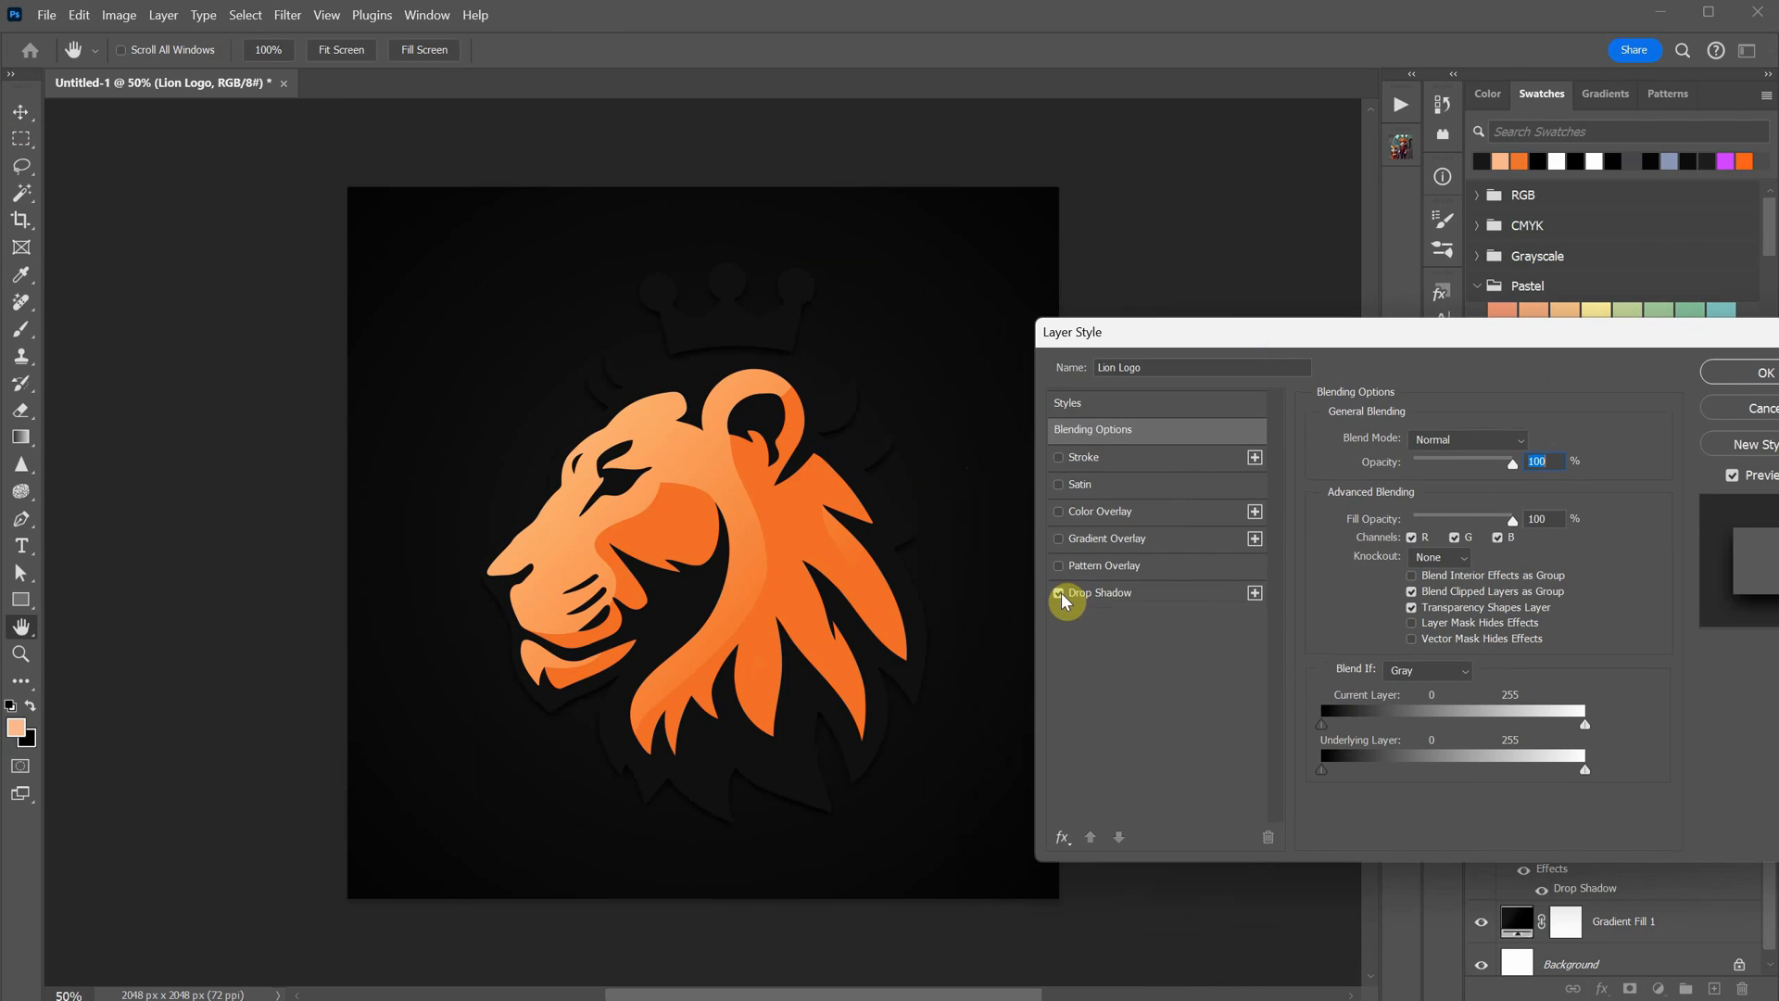
left_click(1097, 592)
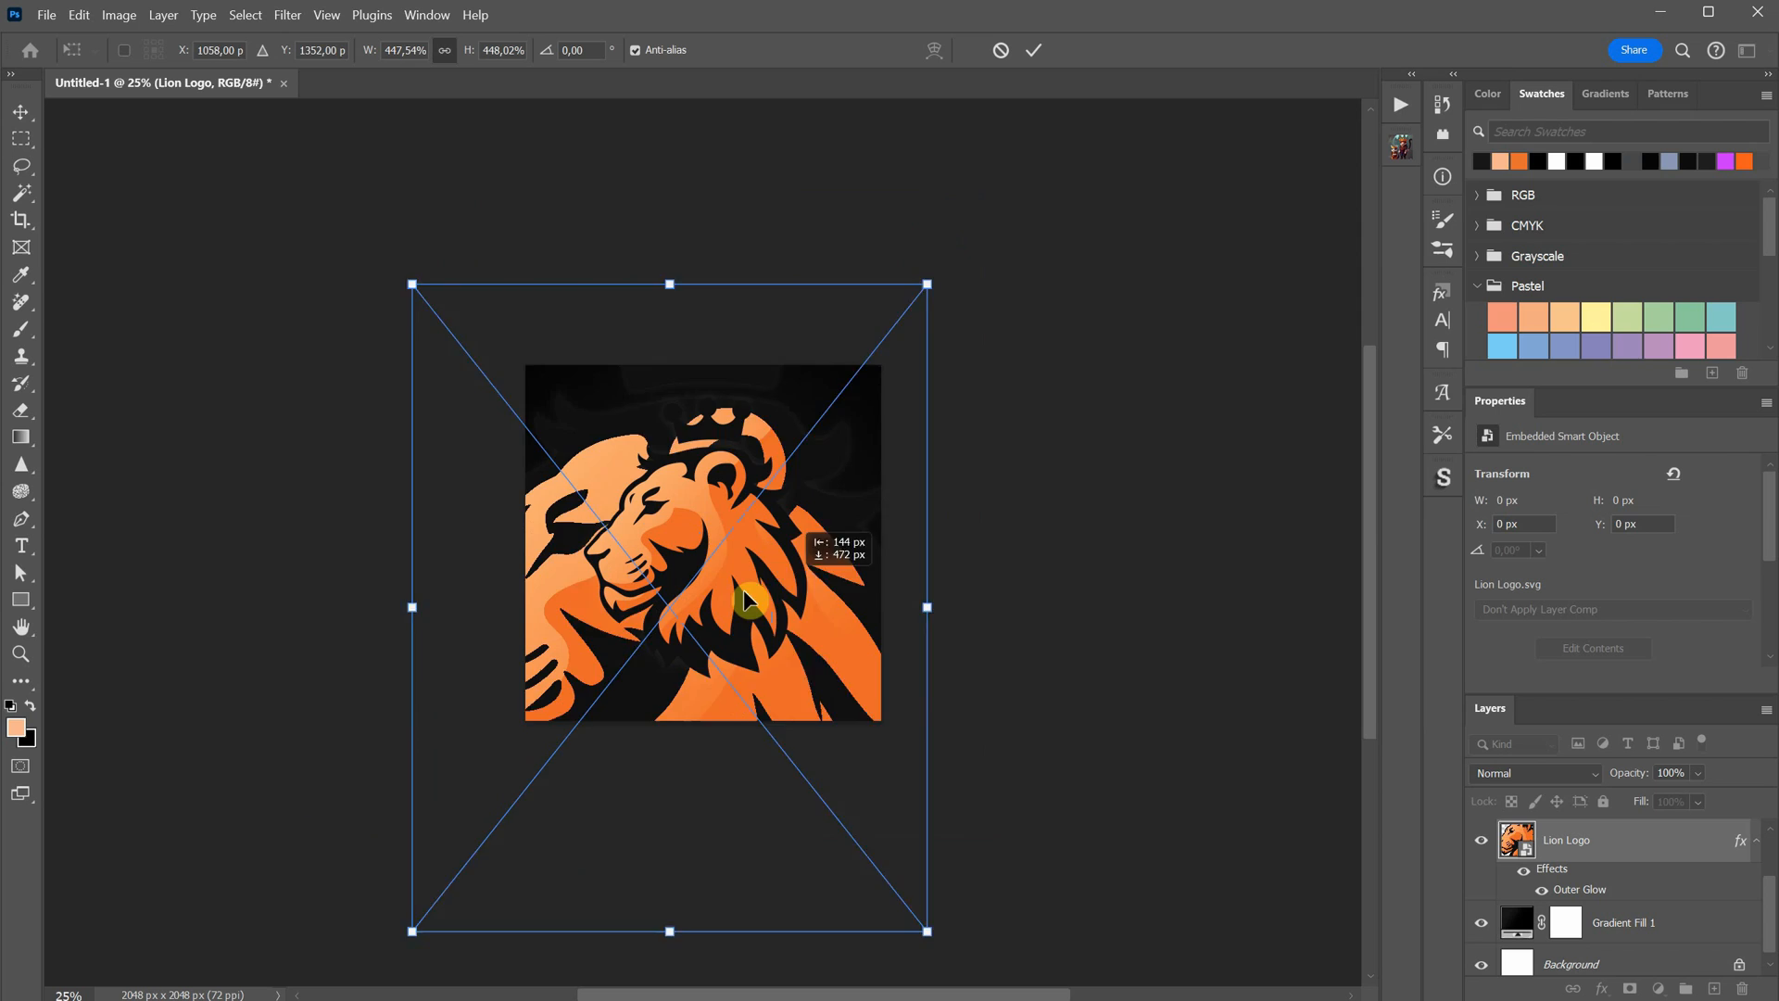
left_click(1031, 49)
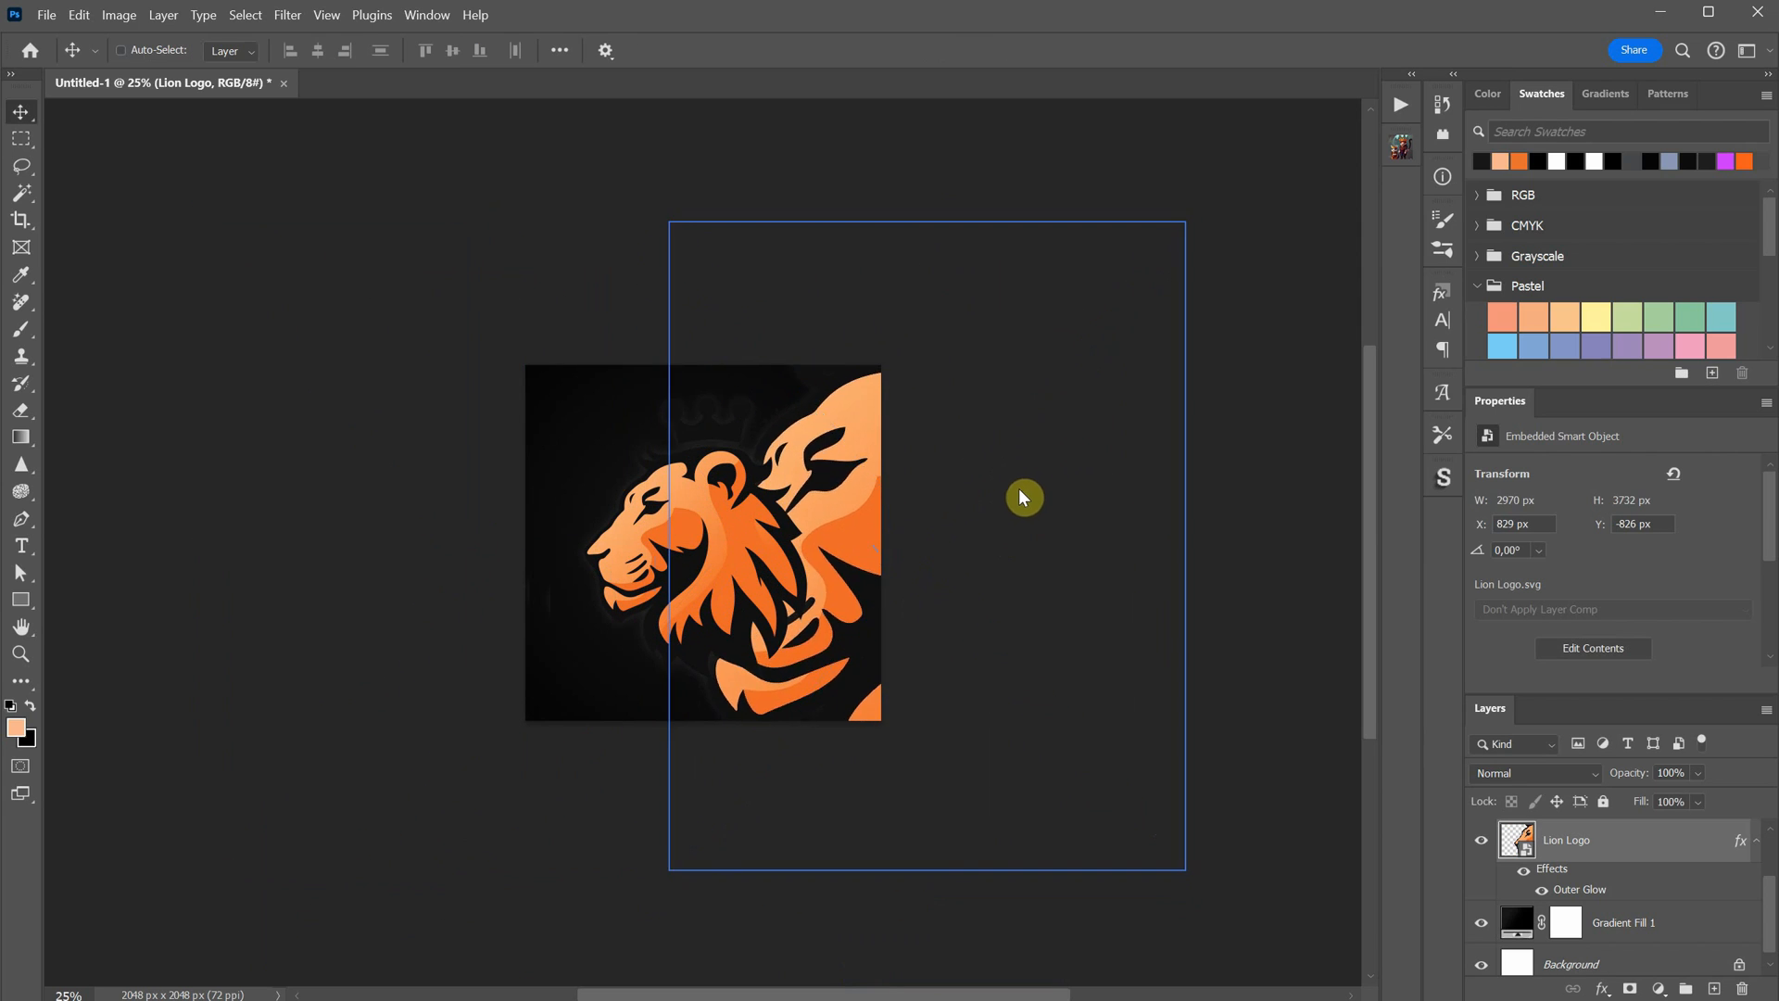